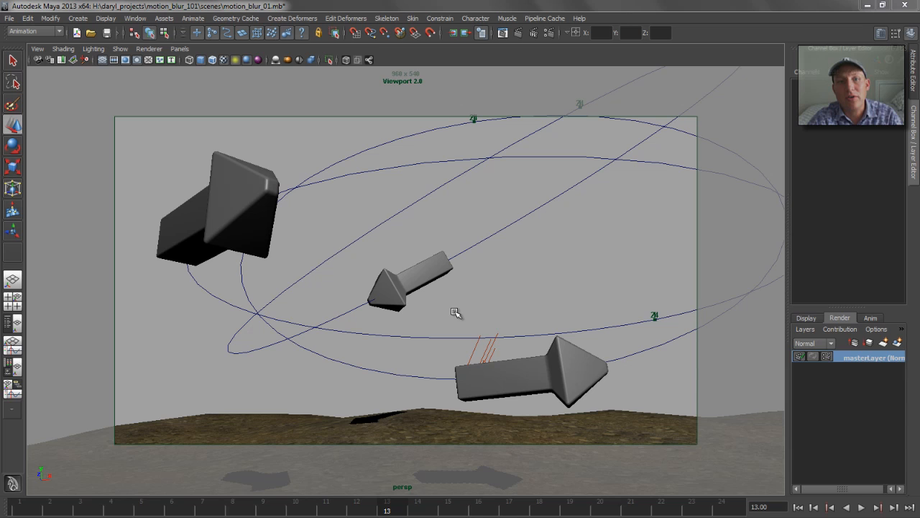
# Set the render output to OpenEXR with an RGBA (Float) 4x32 Bit framebuffer
pyautogui.click(59, 508)
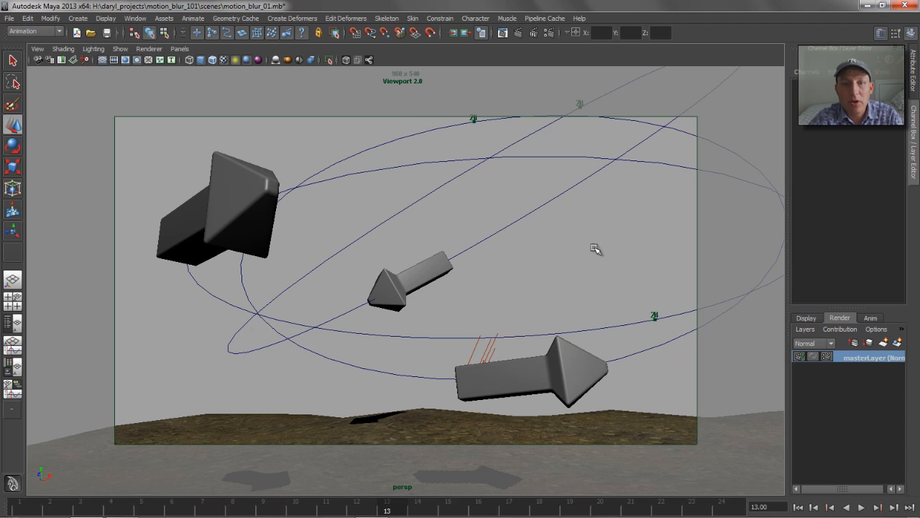
pyautogui.moveTo(502, 198)
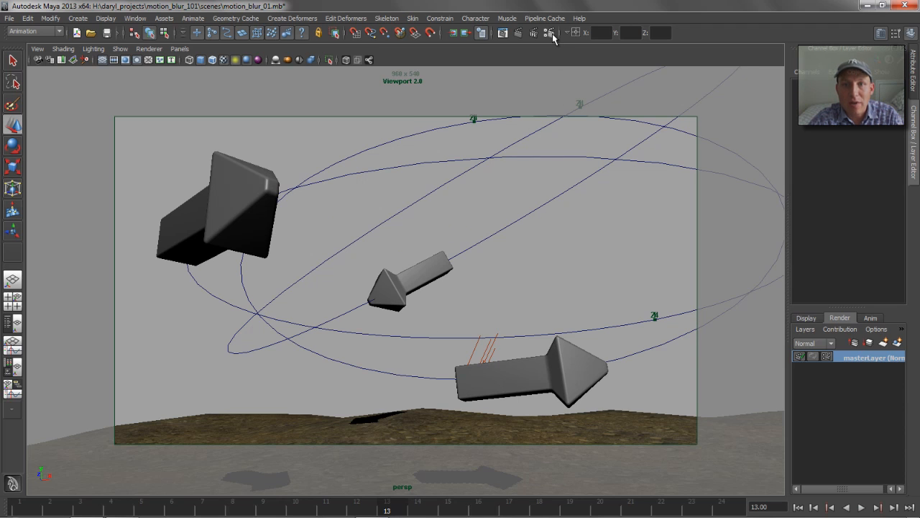
pyautogui.click(548, 33)
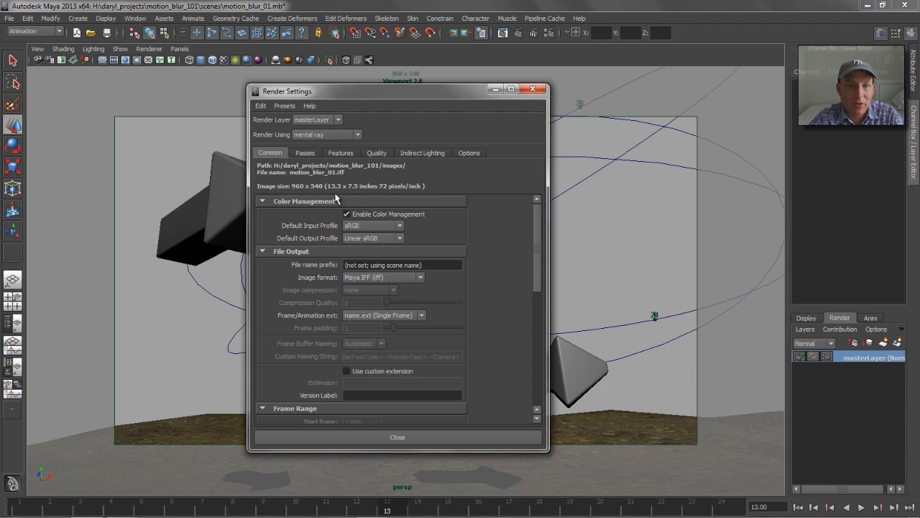
pyautogui.click(304, 152)
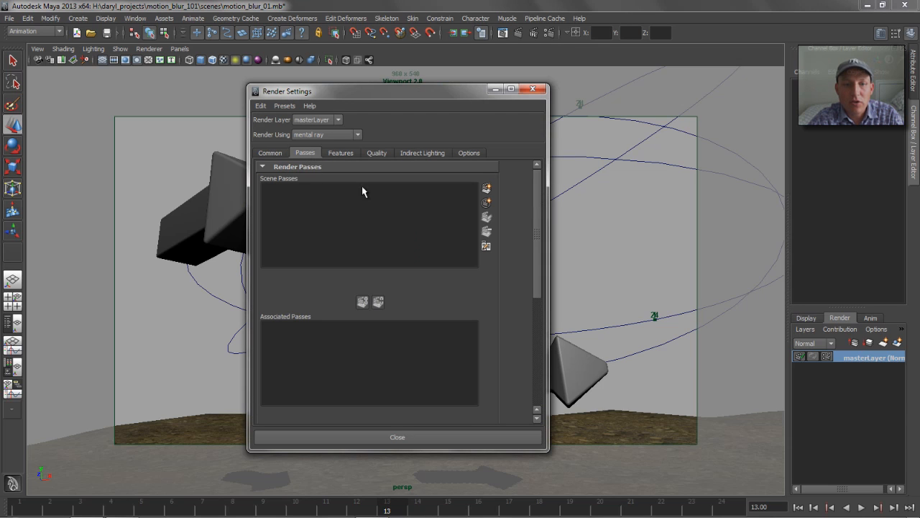
pyautogui.click(270, 153)
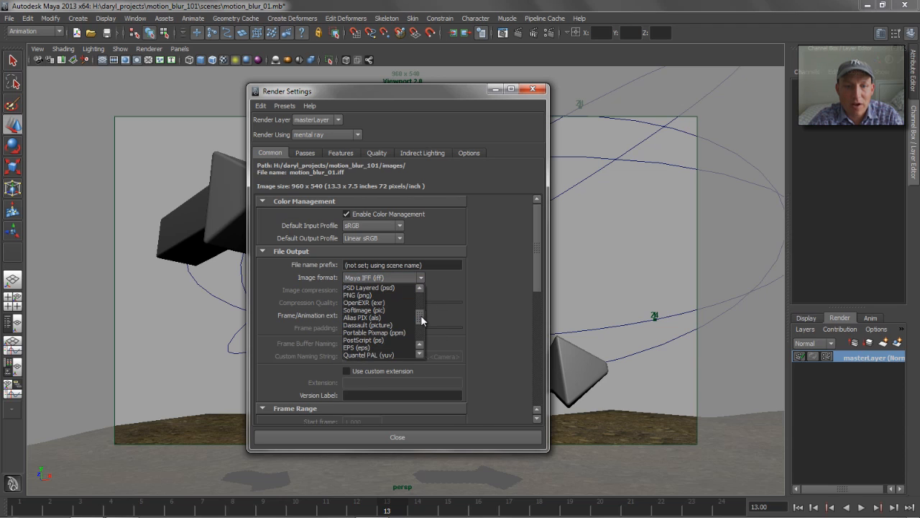
pyautogui.click(349, 303)
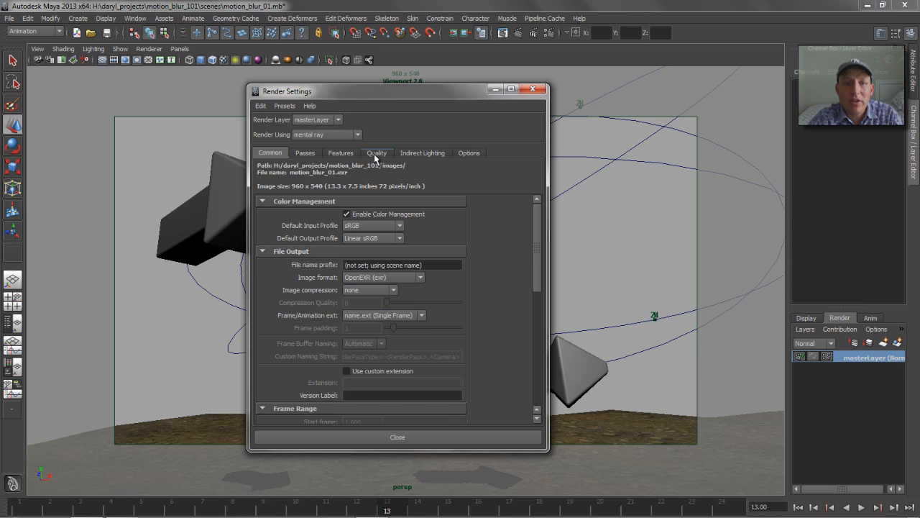
pyautogui.click(377, 153)
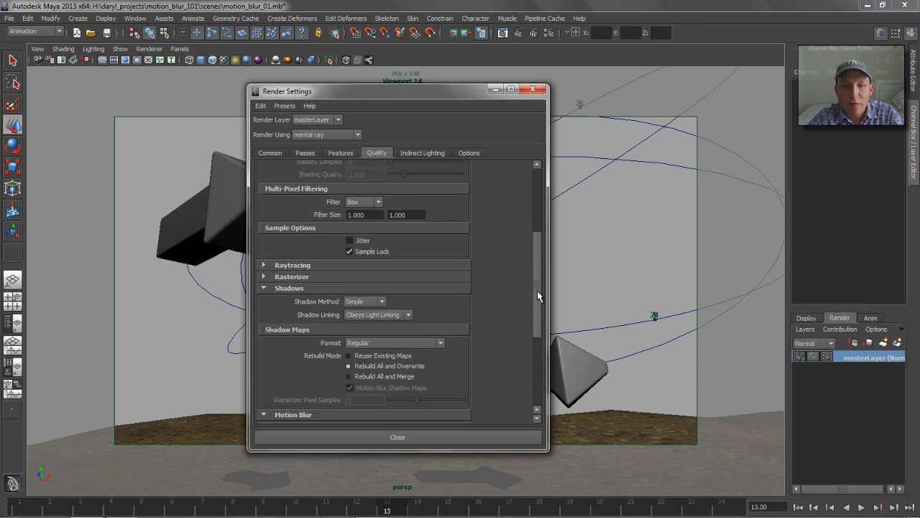
pyautogui.scroll(-3)
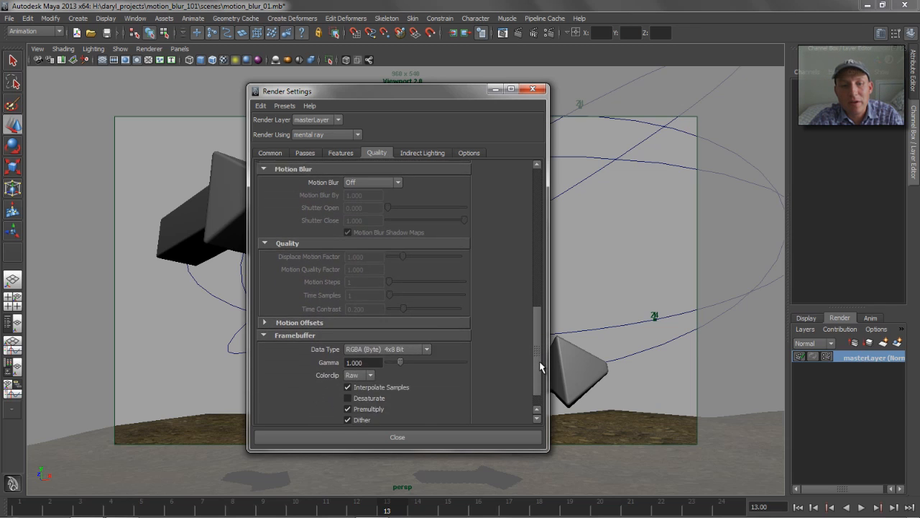
pyautogui.click(424, 349)
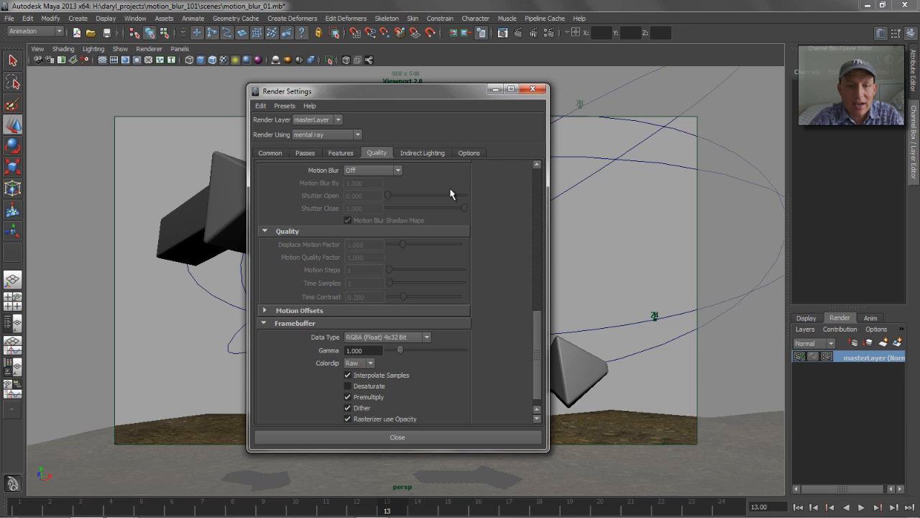
pyautogui.click(408, 436)
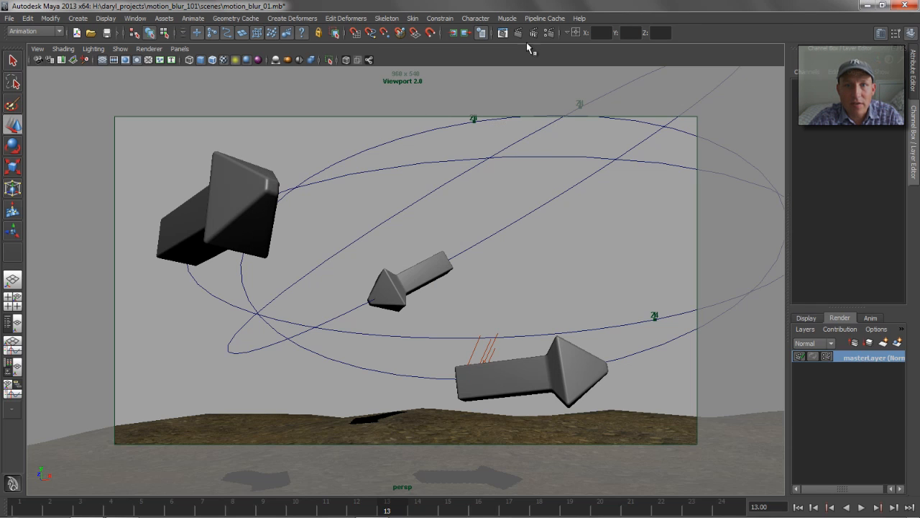
# Render frame 13 to see the three cream arrows against the blue sky
pyautogui.click(499, 33)
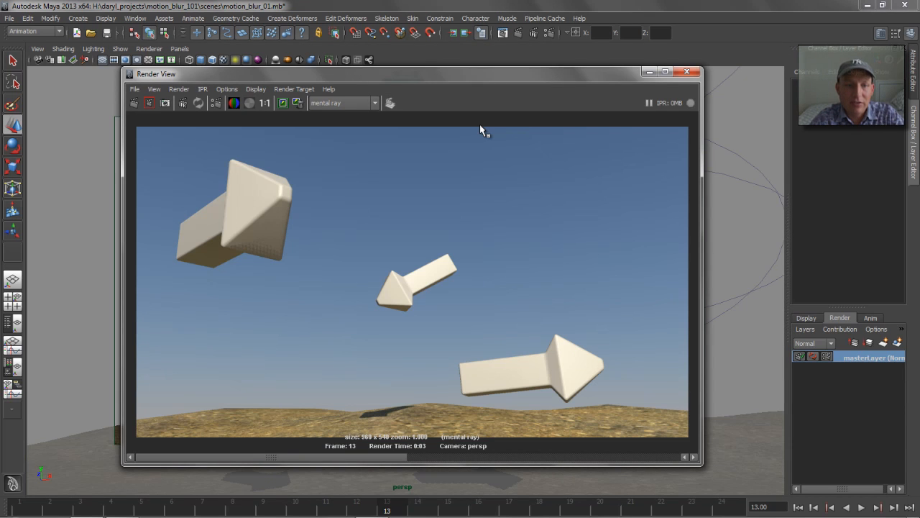
pyautogui.moveTo(346, 134)
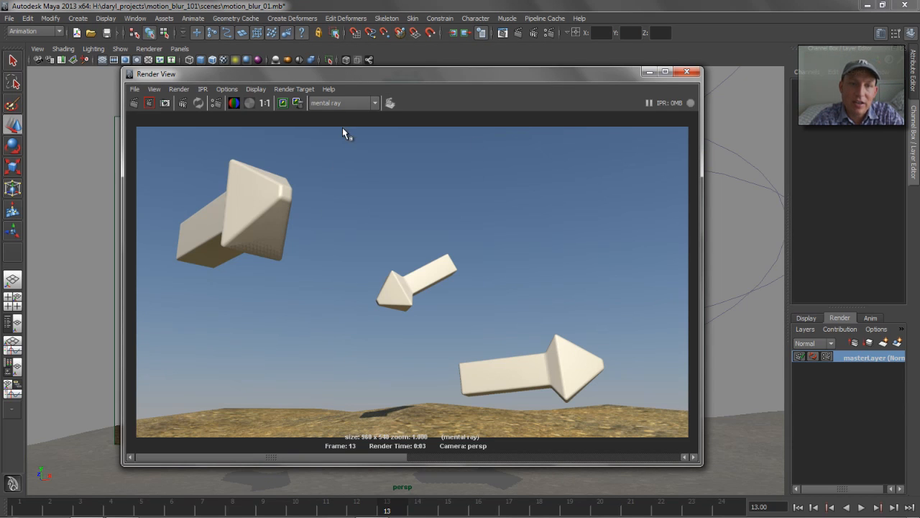
pyautogui.moveTo(346, 157)
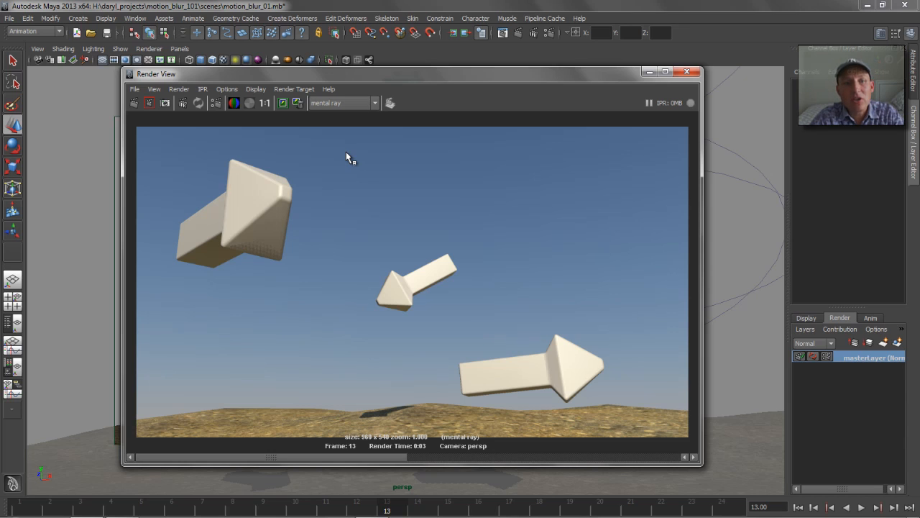
pyautogui.moveTo(222, 249)
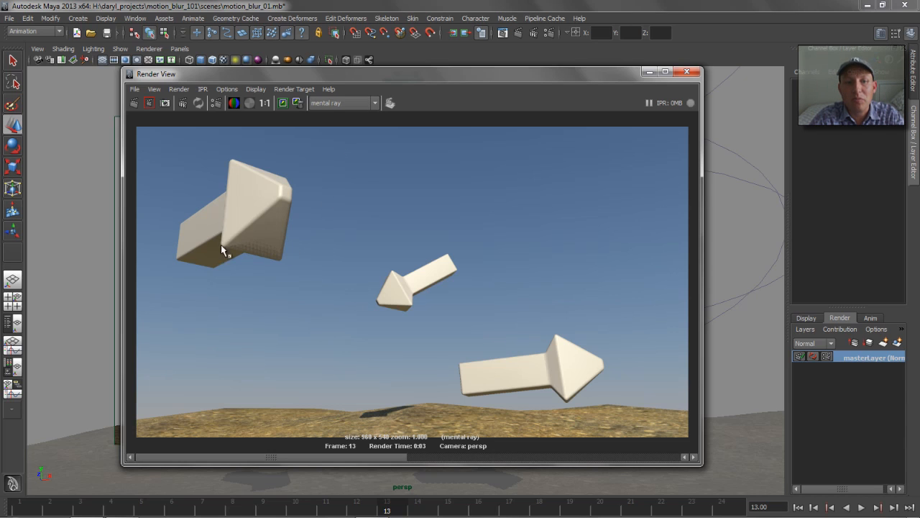
pyautogui.moveTo(284, 233)
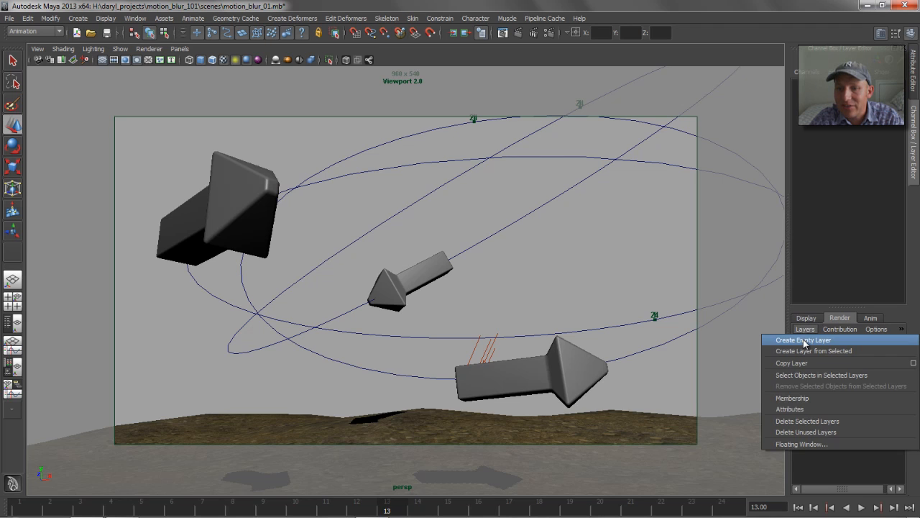
# Create empty render layers named 'sky' and 'disco', then reselect masterLayer
pyautogui.click(803, 339)
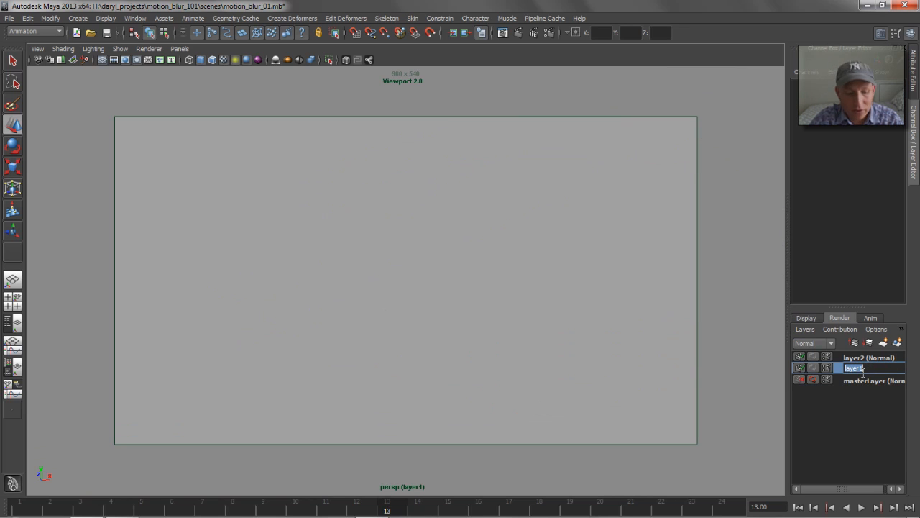
pyautogui.write('sky (Normal')
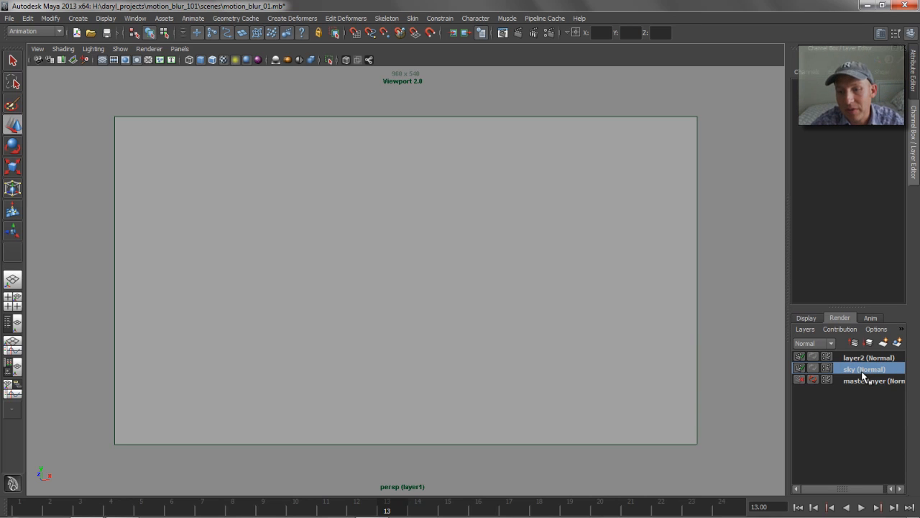
pyautogui.click(867, 356)
pyautogui.write('dis')
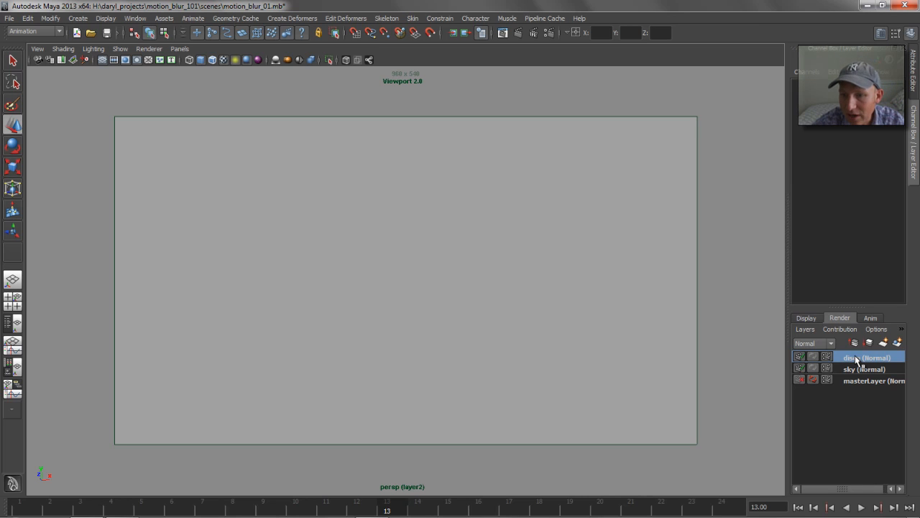
pyautogui.click(873, 391)
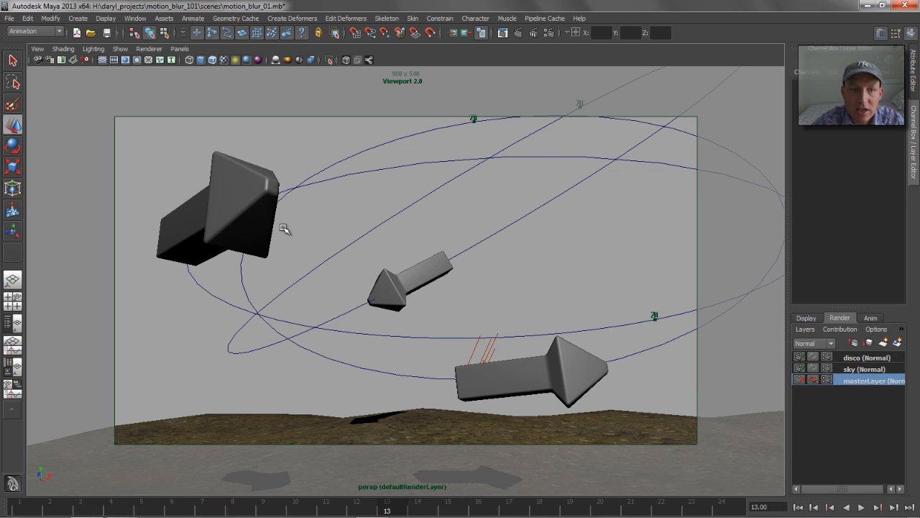
# Add the scene objects to the disco layer and give the large arrow a Surface Shader
pyautogui.click(525, 385)
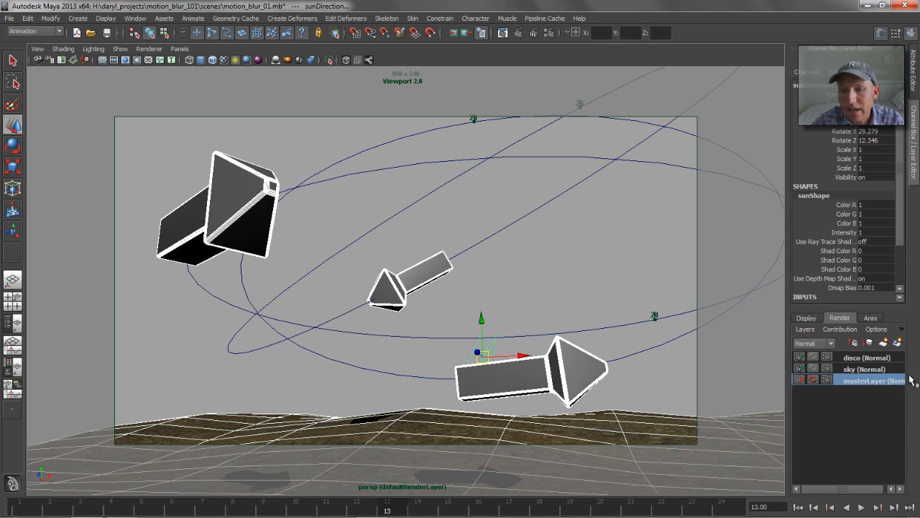
pyautogui.click(866, 357)
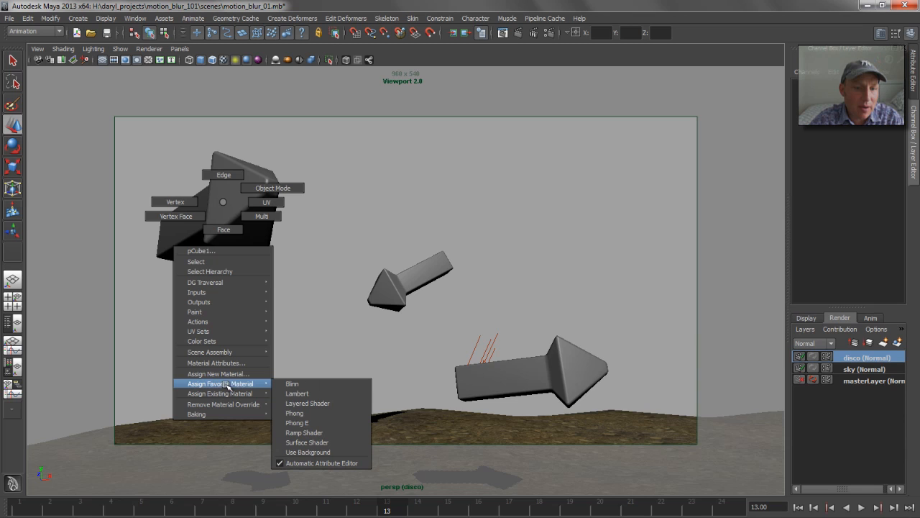
pyautogui.click(306, 442)
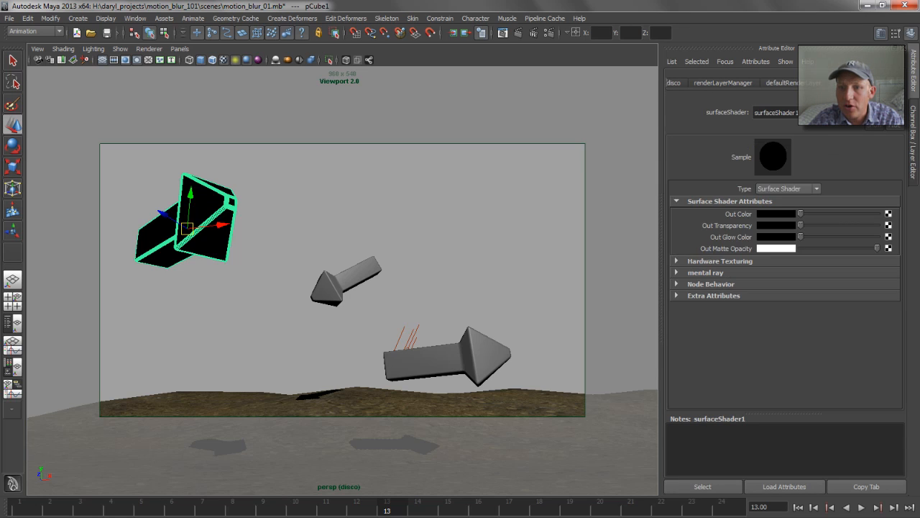
# Make the large arrow's surface shader pure blue and prepare red and green shaders
pyautogui.click(779, 214)
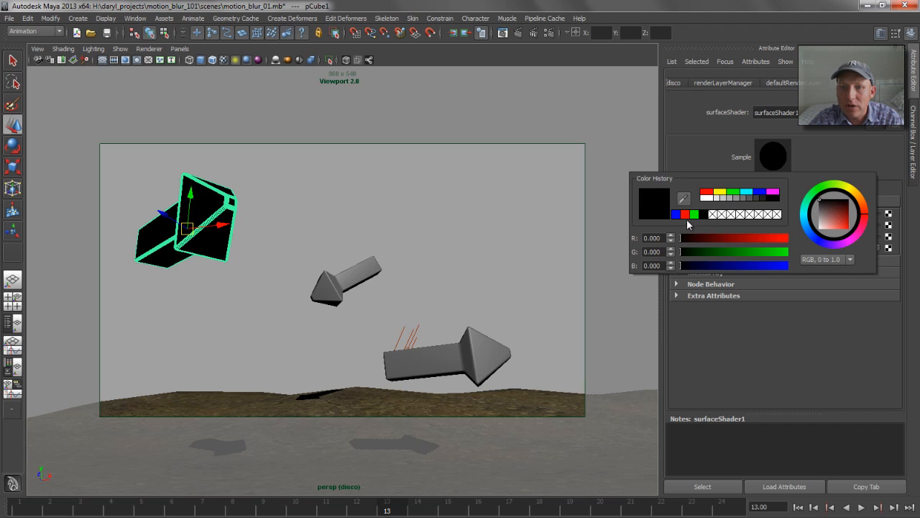
pyautogui.click(683, 214)
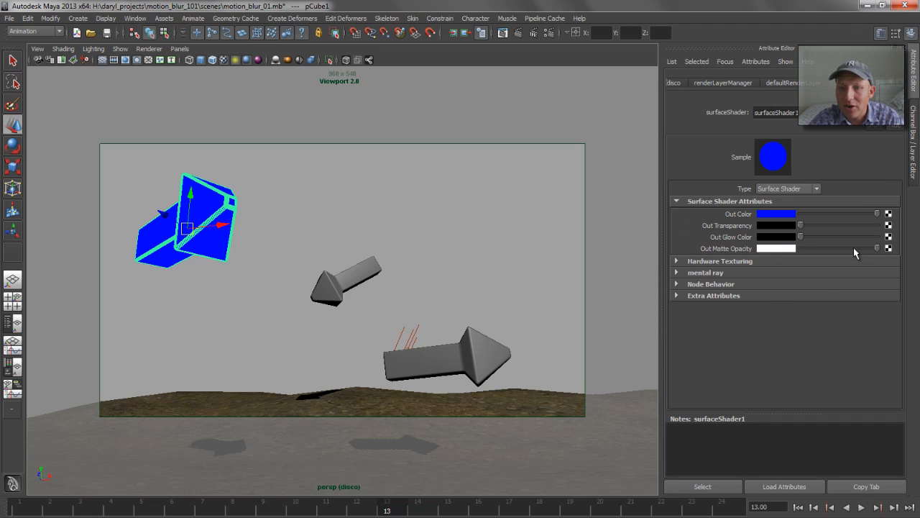
pyautogui.click(362, 218)
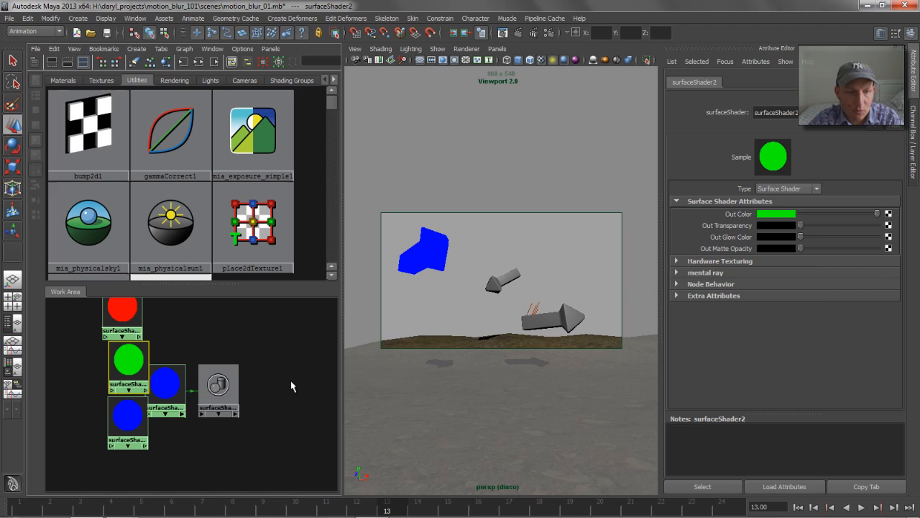
# Assign the coloured shaders to the remaining arrows, then reselect masterLayer
pyautogui.click(128, 415)
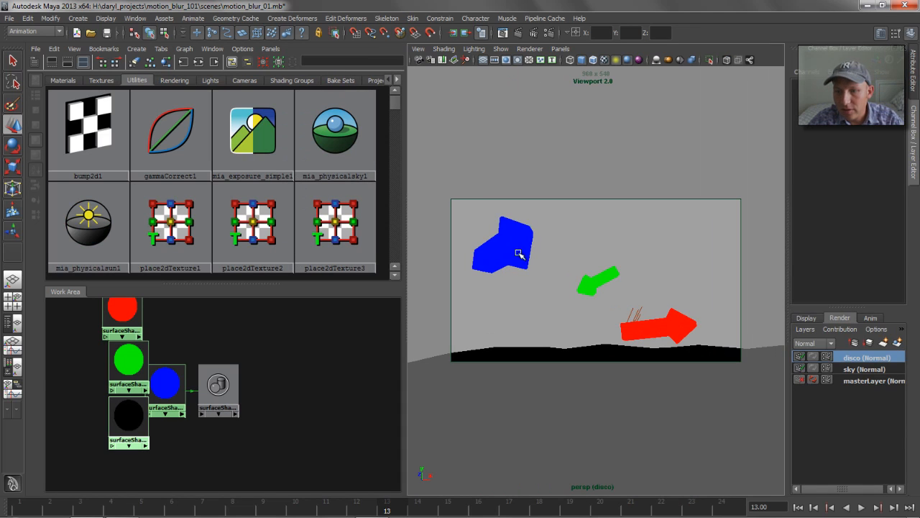
pyautogui.click(873, 381)
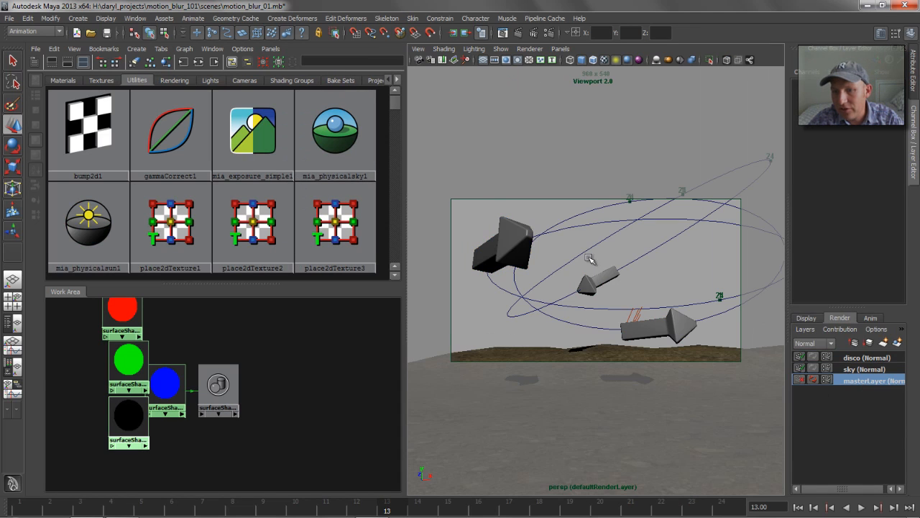
# Render the sky layer alone as plain blue sky, then switch to the disco layer
pyautogui.click(869, 369)
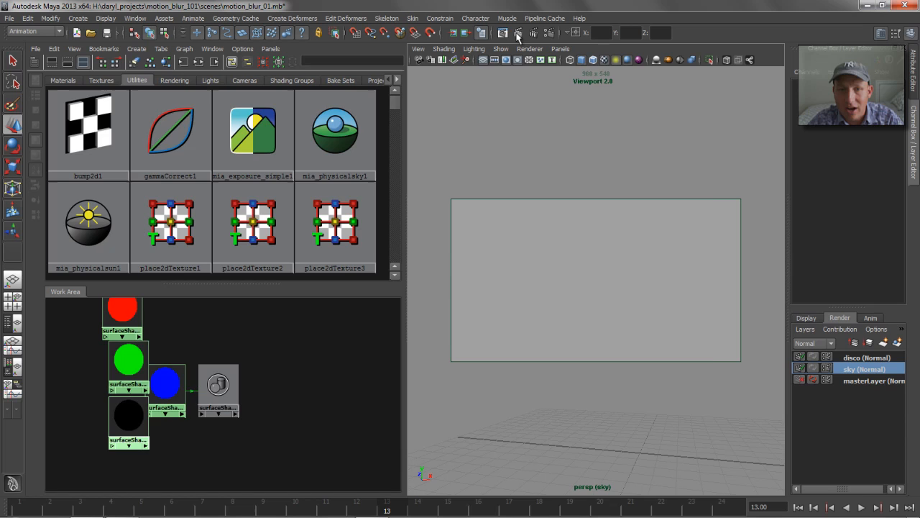
pyautogui.click(514, 32)
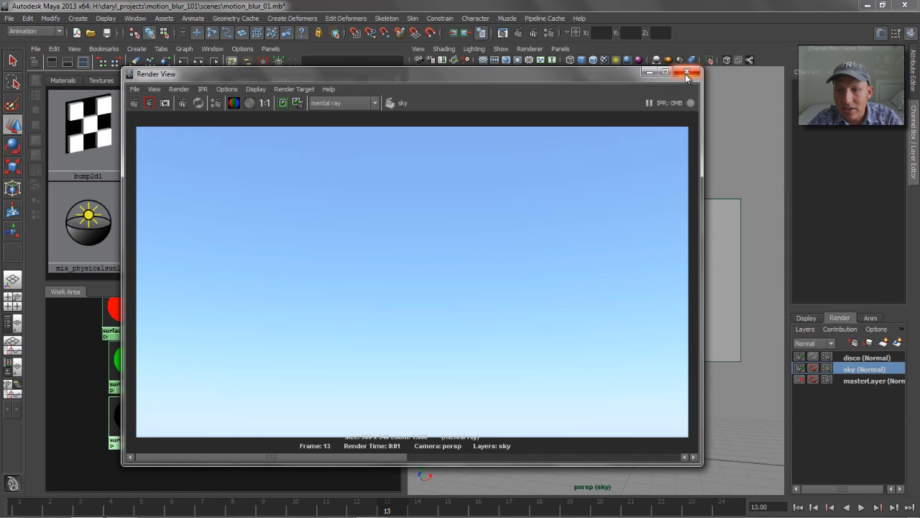
pyautogui.click(685, 72)
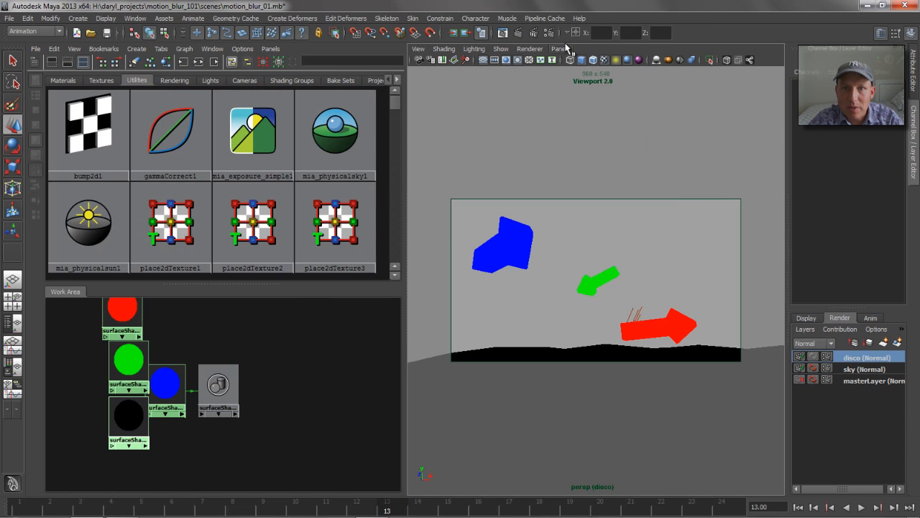
pyautogui.moveTo(570, 280)
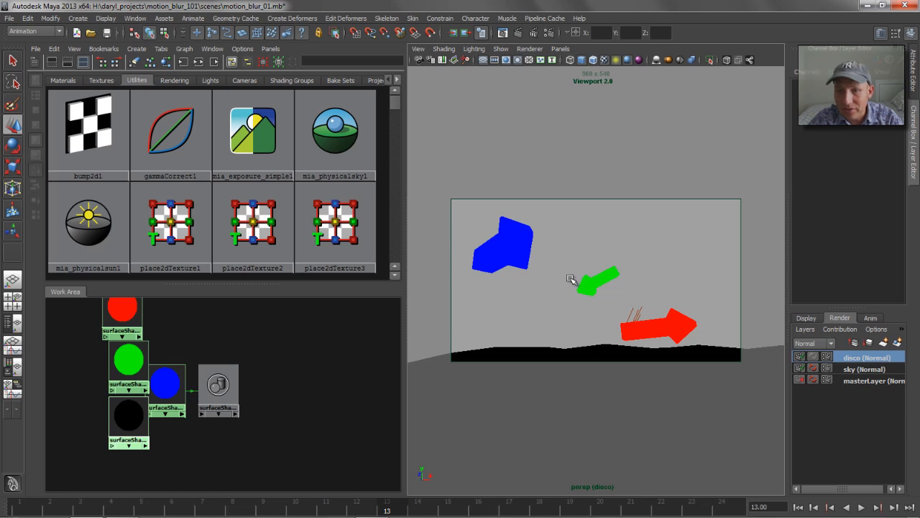
pyautogui.moveTo(478, 233)
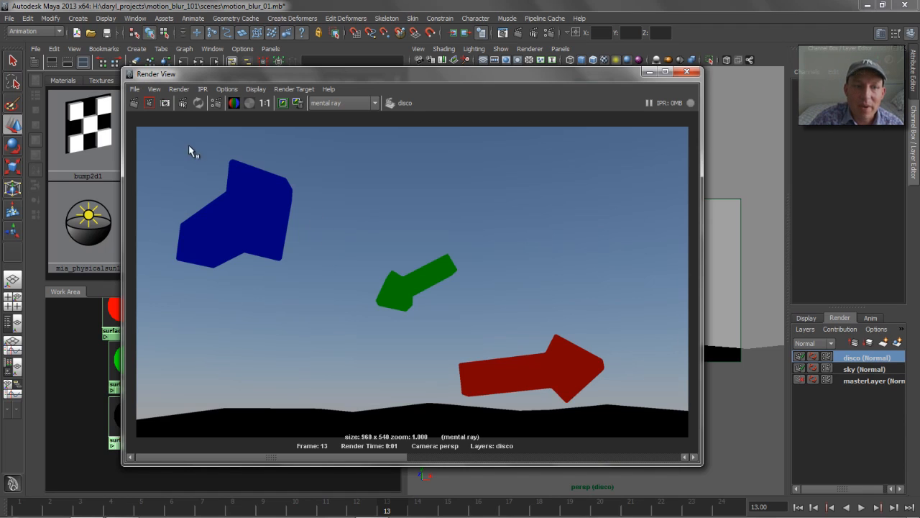
pyautogui.moveTo(201, 222)
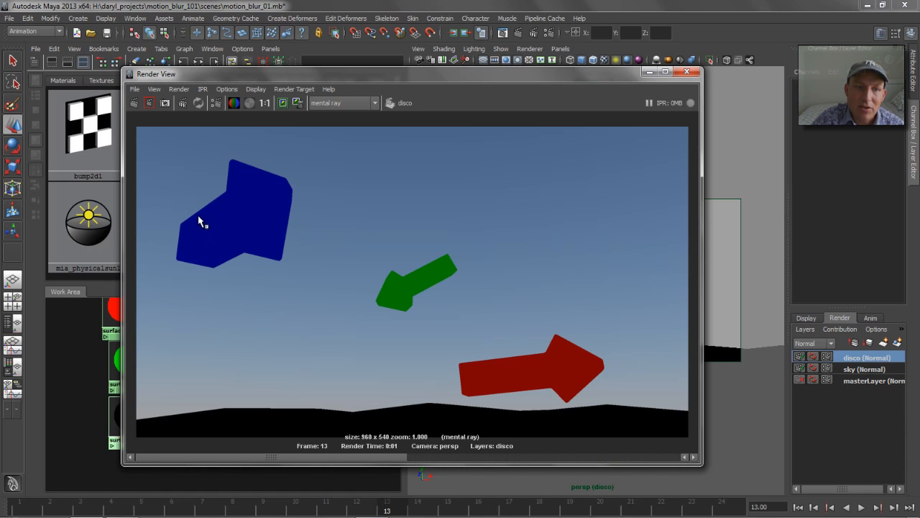
pyautogui.moveTo(503, 356)
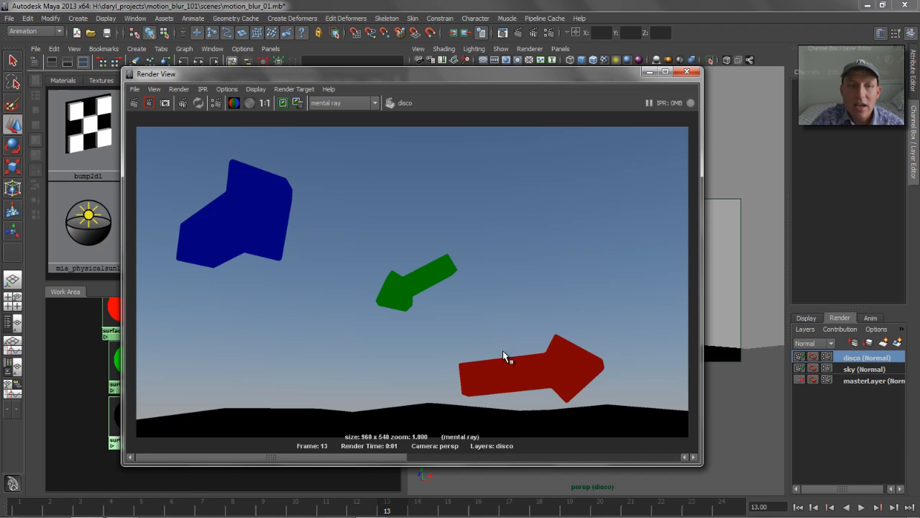
pyautogui.moveTo(232, 167)
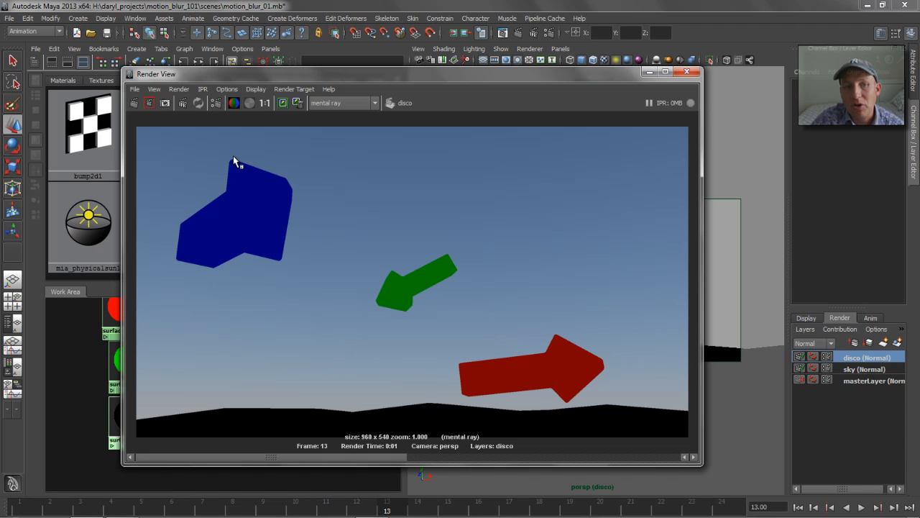
pyautogui.moveTo(221, 230)
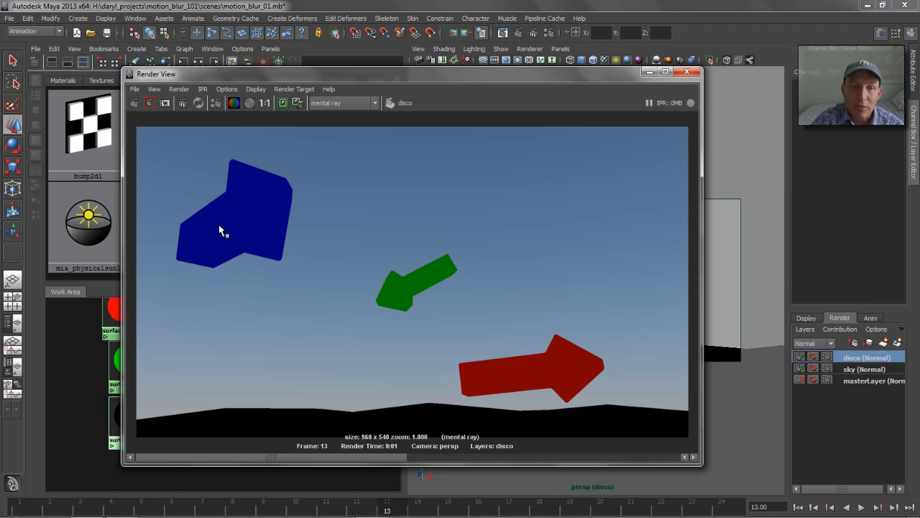
pyautogui.moveTo(255, 238)
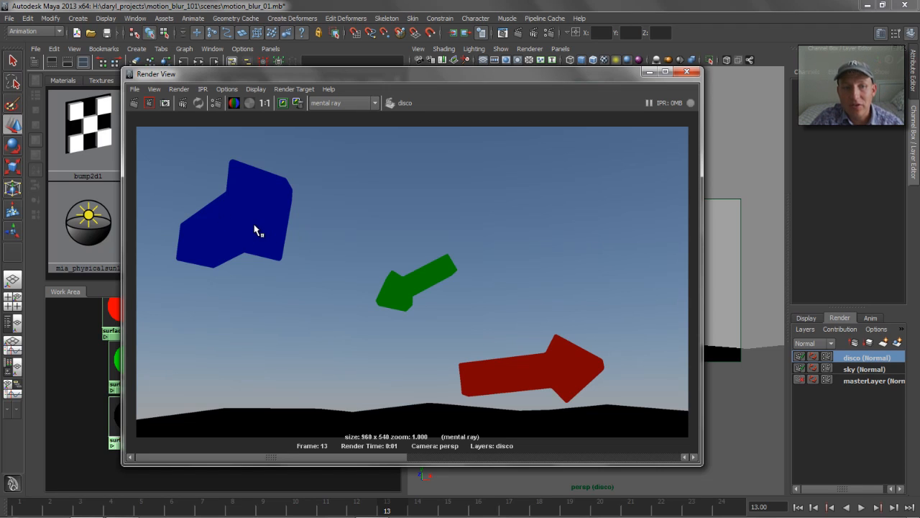
pyautogui.moveTo(339, 270)
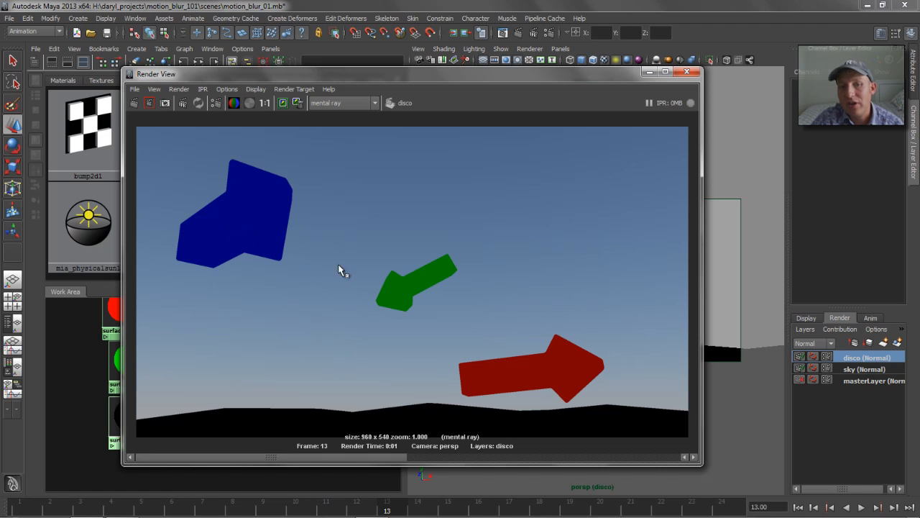
pyautogui.moveTo(410, 284)
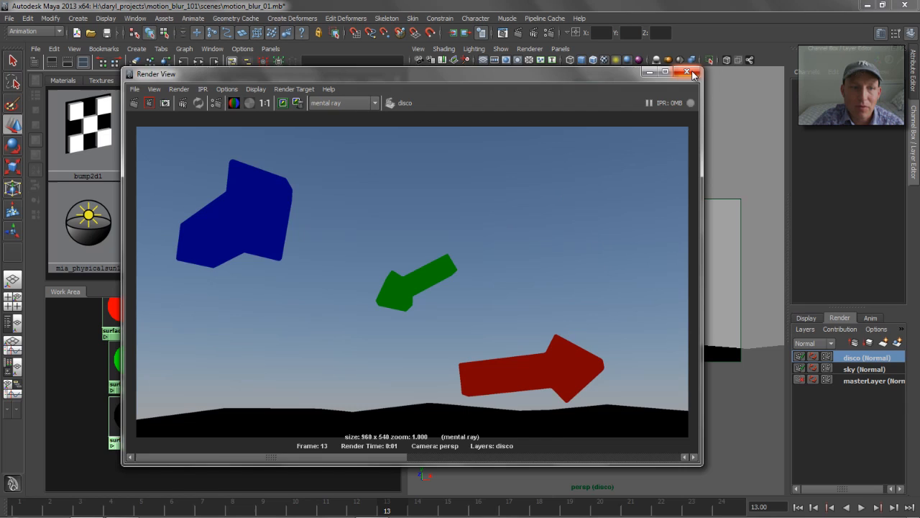
# Add a disco-layer override turning Lens Shaders off, confirming sky keeps them on
pyautogui.click(685, 72)
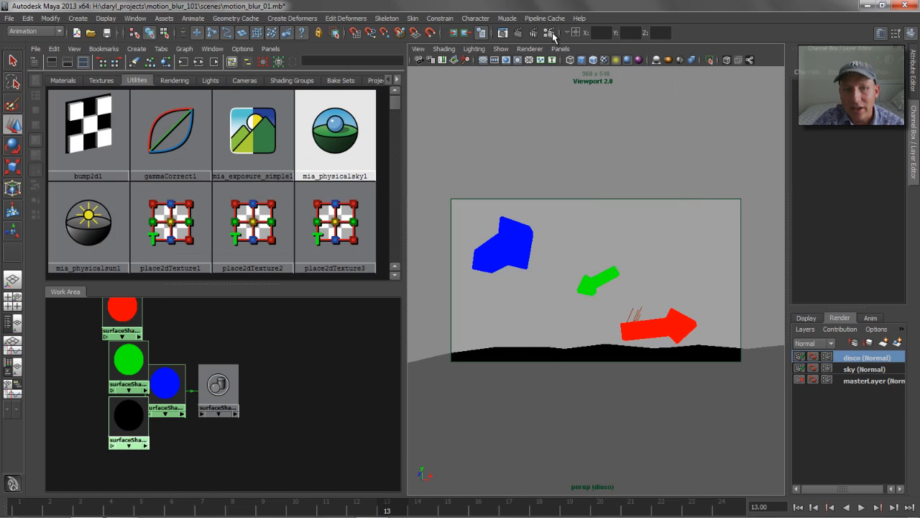
pyautogui.click(547, 32)
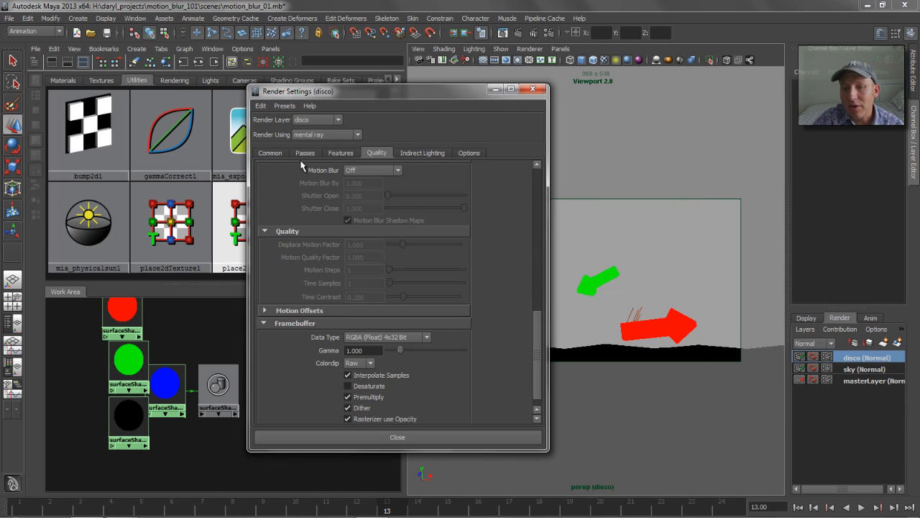
pyautogui.moveTo(398, 214)
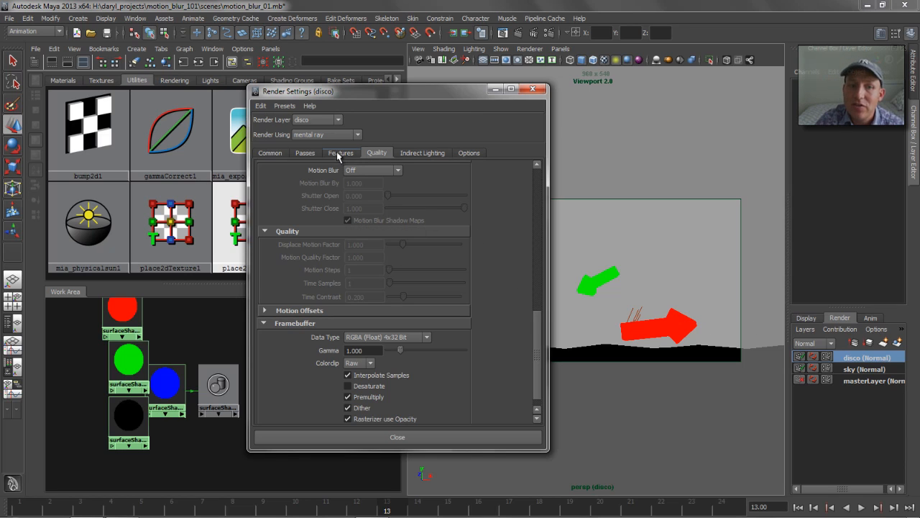
pyautogui.click(341, 152)
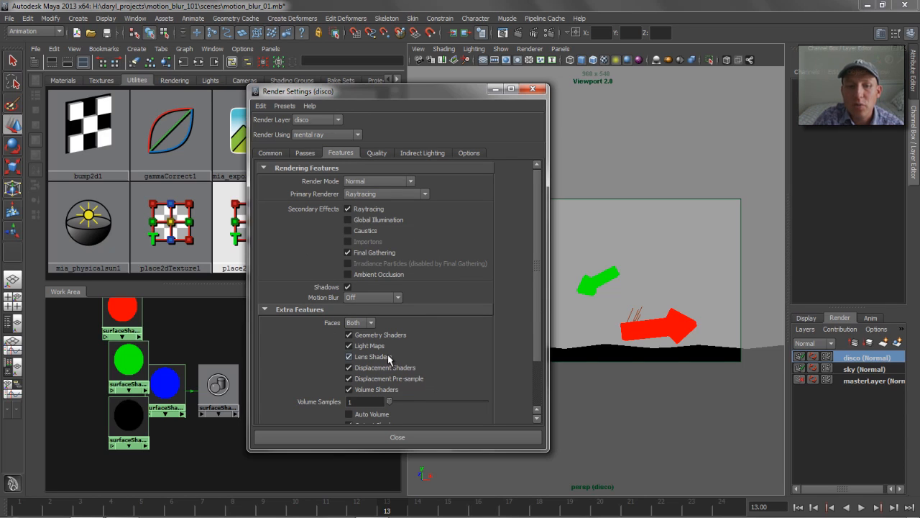
pyautogui.moveTo(389, 359)
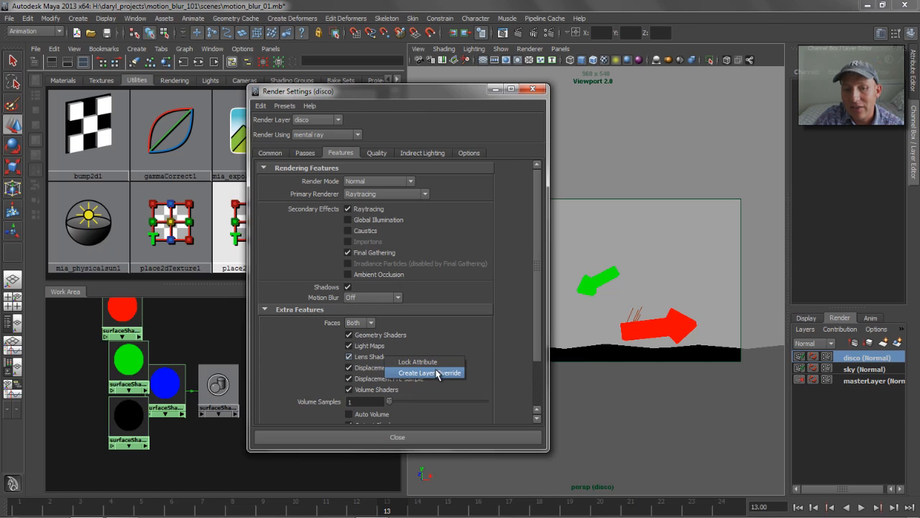
pyautogui.moveTo(449, 378)
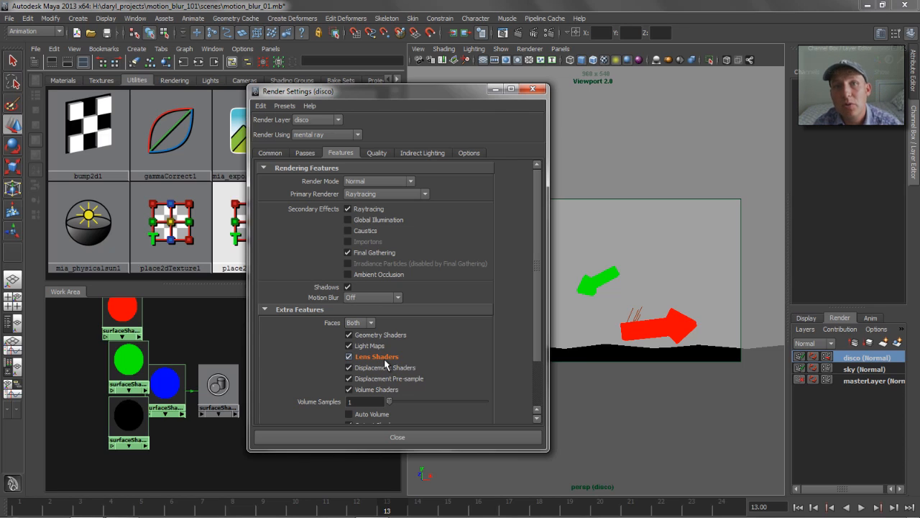
pyautogui.moveTo(386, 364)
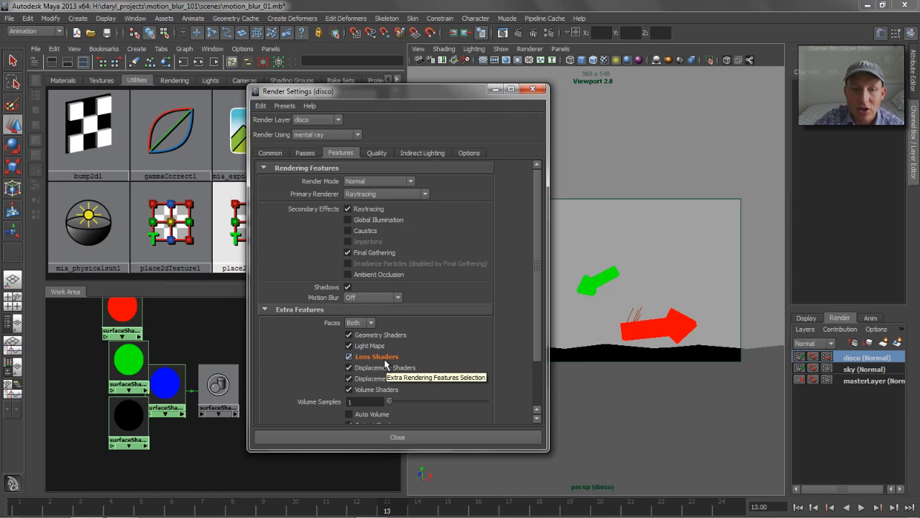
pyautogui.click(348, 356)
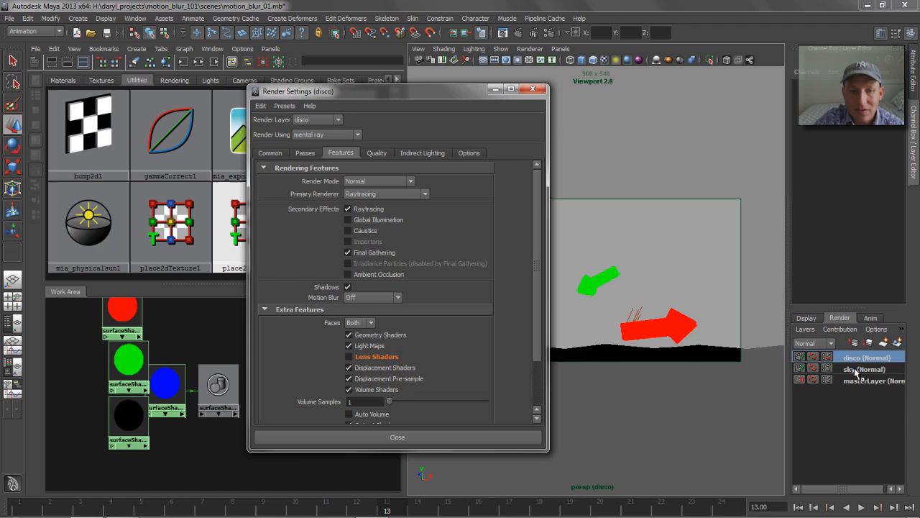
pyautogui.click(861, 368)
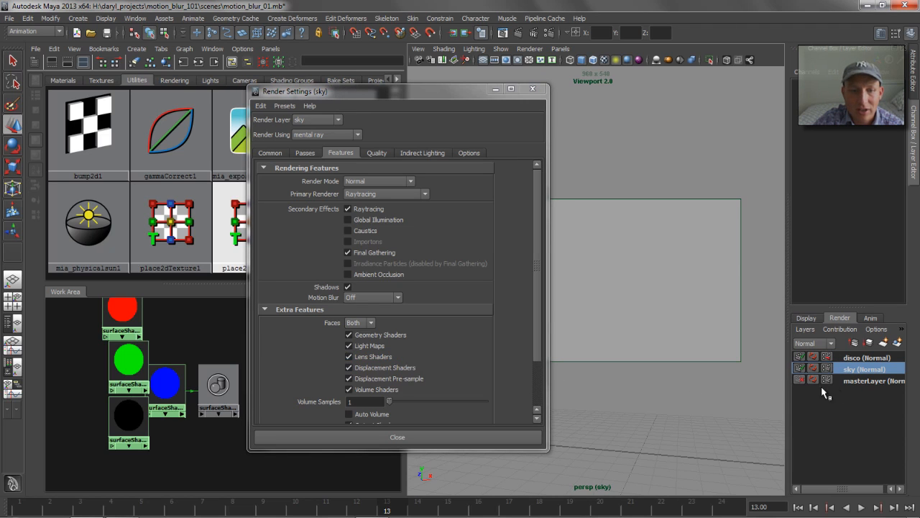
pyautogui.click(870, 381)
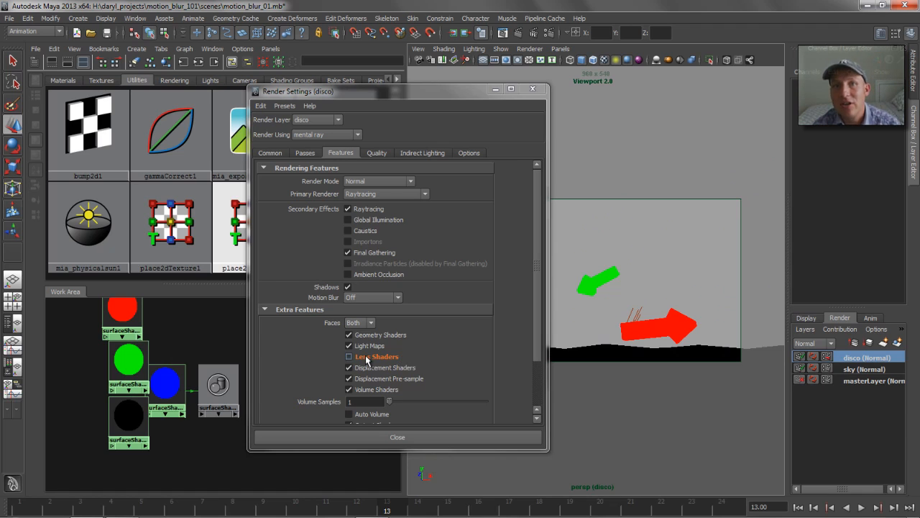
pyautogui.moveTo(365, 357)
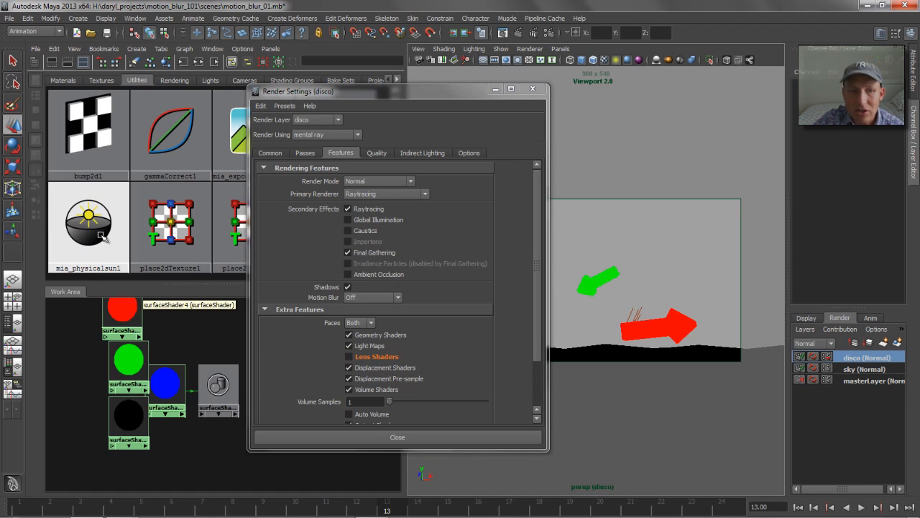
# Open the physical sky node's attributes and get flat blue, green, red arrows on black
pyautogui.click(88, 226)
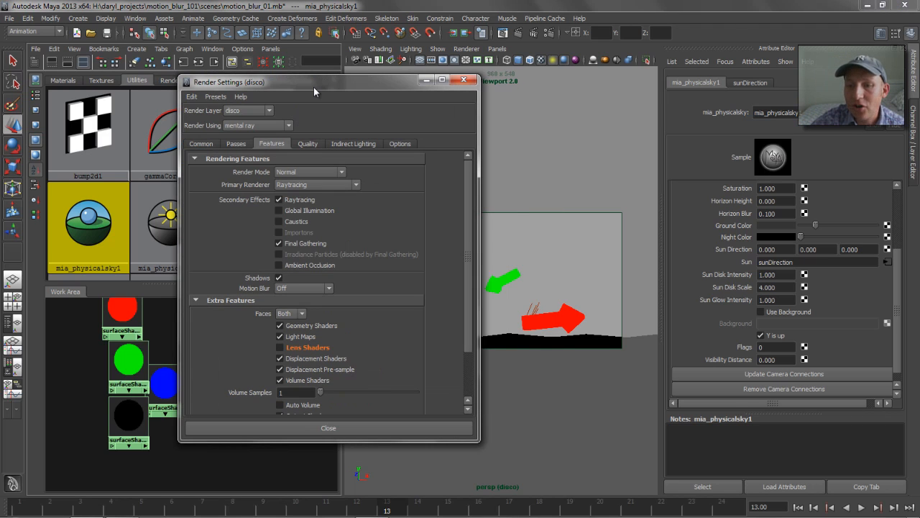
pyautogui.click(766, 311)
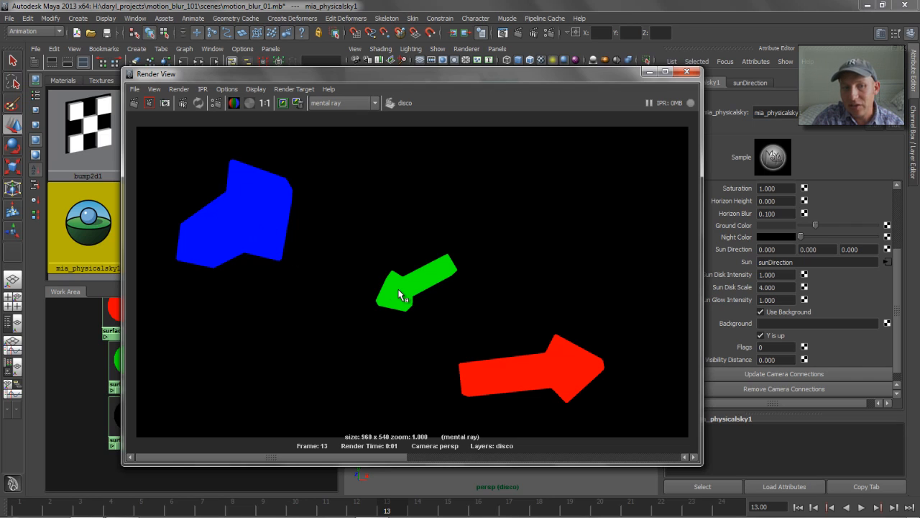
pyautogui.moveTo(483, 363)
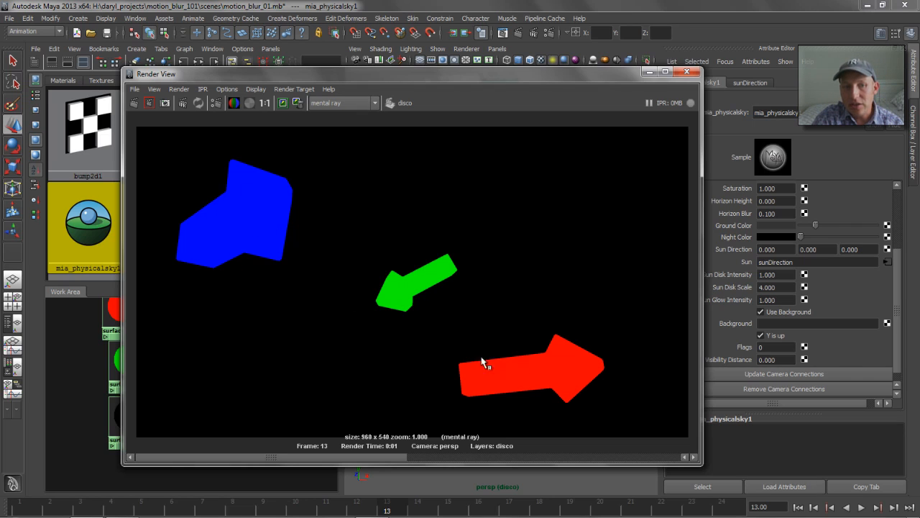
pyautogui.moveTo(249, 243)
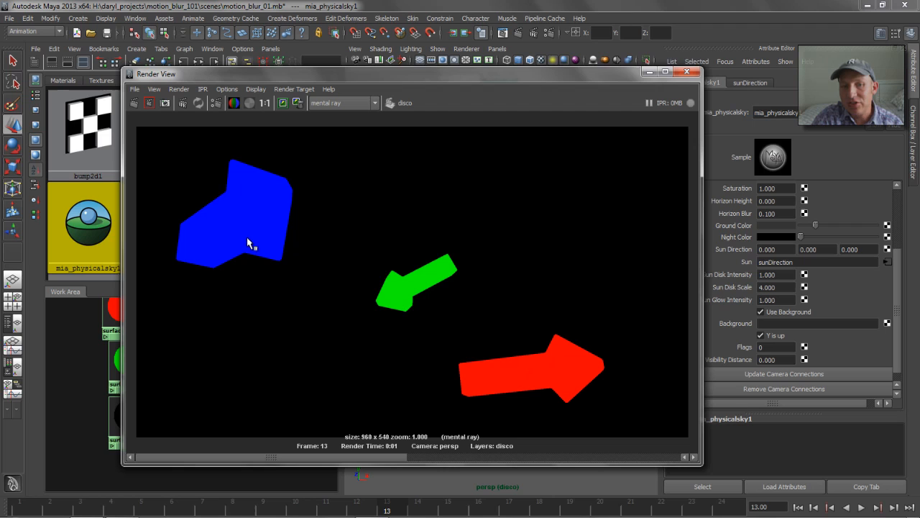
pyautogui.moveTo(524, 339)
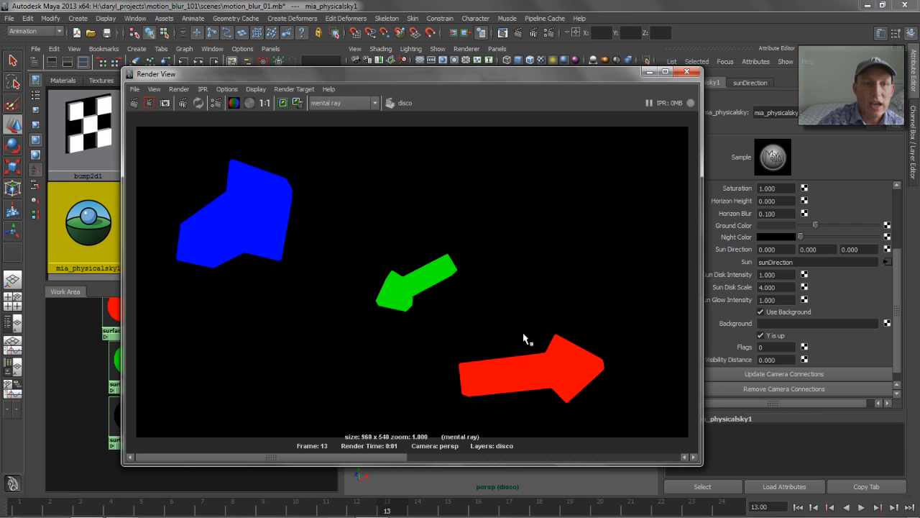
pyautogui.moveTo(254, 107)
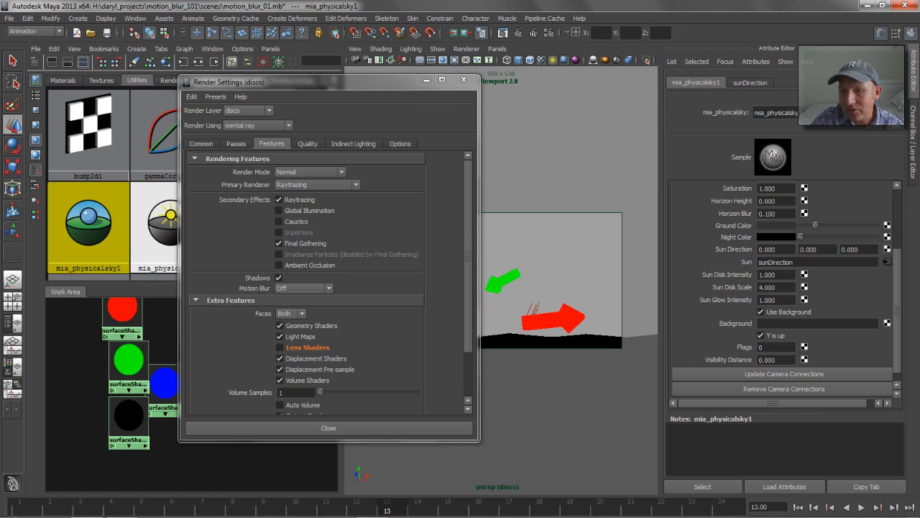
# Close the Render Settings window and activate the sky render layer
pyautogui.click(862, 368)
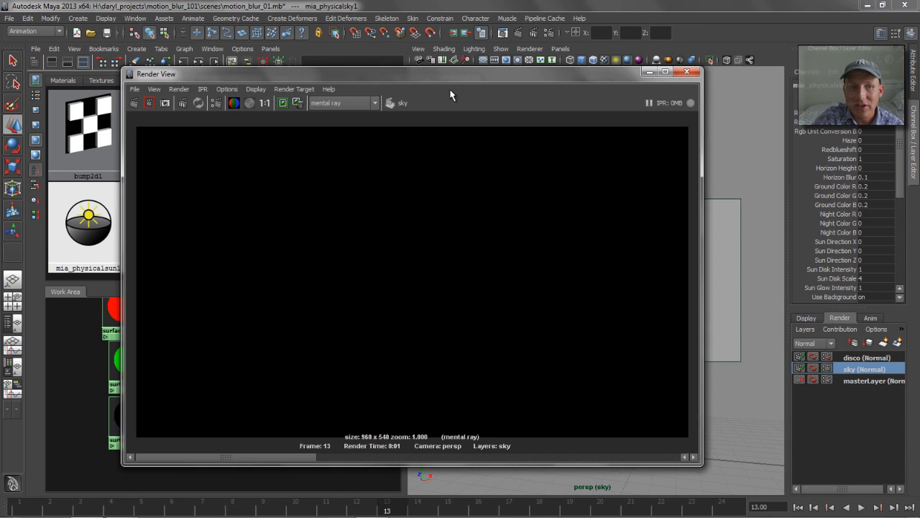
pyautogui.moveTo(101, 234)
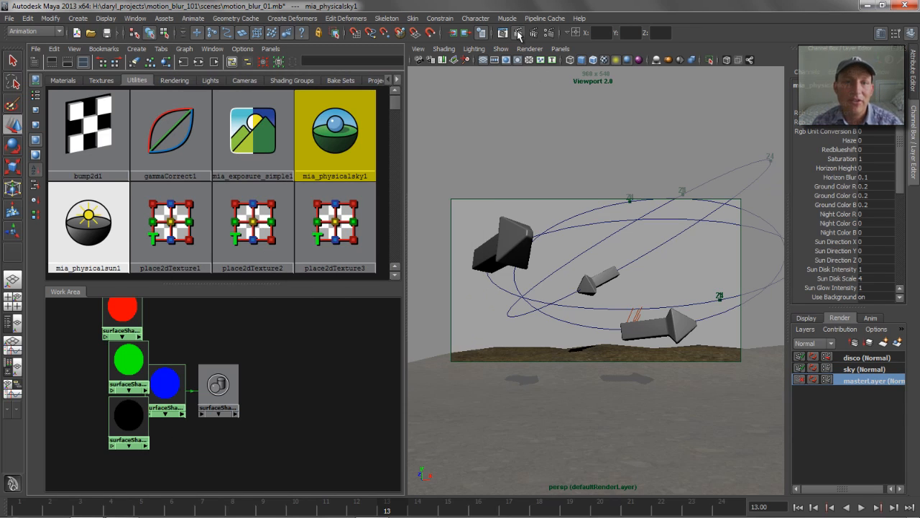
# Render masterLayer's current frame showing cream arrows over rocky ground, then open its render settings
pyautogui.click(514, 34)
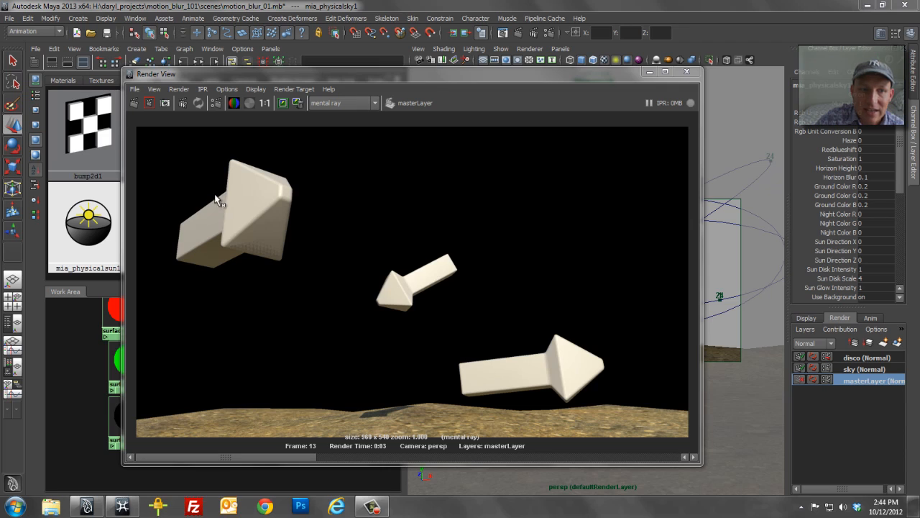
pyautogui.moveTo(223, 200)
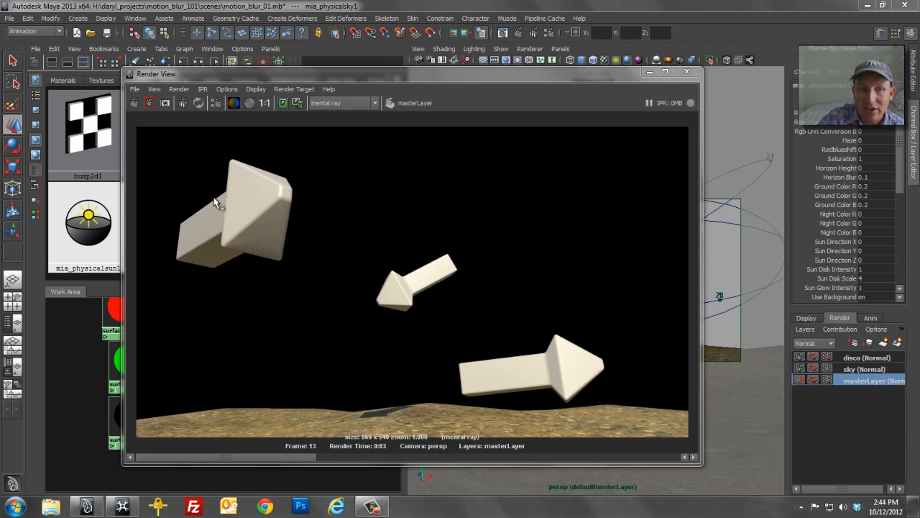
pyautogui.moveTo(266, 173)
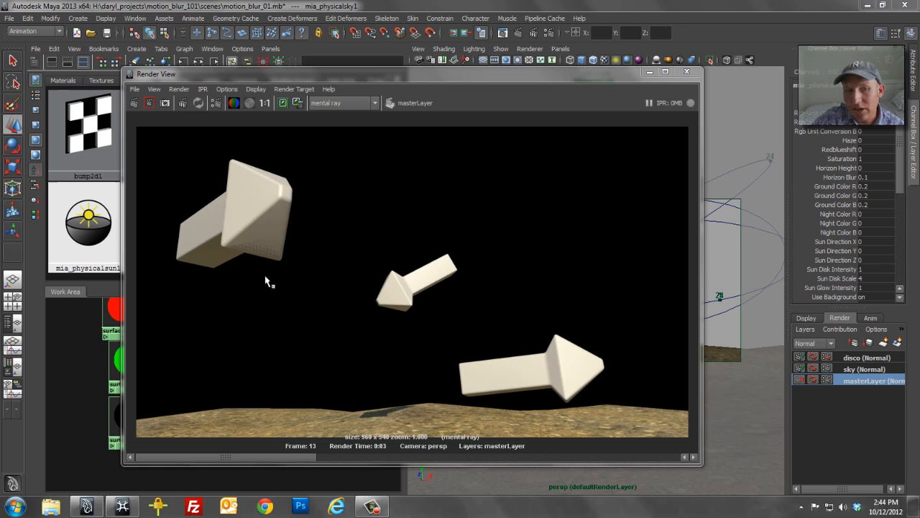
pyautogui.moveTo(257, 186)
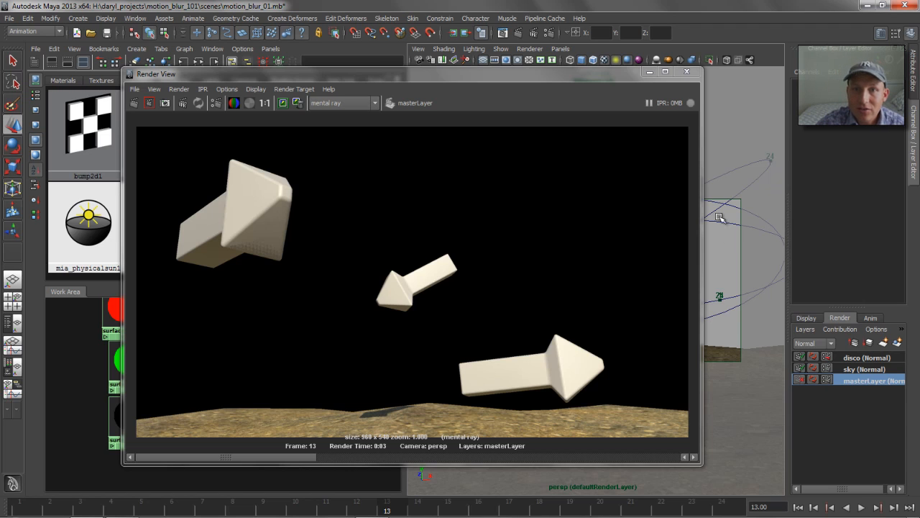
pyautogui.click(686, 71)
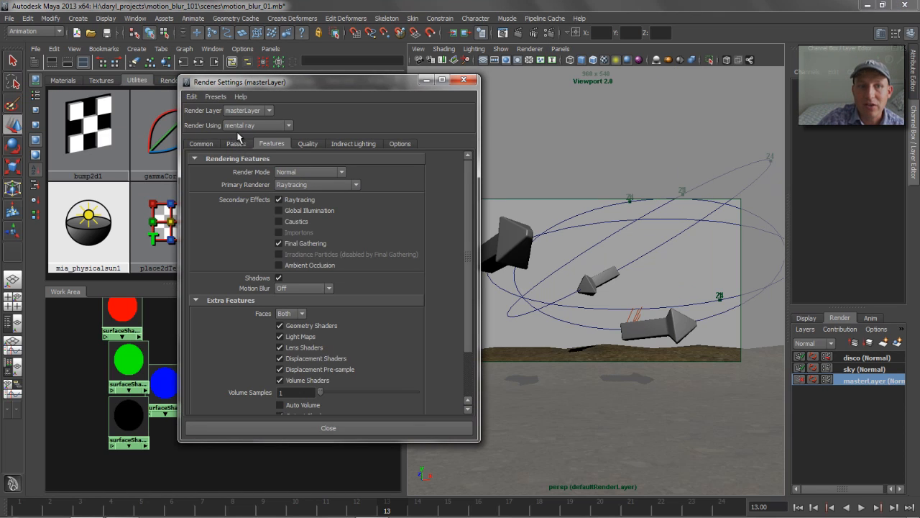
# Add a 2D Motion Vector pass (mv2DToxik) and a beauty pass to the scene's render passes
pyautogui.click(236, 143)
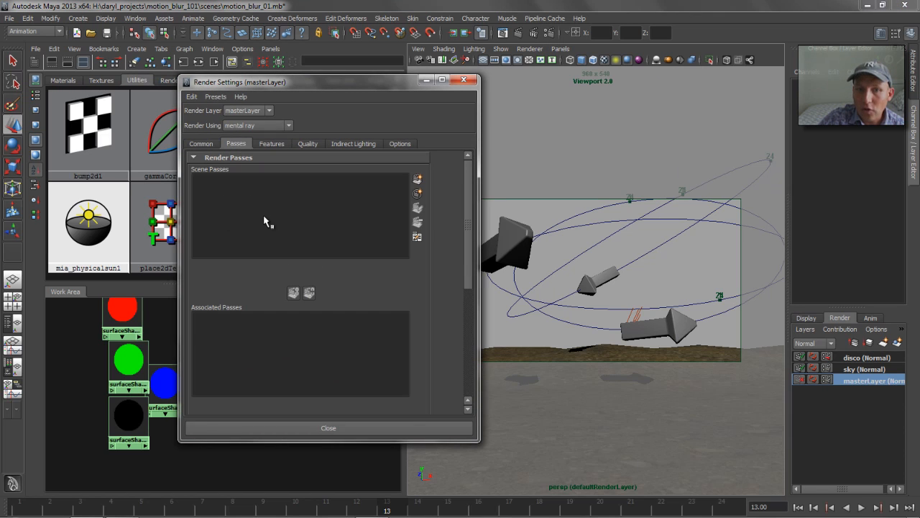
pyautogui.click(416, 179)
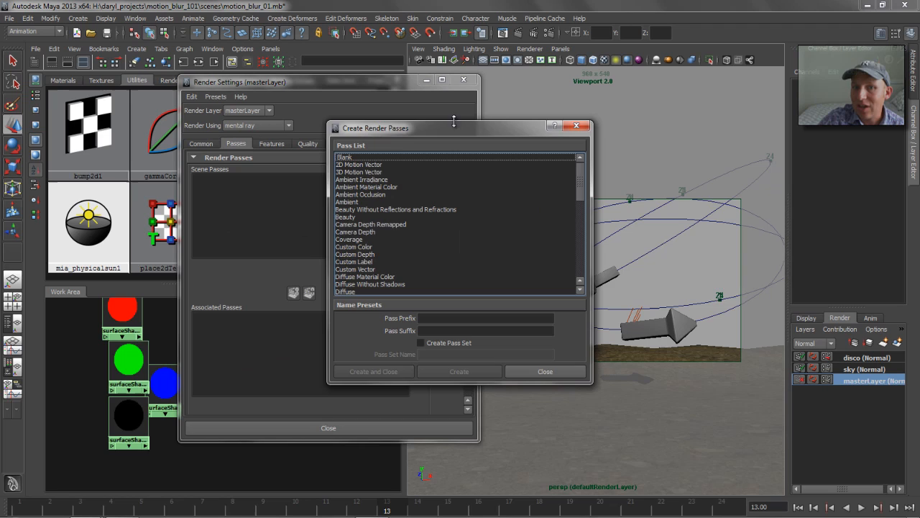
pyautogui.moveTo(453, 127); pyautogui.dragTo(646, 103)
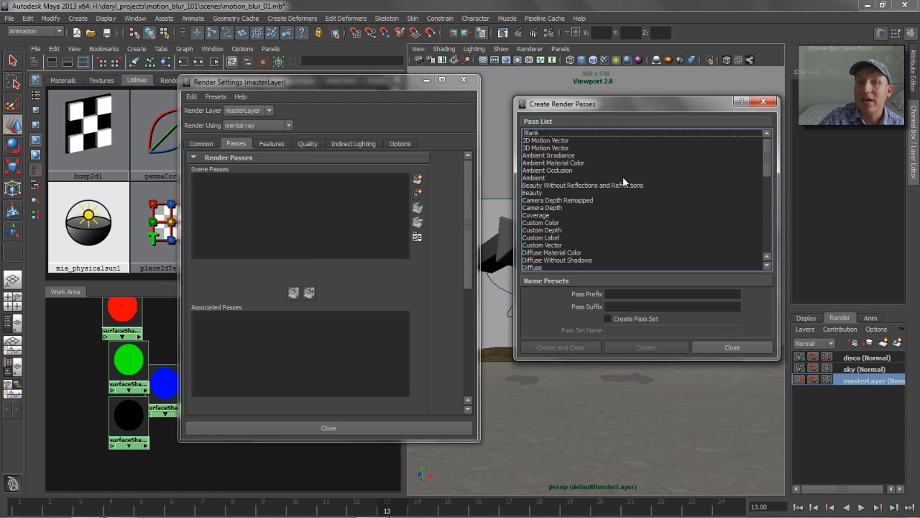
pyautogui.click(545, 140)
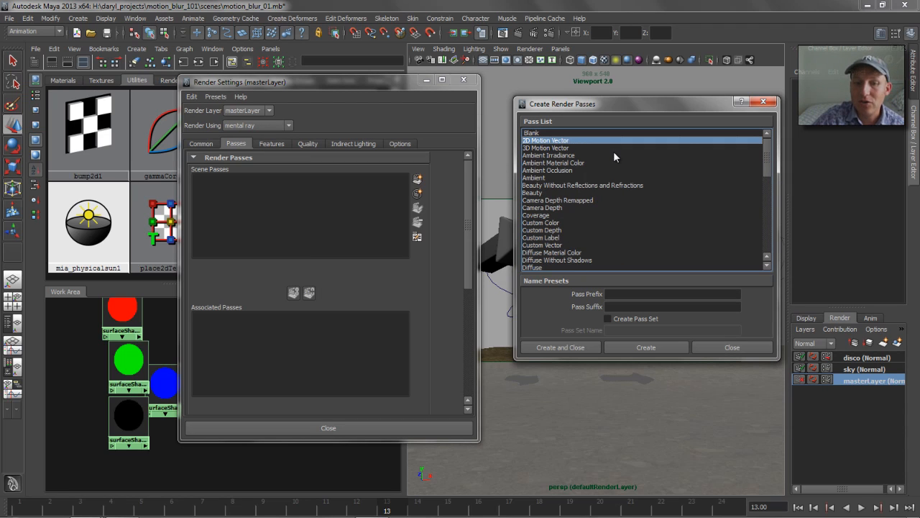
pyautogui.moveTo(559, 346)
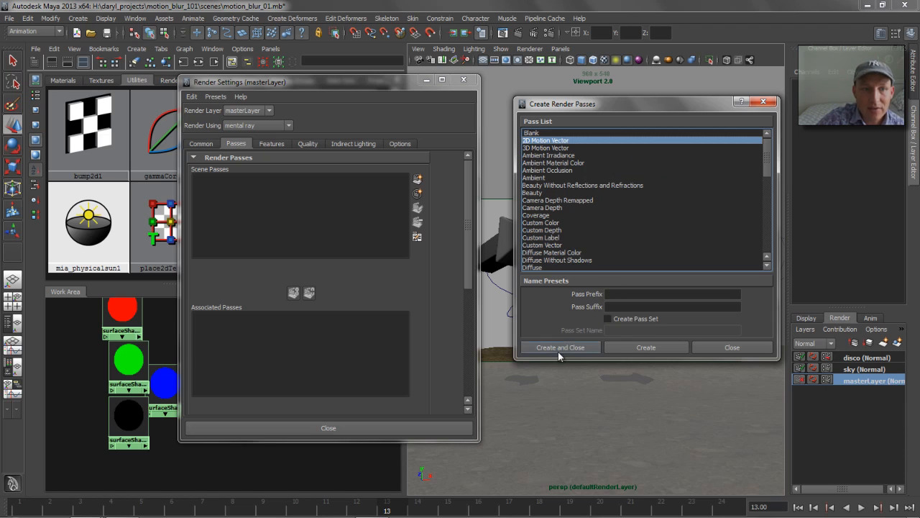
pyautogui.click(560, 347)
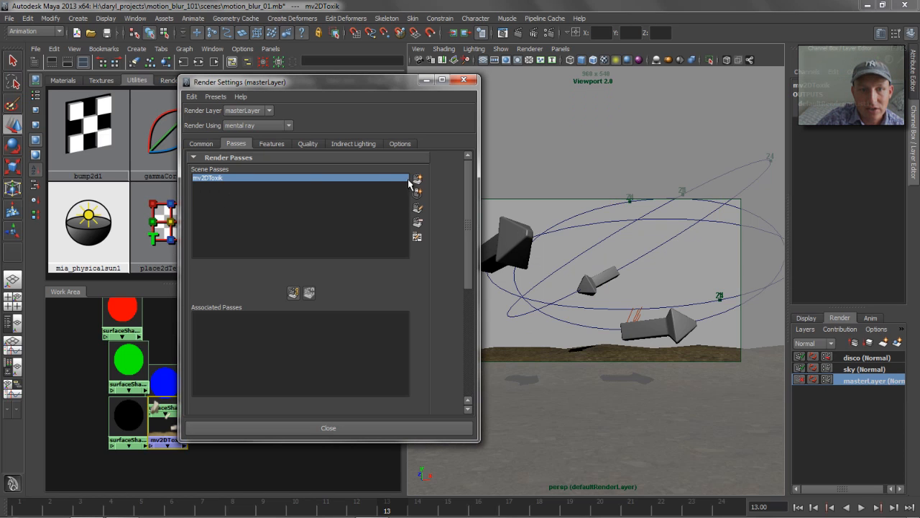
pyautogui.click(417, 178)
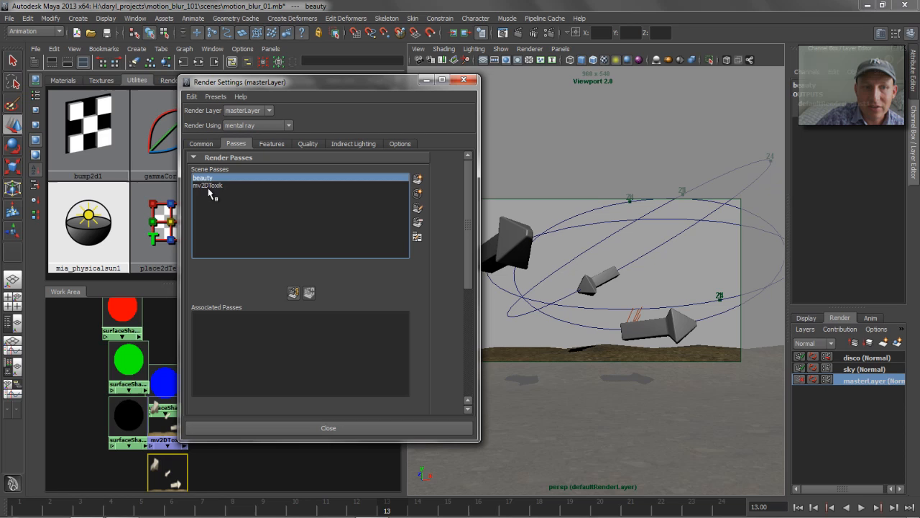
pyautogui.click(209, 186)
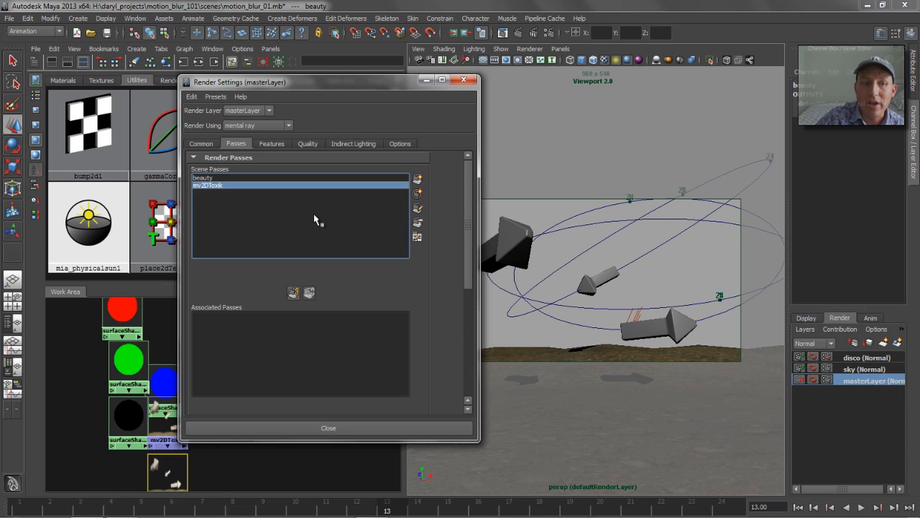
pyautogui.moveTo(223, 283)
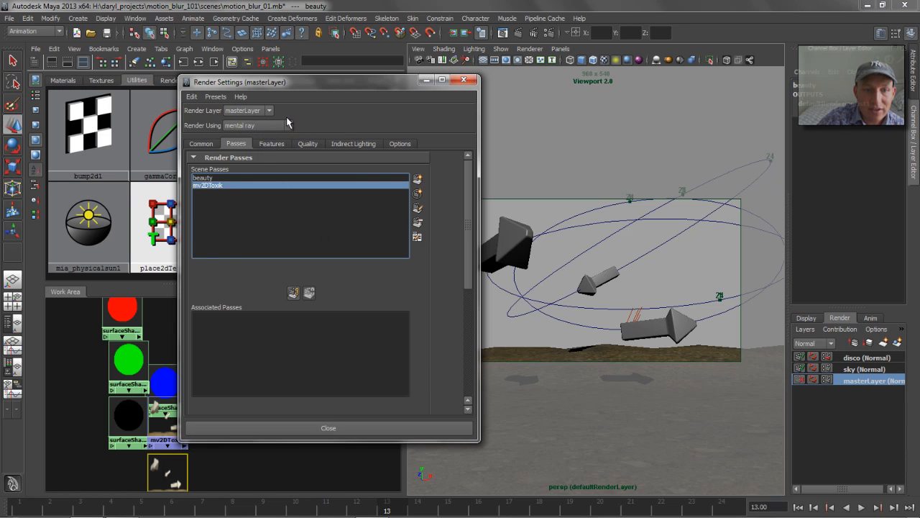
pyautogui.moveTo(293, 295)
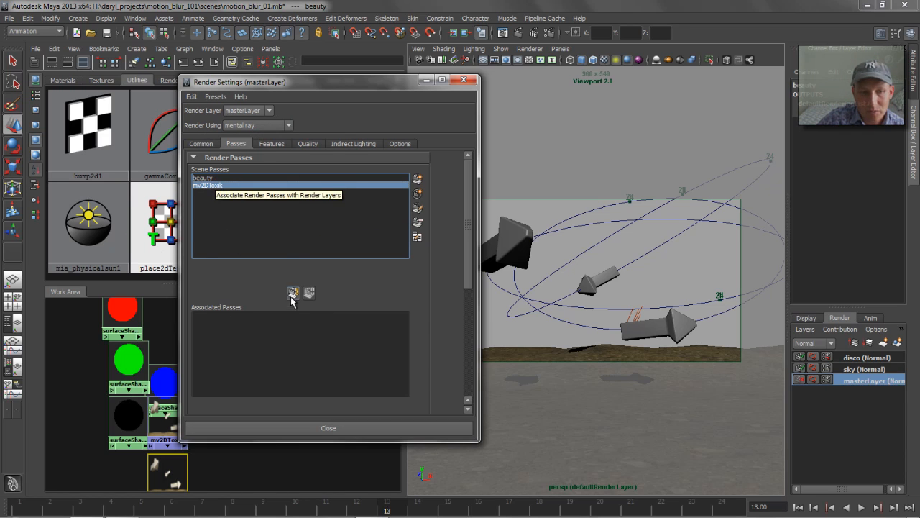
# Associate mv2DToxik with masterLayer, confirm the sky layer has no passes, and return to masterLayer
pyautogui.click(293, 292)
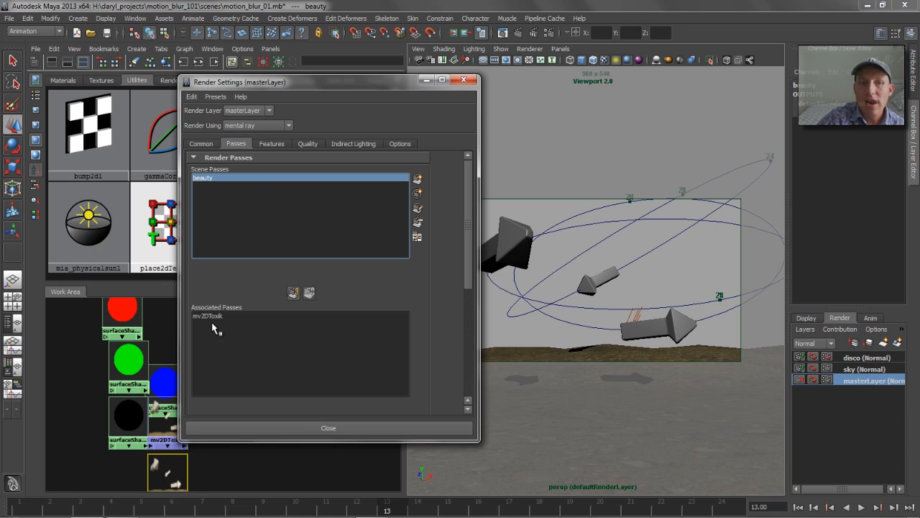
pyautogui.moveTo(242, 337)
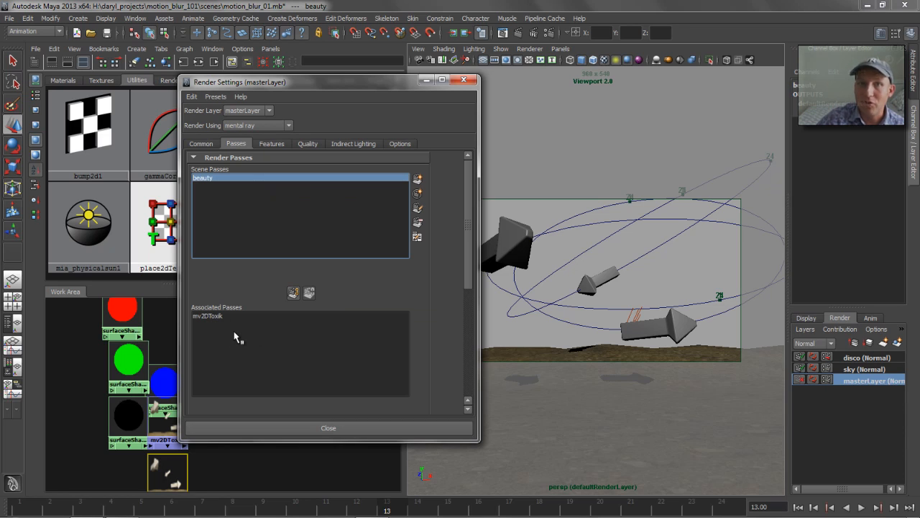
pyautogui.moveTo(237, 336)
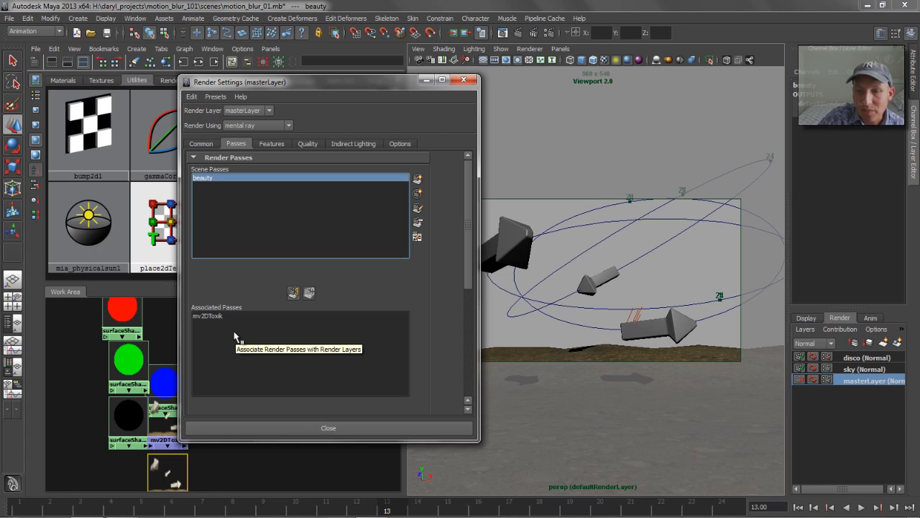
pyautogui.moveTo(465, 302)
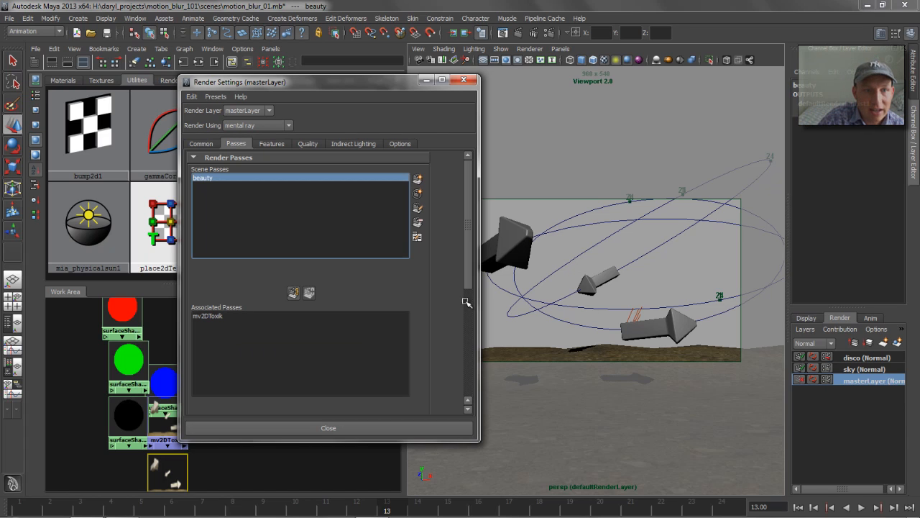
pyautogui.click(862, 368)
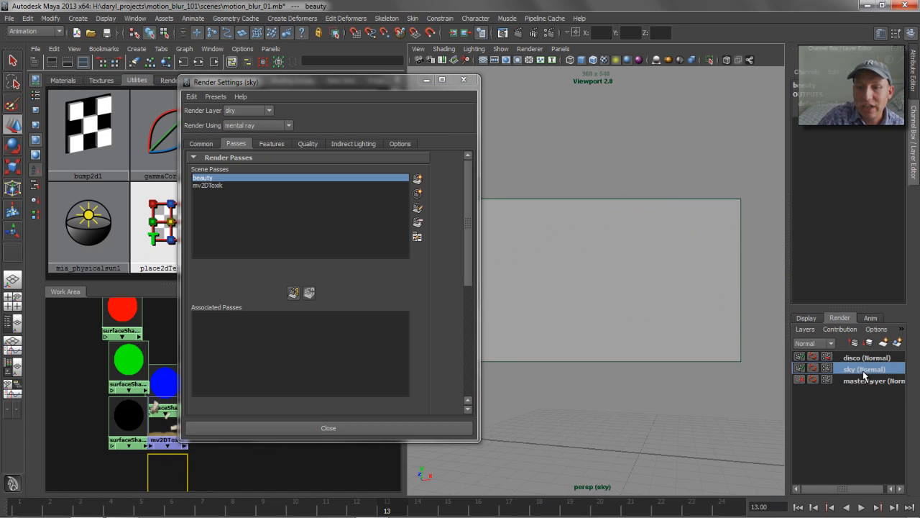
pyautogui.moveTo(816, 428)
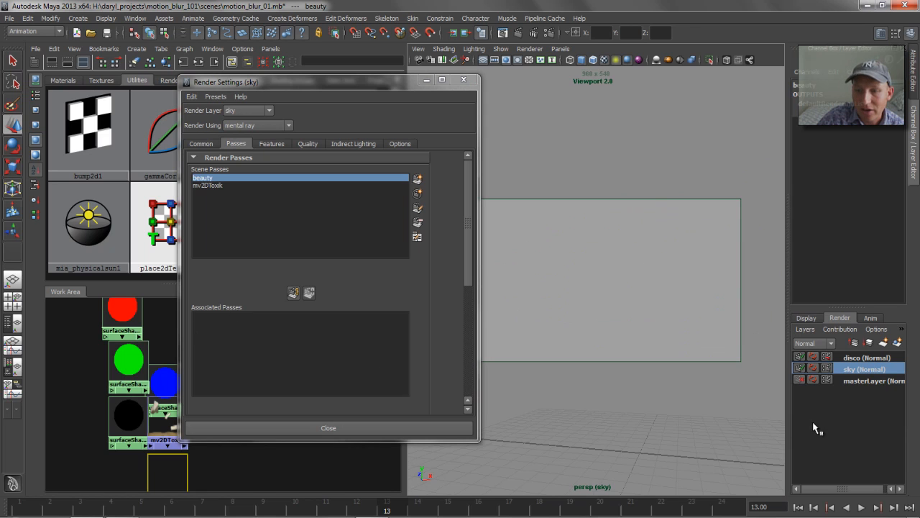
pyautogui.click(866, 356)
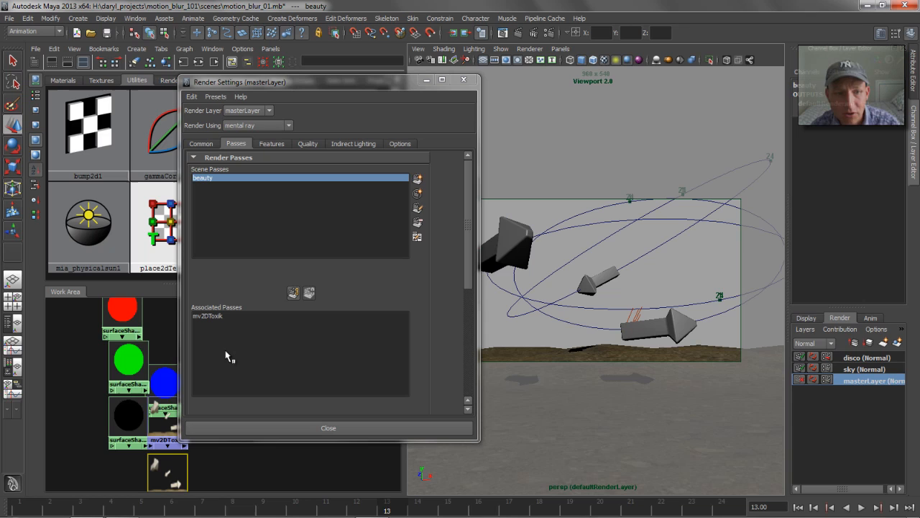
pyautogui.moveTo(227, 357)
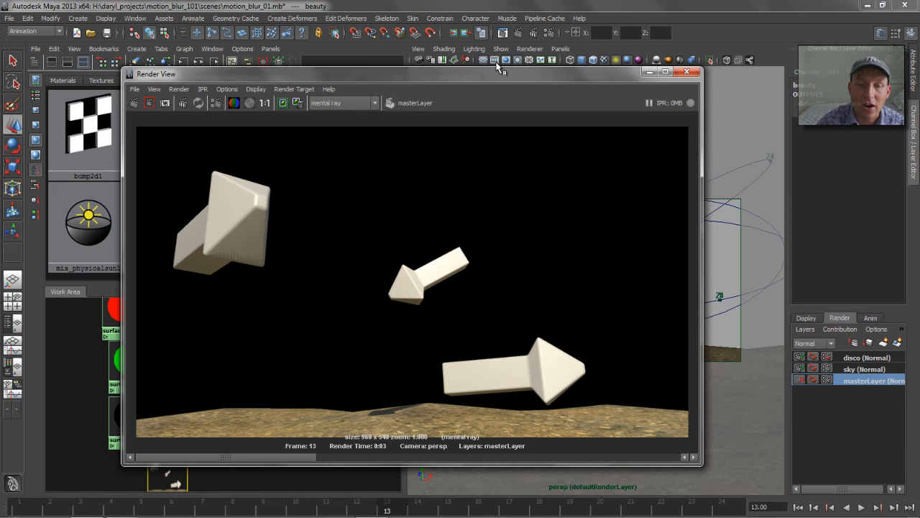
pyautogui.moveTo(219, 439)
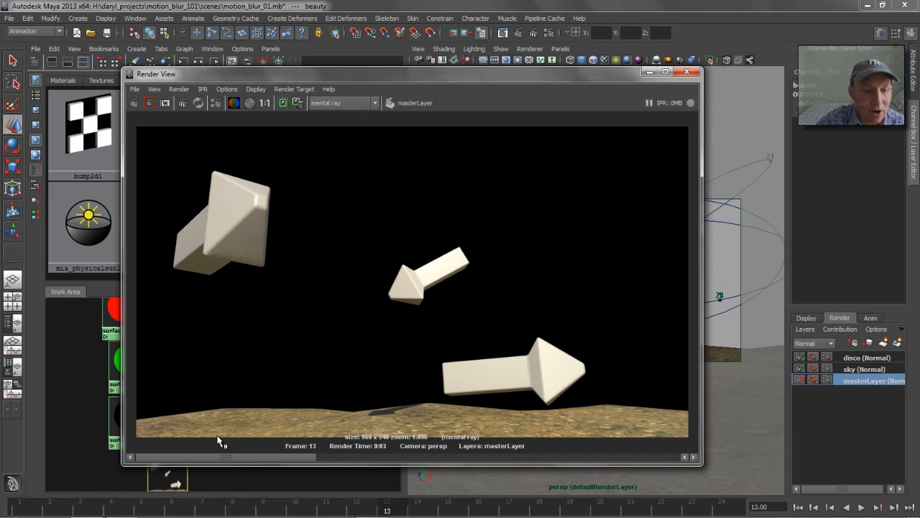
pyautogui.moveTo(344, 468)
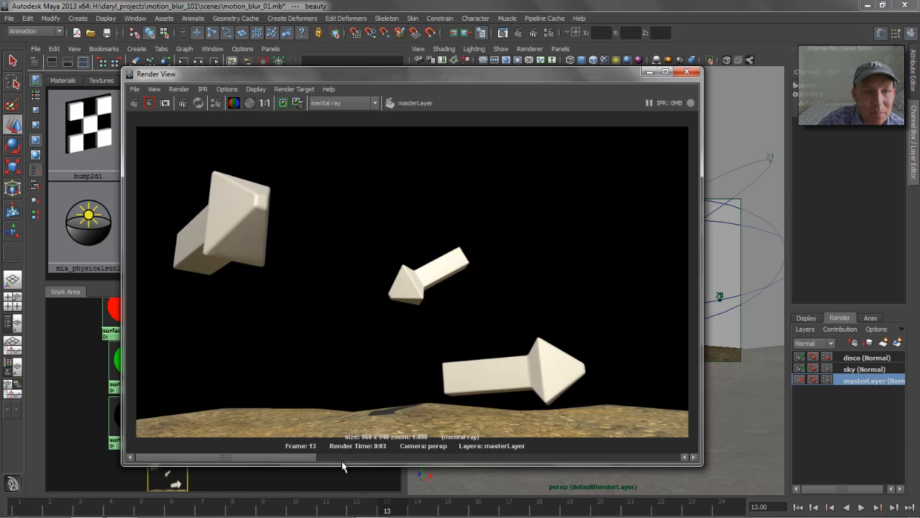
pyautogui.moveTo(238, 467)
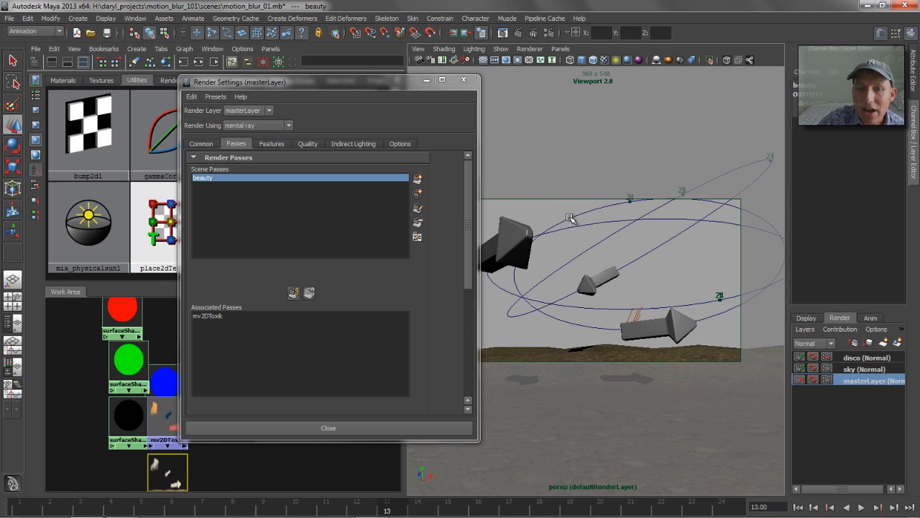
# Close Render Settings and set the persp camera's shutter angle to 360
pyautogui.click(328, 428)
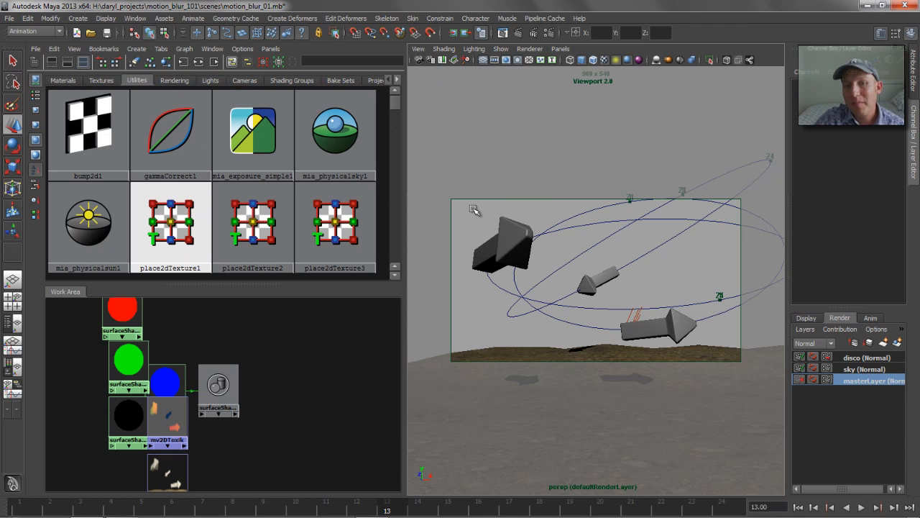
pyautogui.moveTo(472, 214)
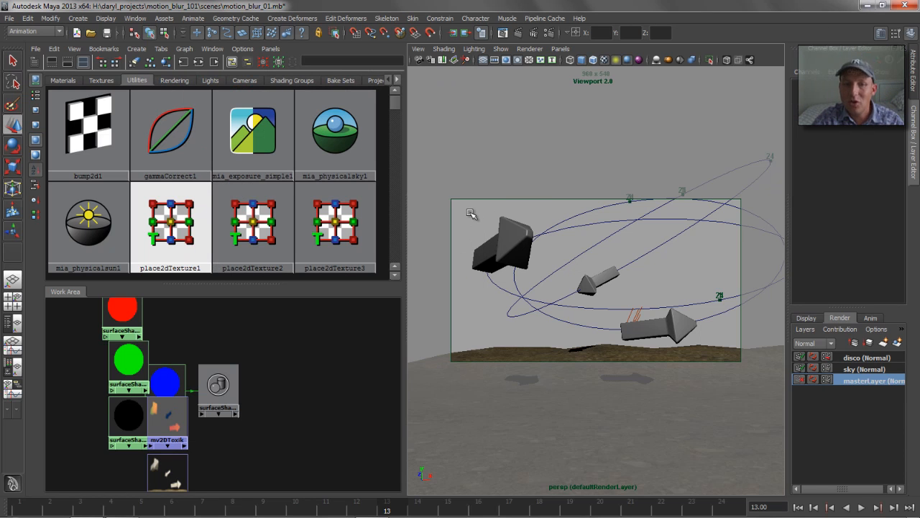
pyautogui.press('space')
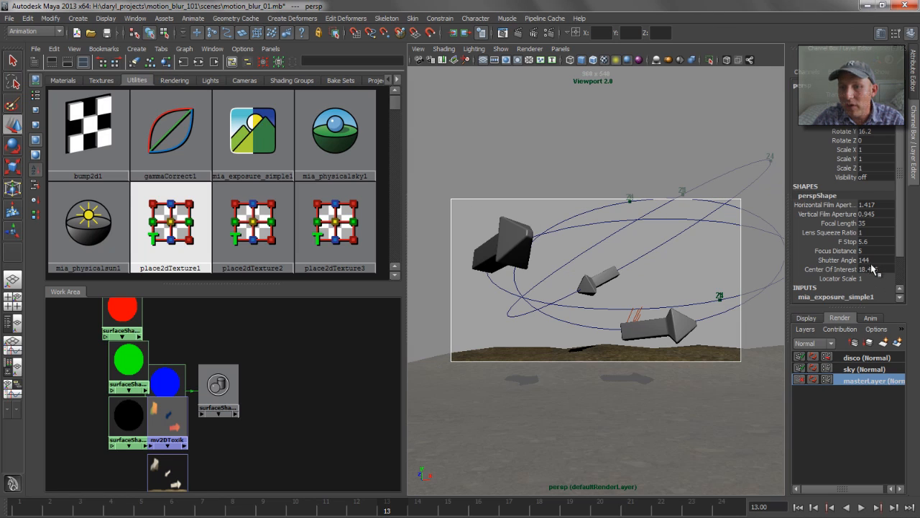
pyautogui.click(869, 260)
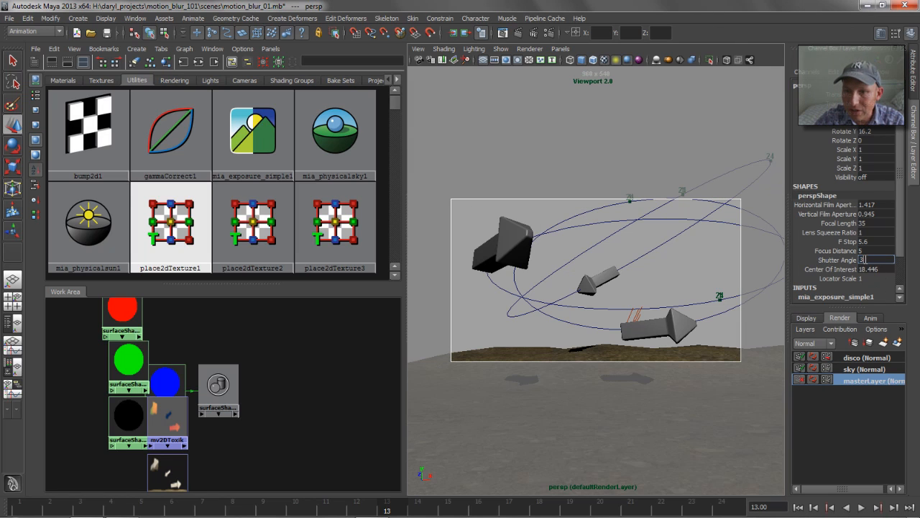
pyautogui.write('360')
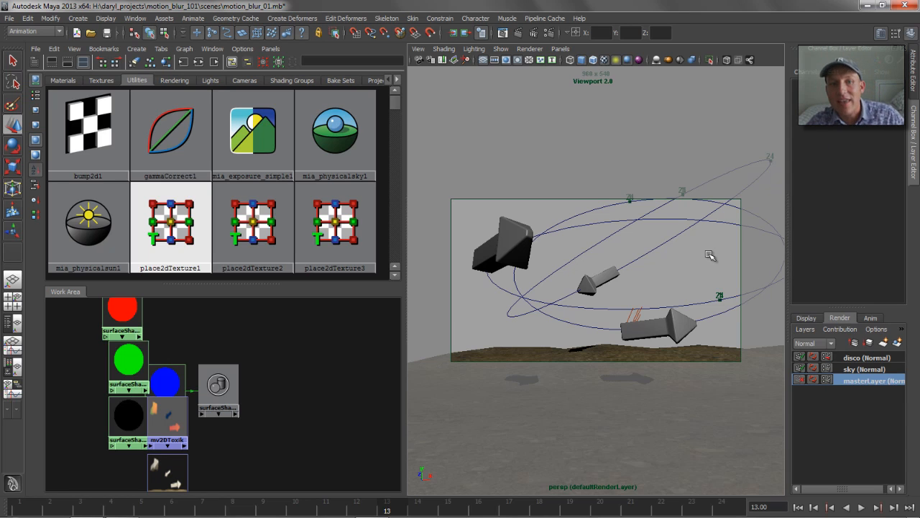
pyautogui.moveTo(524, 349)
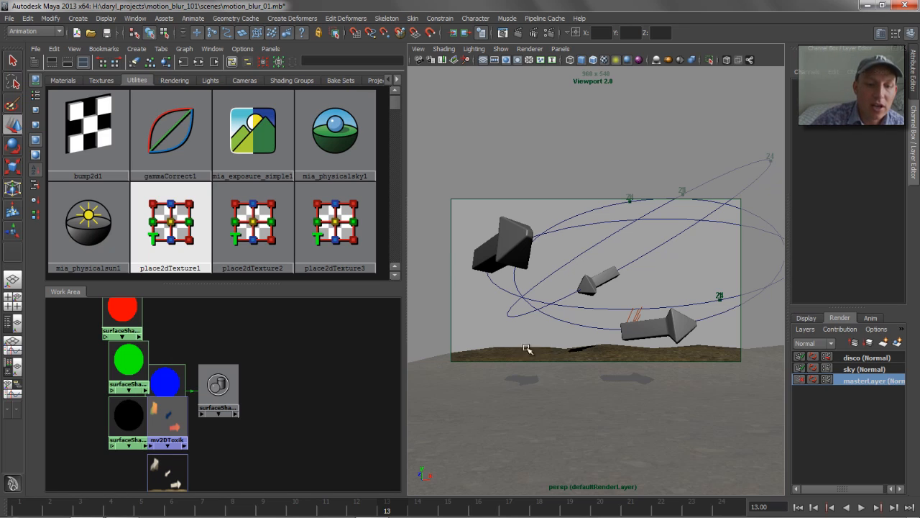
pyautogui.moveTo(384, 510)
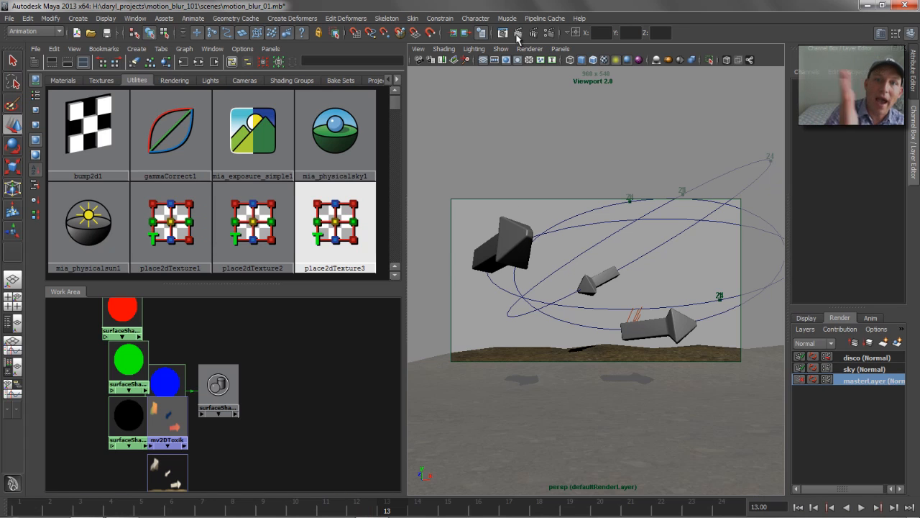
pyautogui.moveTo(514, 33)
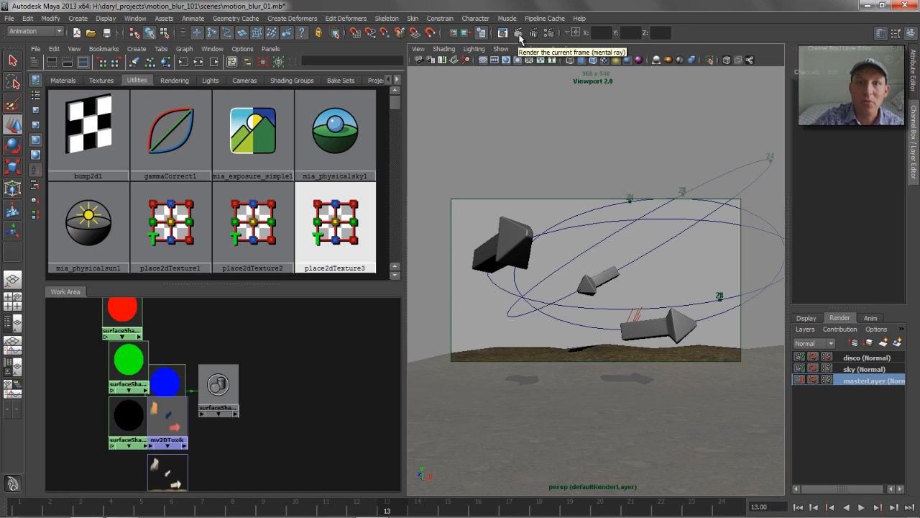
# Render frame 13 to preview the cream arrows over rocky ground, then close the Render View
pyautogui.click(517, 32)
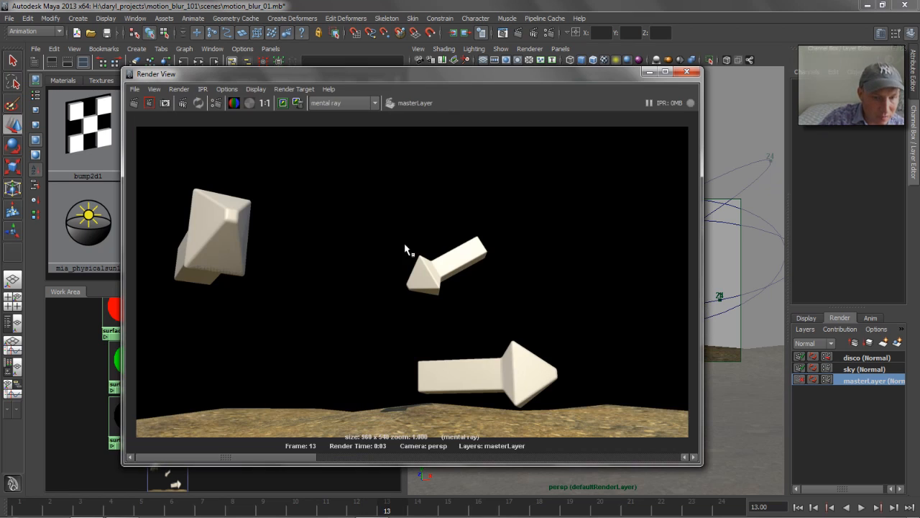
pyautogui.moveTo(212, 401)
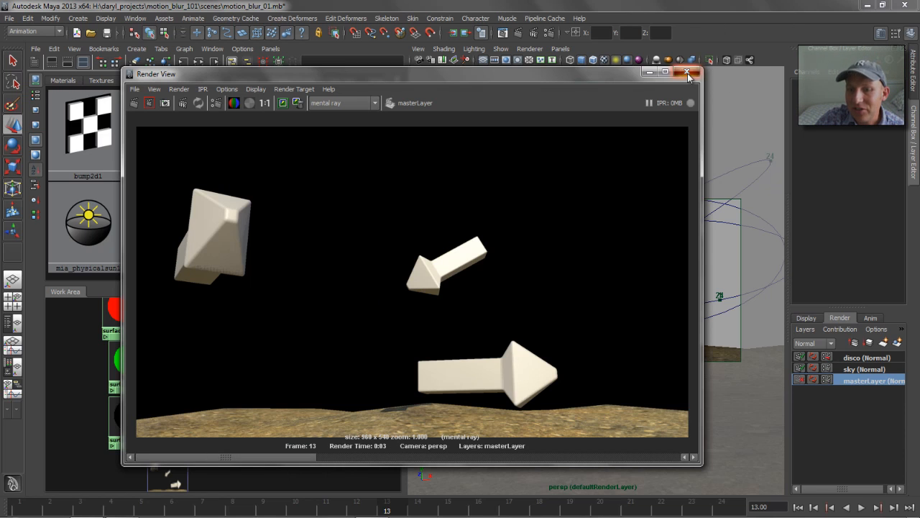
pyautogui.click(686, 72)
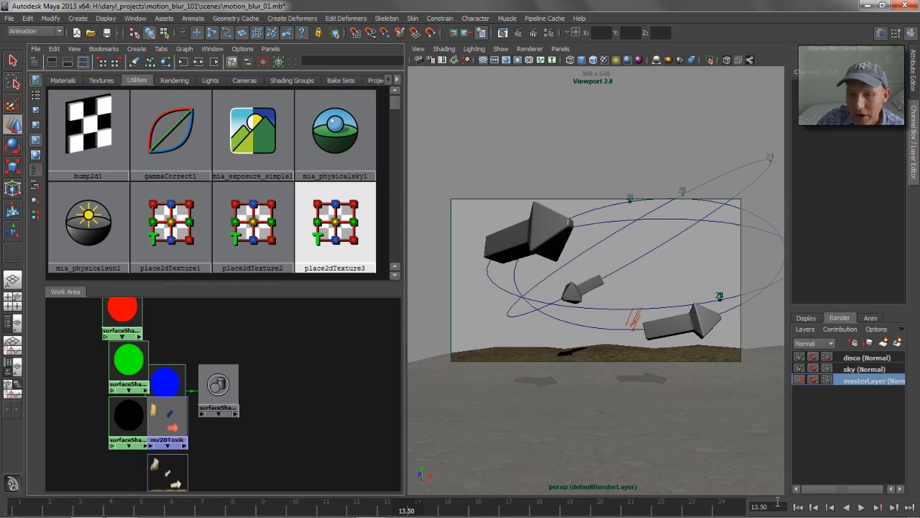
pyautogui.moveTo(514, 34)
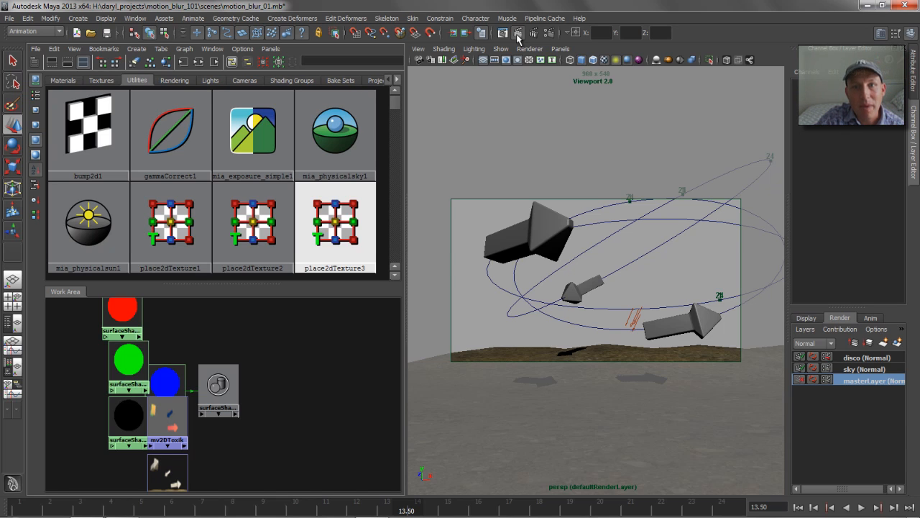
pyautogui.click(517, 33)
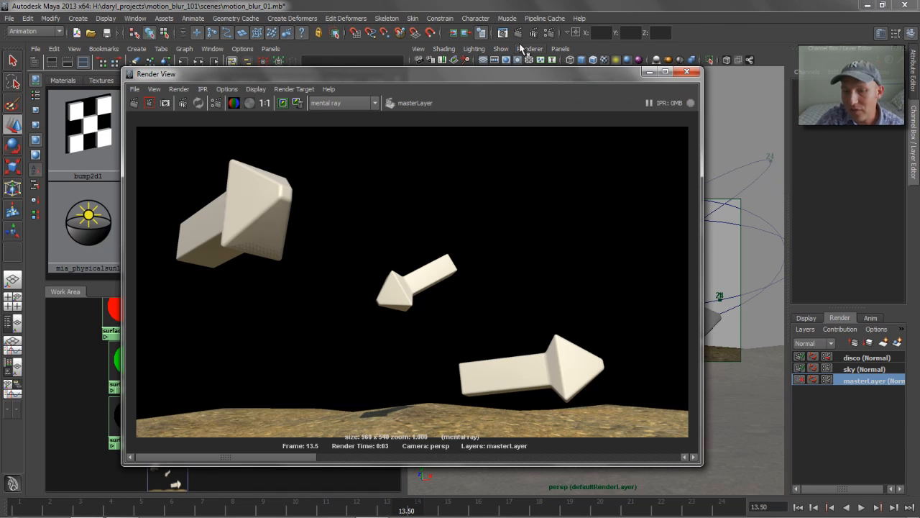
pyautogui.moveTo(307, 192)
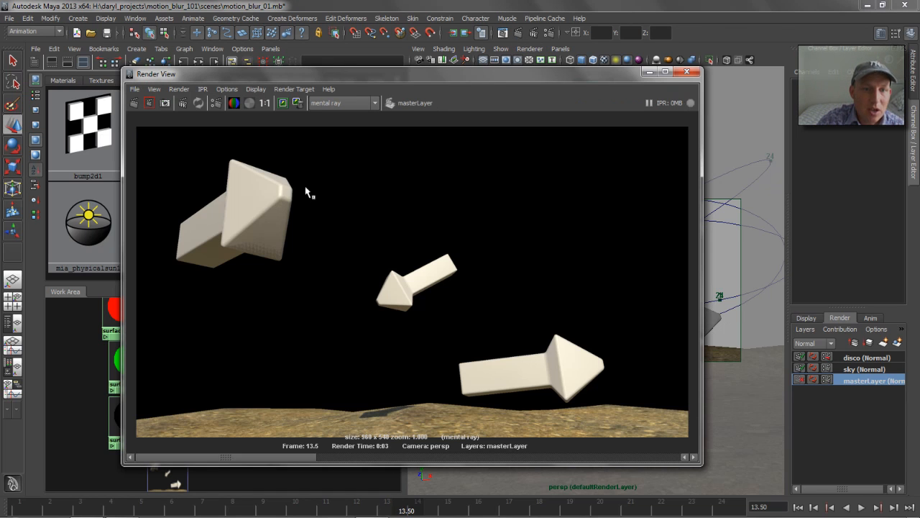
pyautogui.moveTo(236, 272)
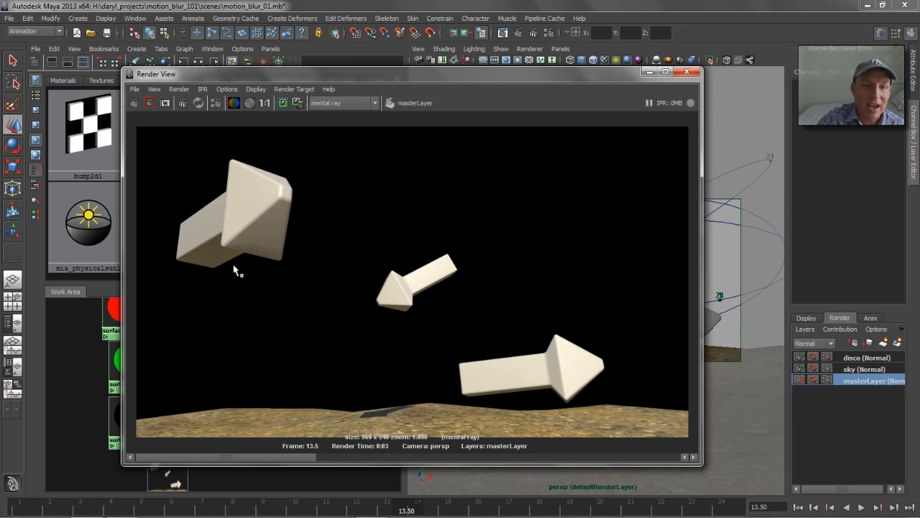
pyautogui.moveTo(219, 463)
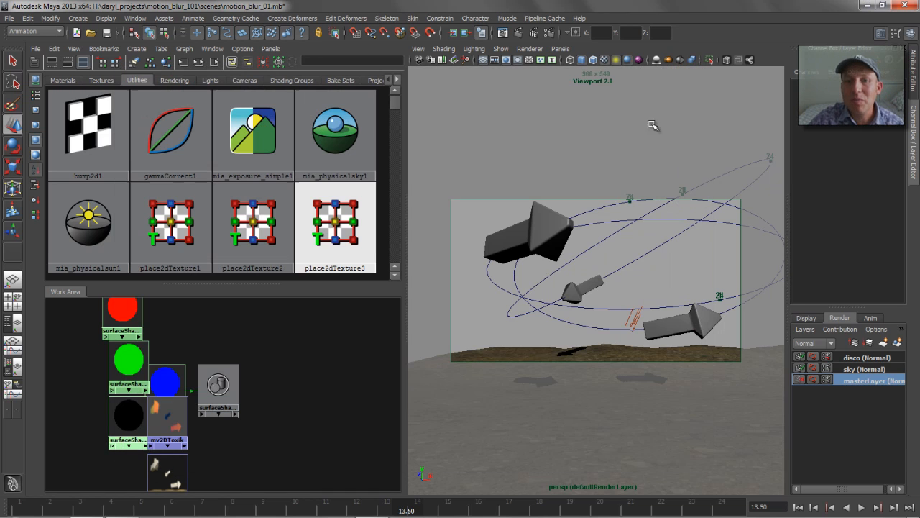
pyautogui.moveTo(634, 245)
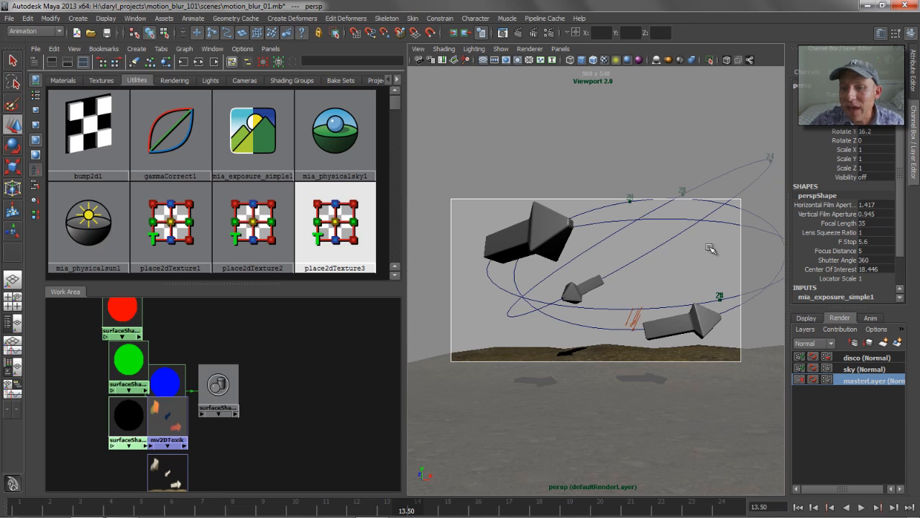
# Set render output naming to name.#.ext with start frame 1.5, then close Render Settings
pyautogui.click(549, 33)
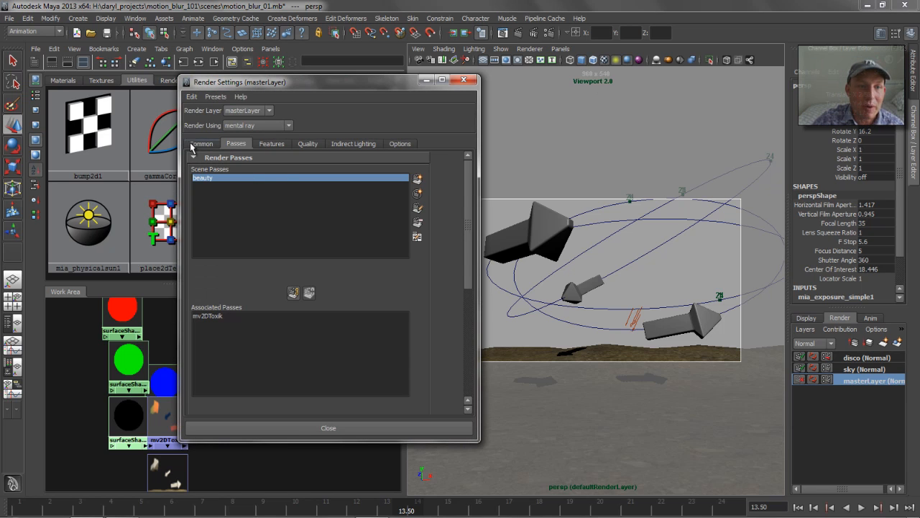
pyautogui.click(201, 143)
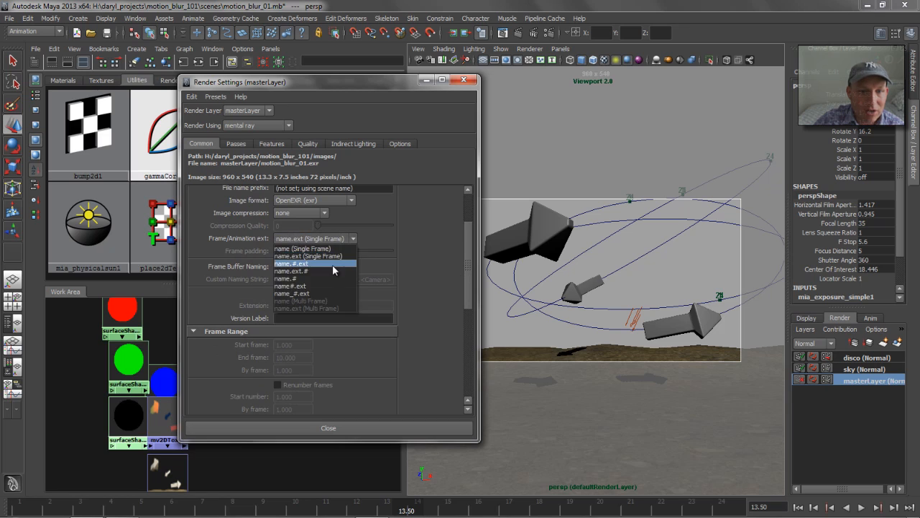
pyautogui.click(291, 263)
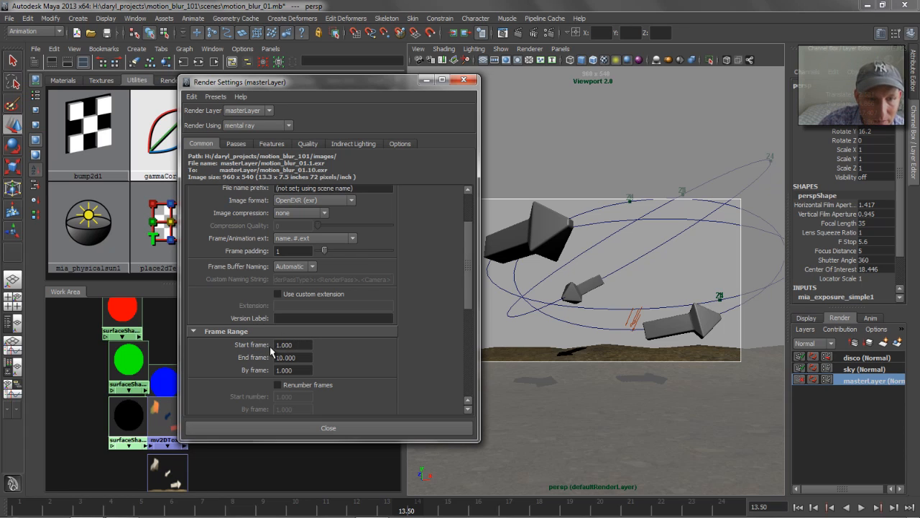
pyautogui.click(292, 345)
pyautogui.write('1.500')
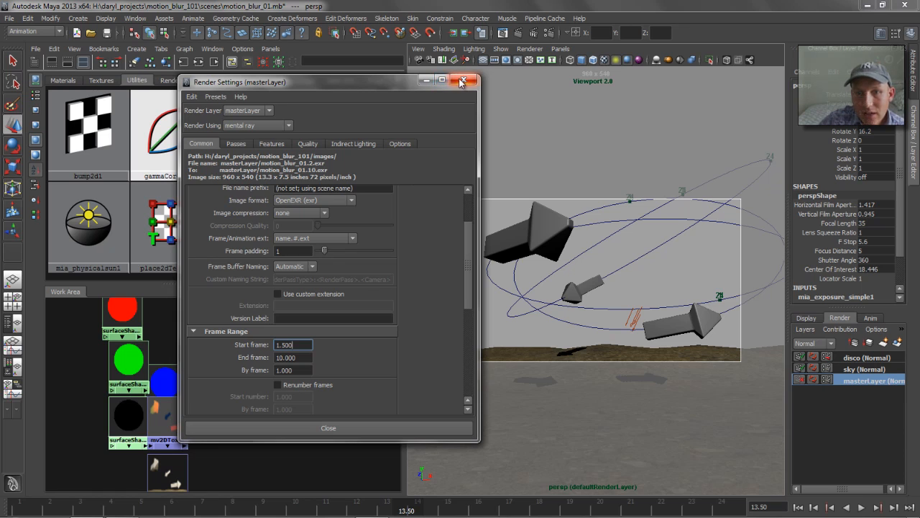
pyautogui.click(458, 82)
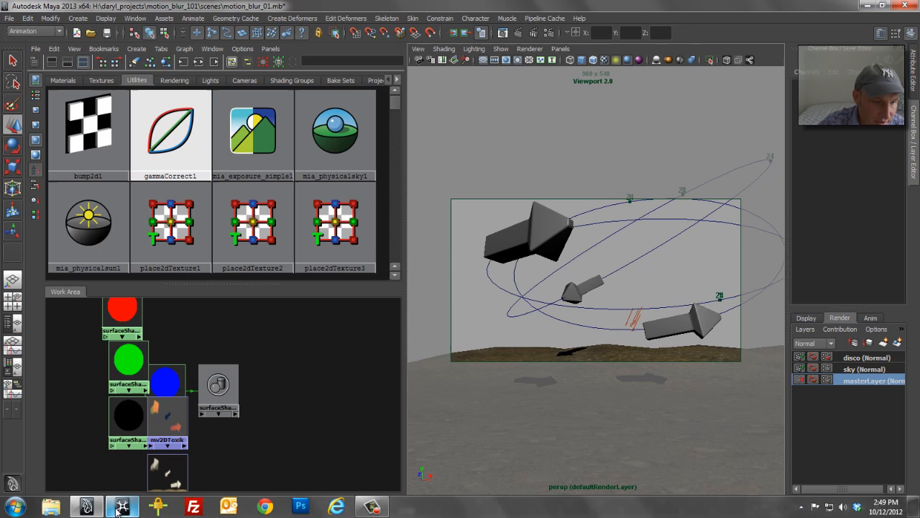
# In Maya Composite, browse to images/tmp/masterLayer and import its motion_blur_01.exr render
pyautogui.click(113, 504)
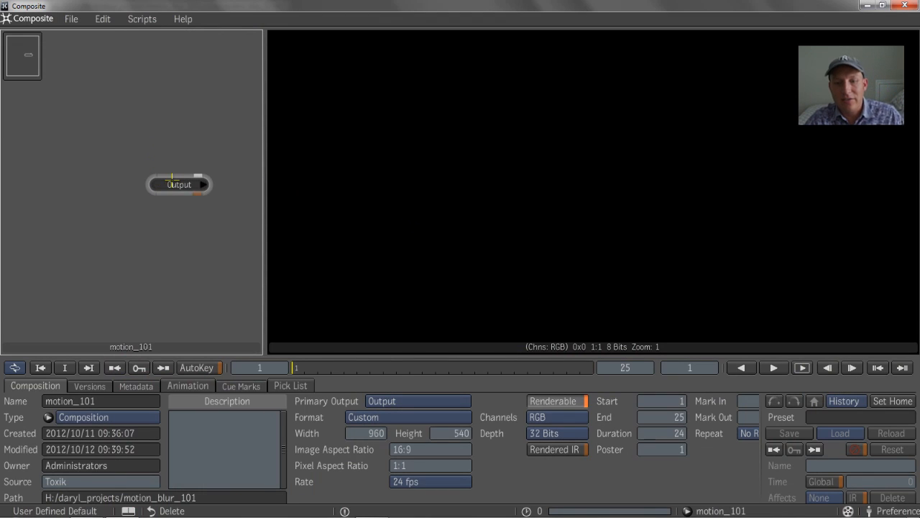
pyautogui.moveTo(169, 179)
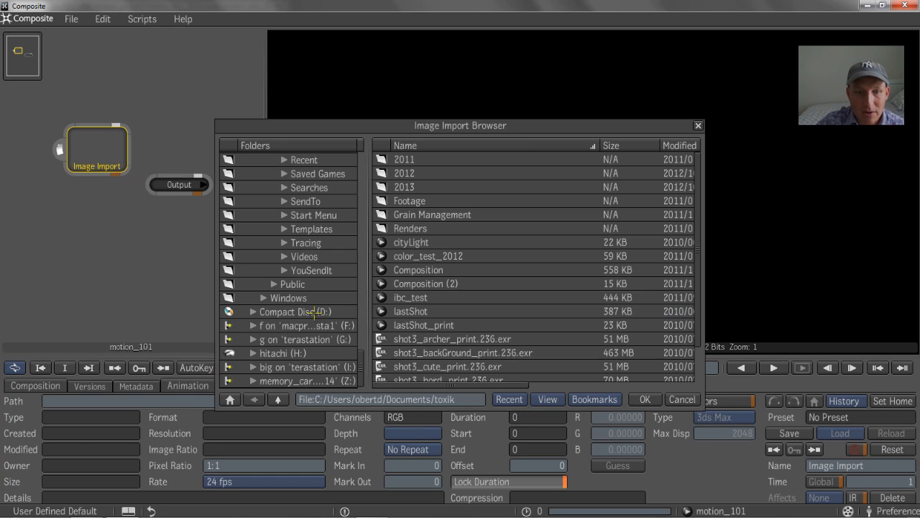
pyautogui.click(594, 399)
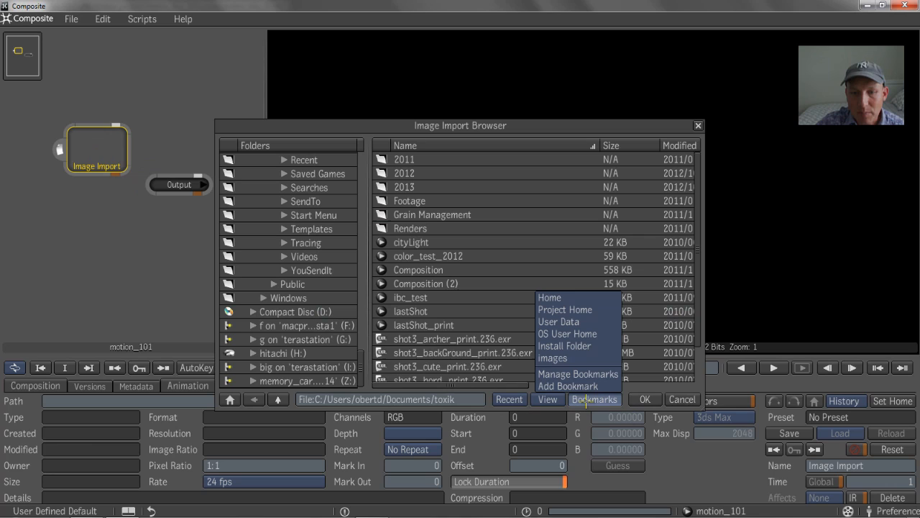
pyautogui.click(553, 358)
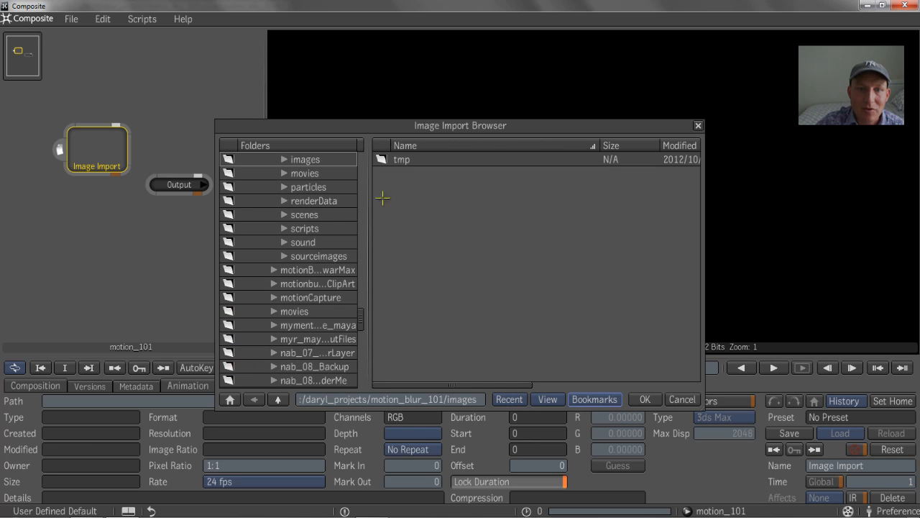
pyautogui.doubleClick(401, 159)
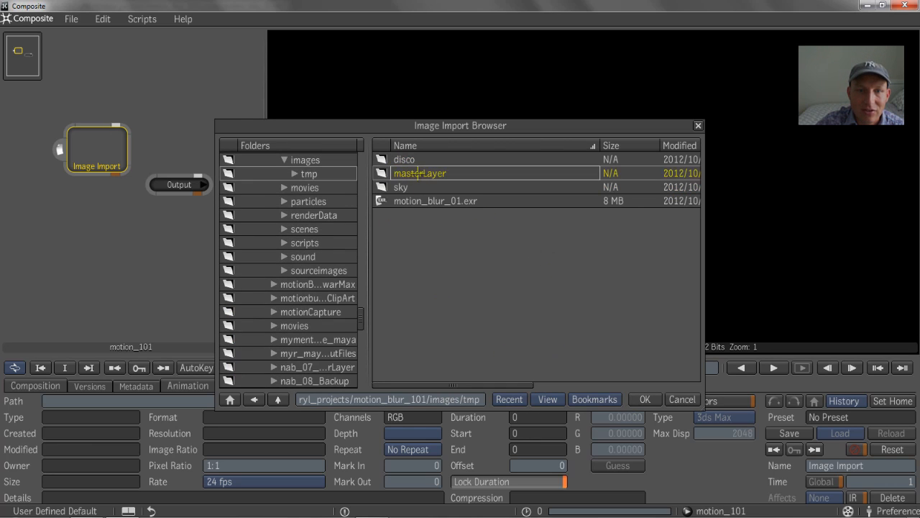
pyautogui.doubleClick(420, 172)
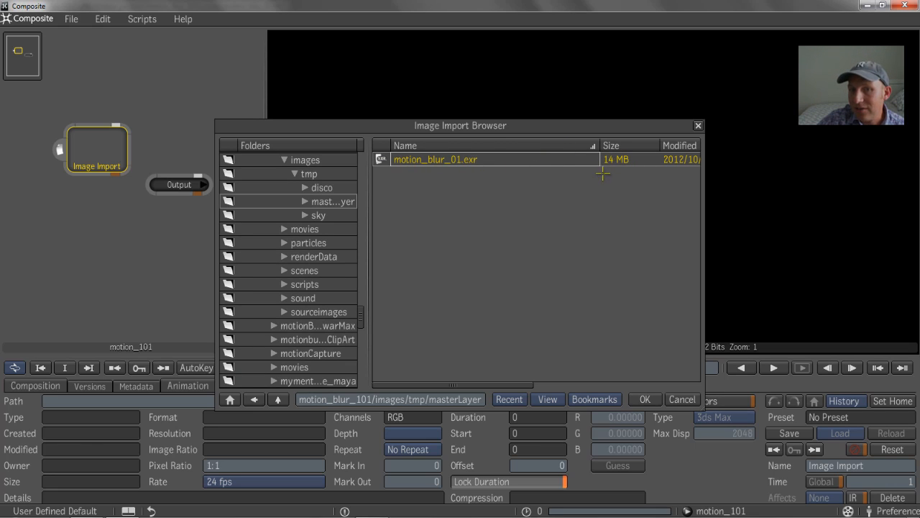
pyautogui.moveTo(589, 182)
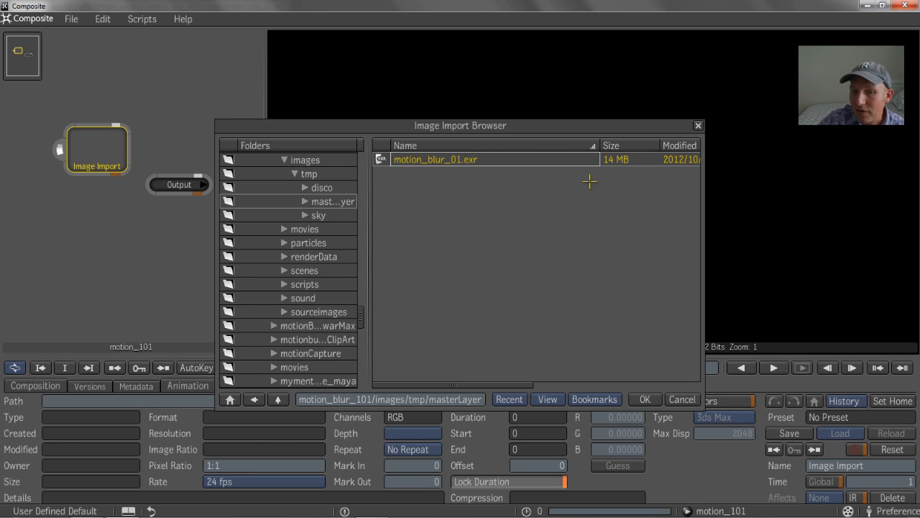
pyautogui.click(645, 399)
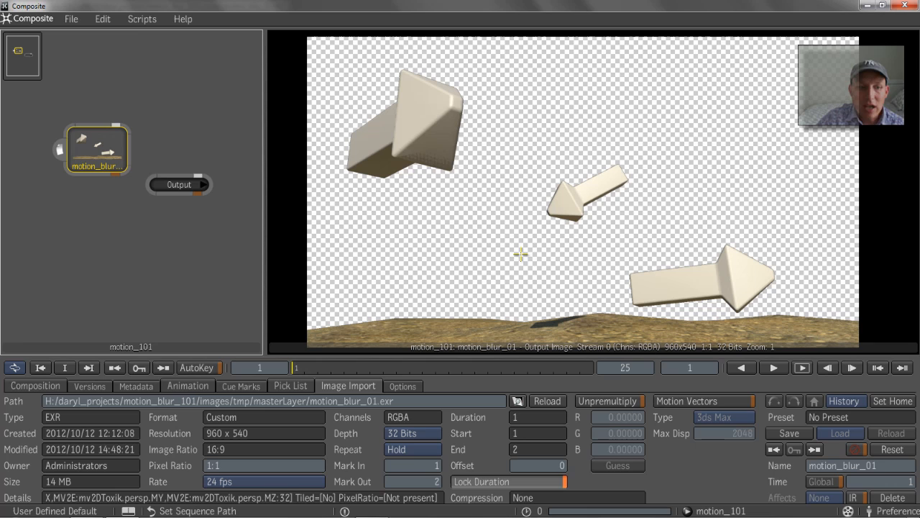
# Set a duplicate import node's Channel Views to MV2E:mv2DToxik.persp, then reselect the original arrows node
pyautogui.click(403, 386)
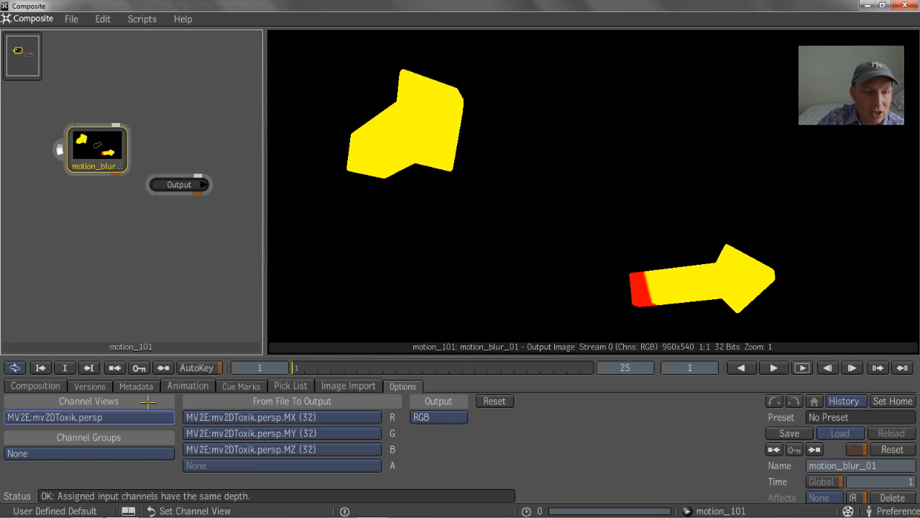
pyautogui.click(88, 417)
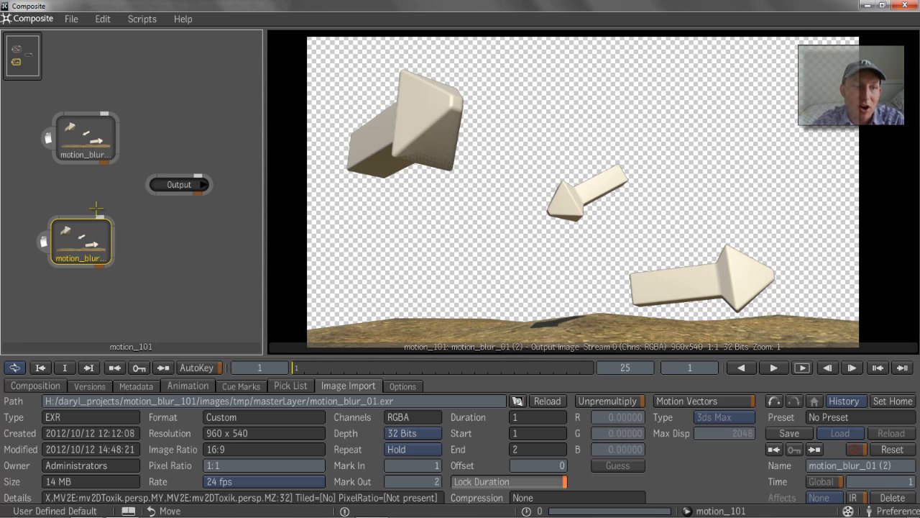
pyautogui.moveTo(90, 230)
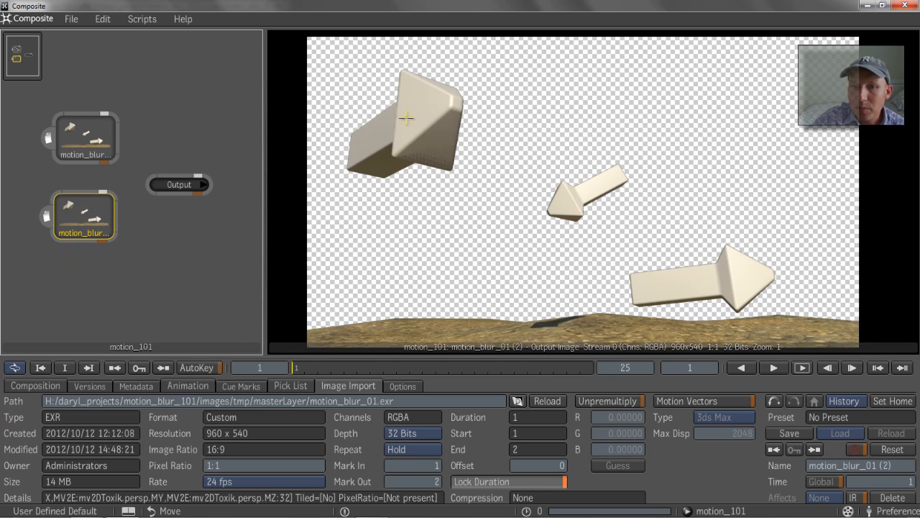
pyautogui.click(403, 385)
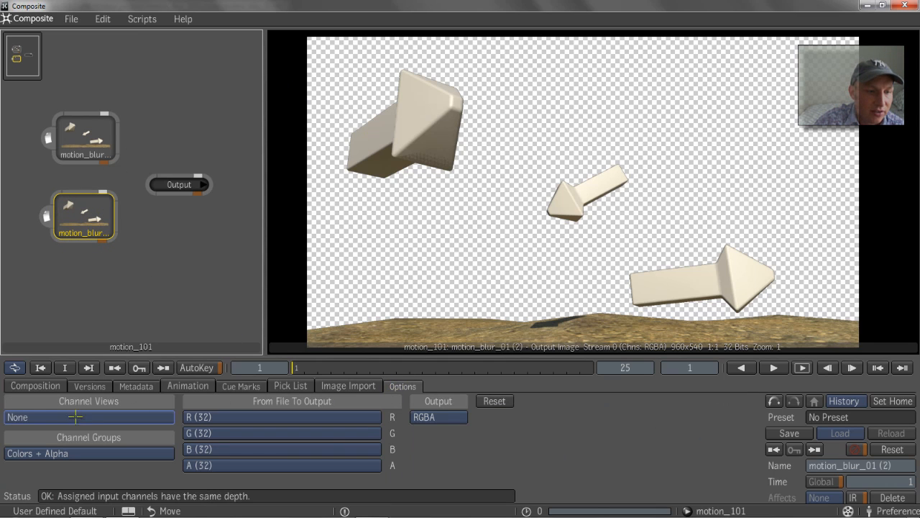
pyautogui.click(88, 417)
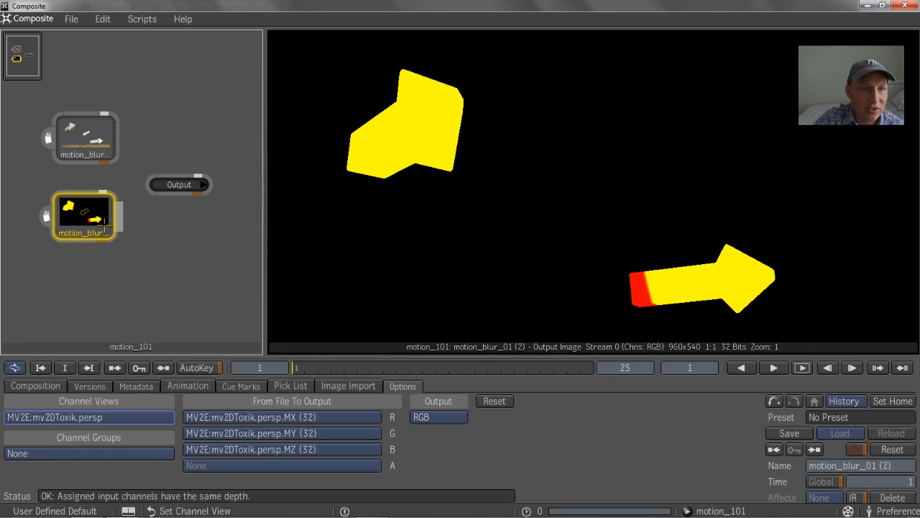
pyautogui.click(85, 134)
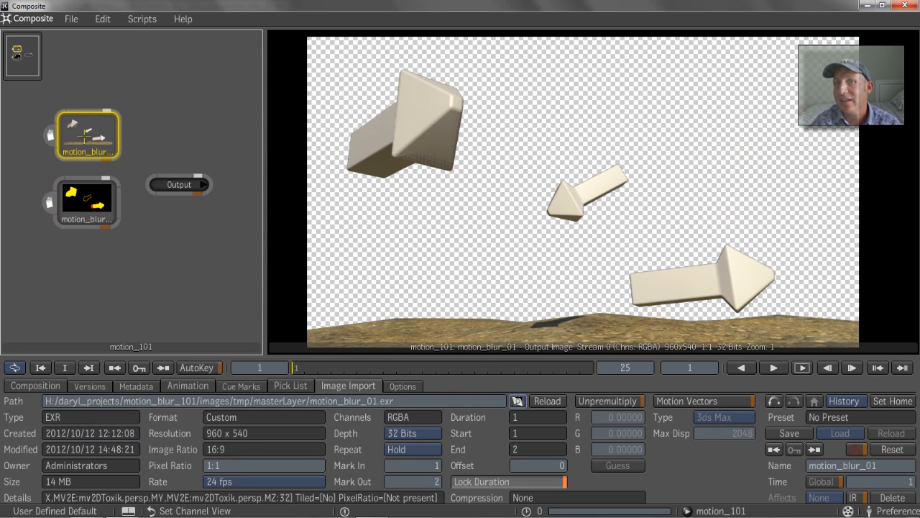
pyautogui.moveTo(86, 133)
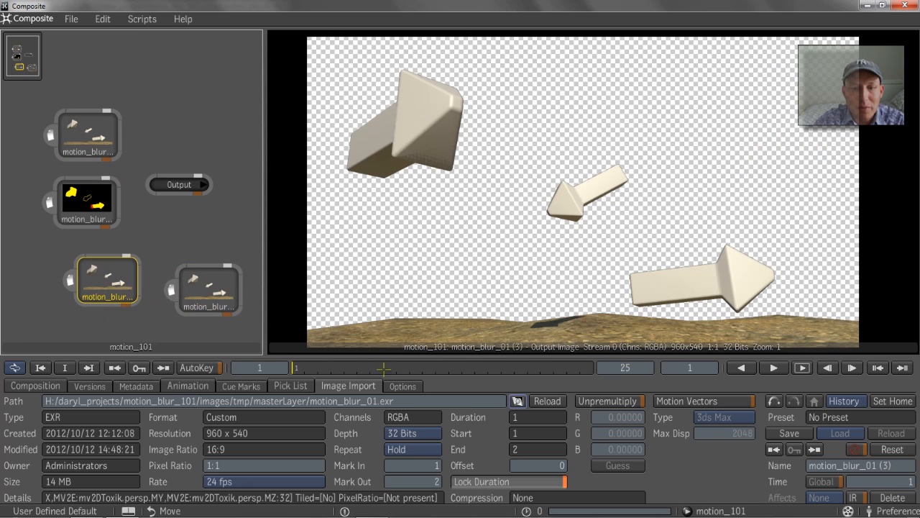
# Load the sky folder's motion_blur_01.exr into the third import node, cancelling the extra browser
pyautogui.click(348, 386)
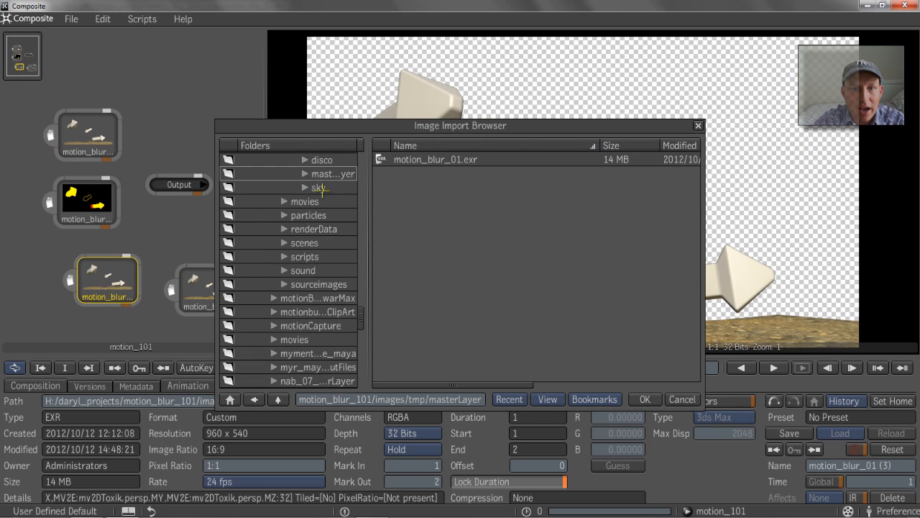
pyautogui.click(319, 187)
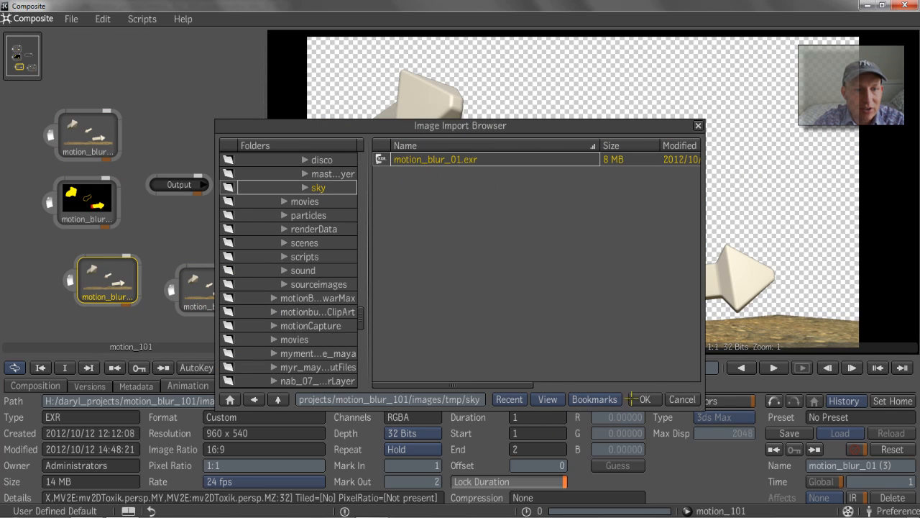
pyautogui.click(647, 398)
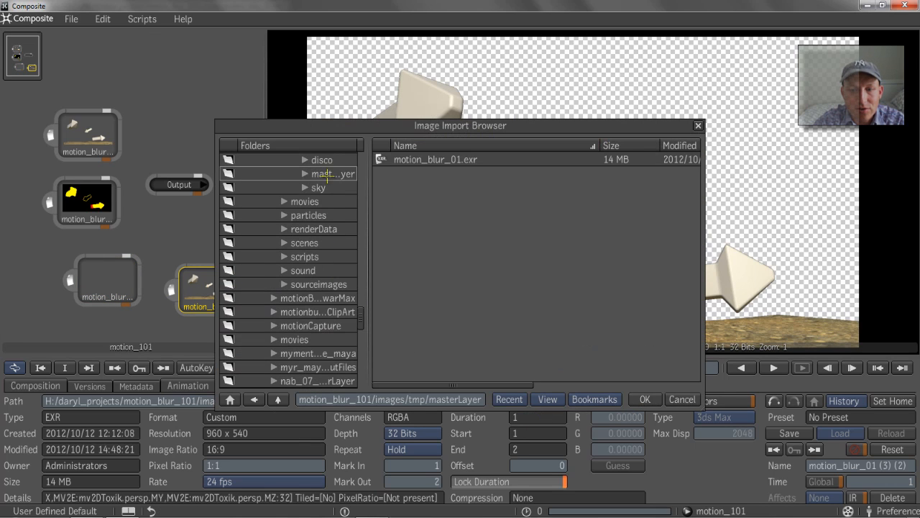
pyautogui.click(644, 399)
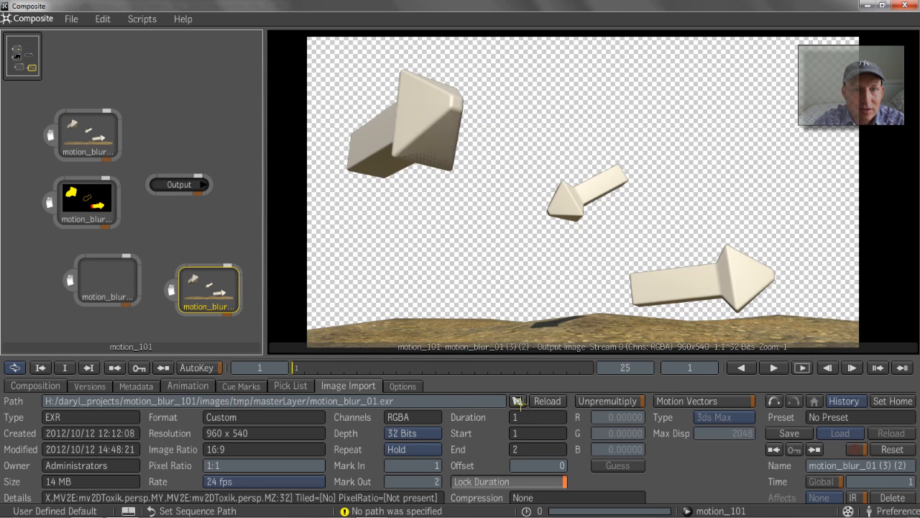
# Load the disco folder's motion_blur_01.exr matte into the fourth Image Import node
pyautogui.click(517, 400)
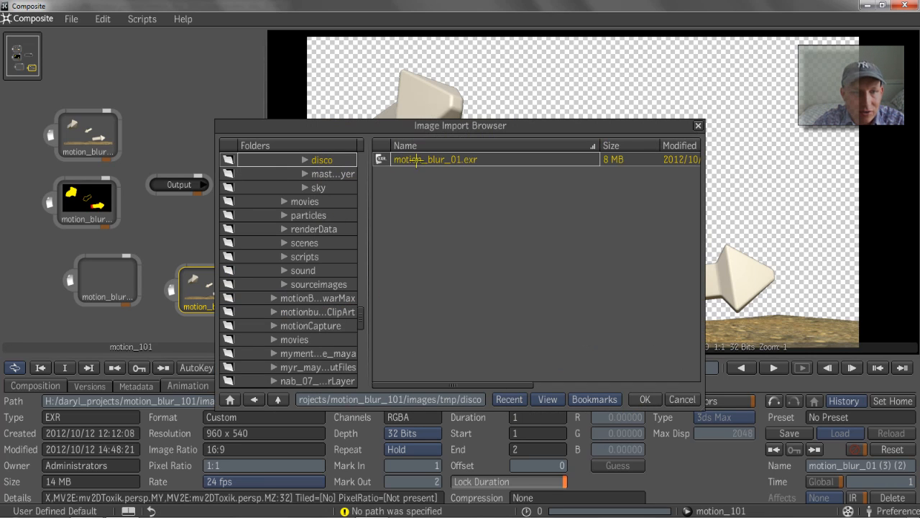
pyautogui.click(644, 399)
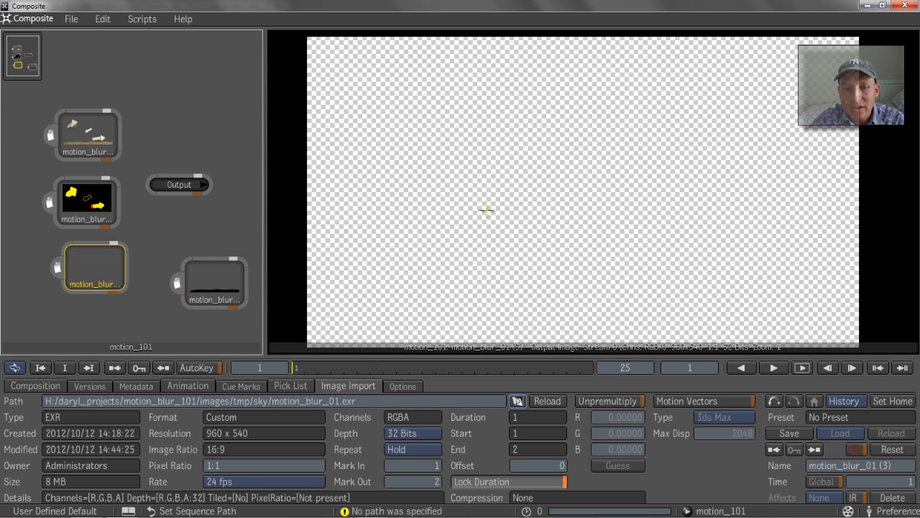
pyautogui.click(403, 386)
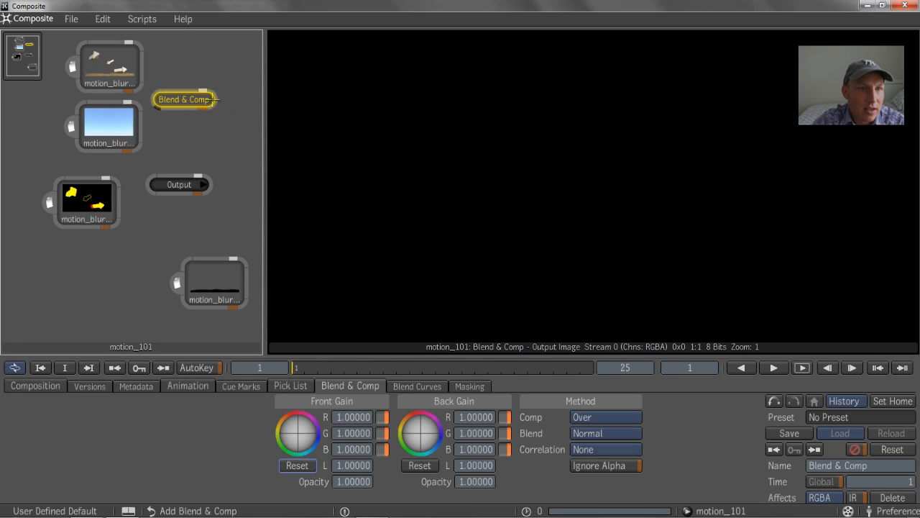
# Wire the unpremultiplied arrows and the sky into Blend & Comp, then view the composite
pyautogui.click(108, 65)
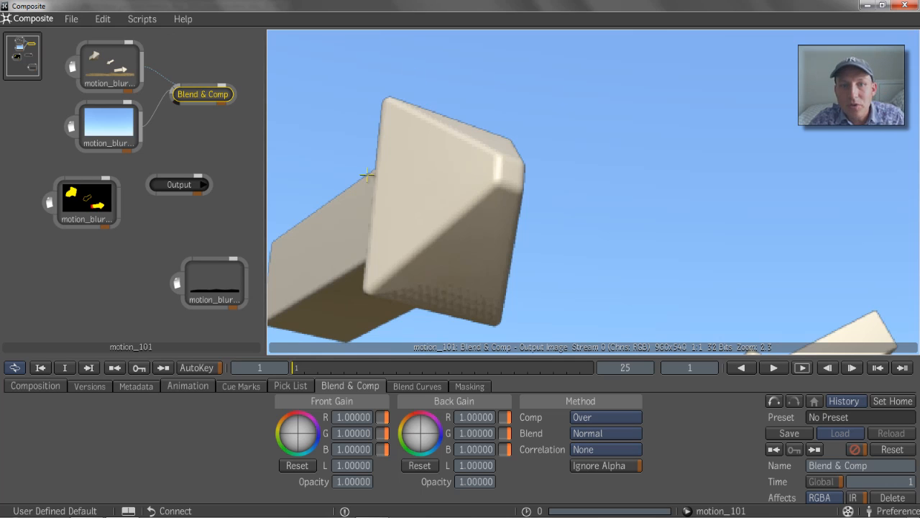
pyautogui.moveTo(374, 173)
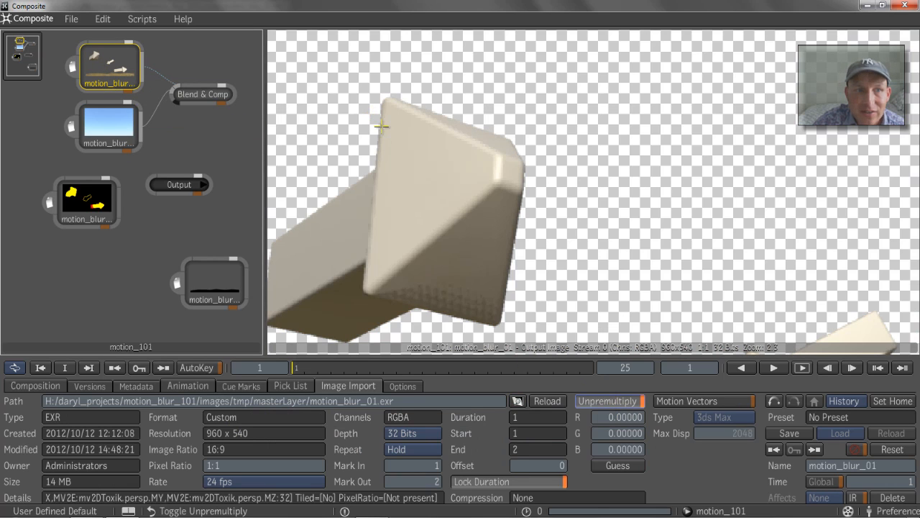
pyautogui.click(203, 94)
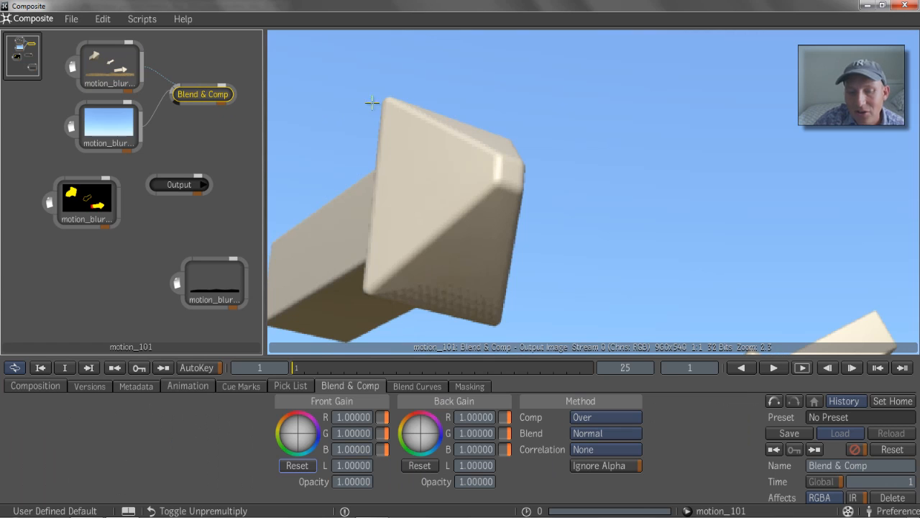
pyautogui.moveTo(228, 89)
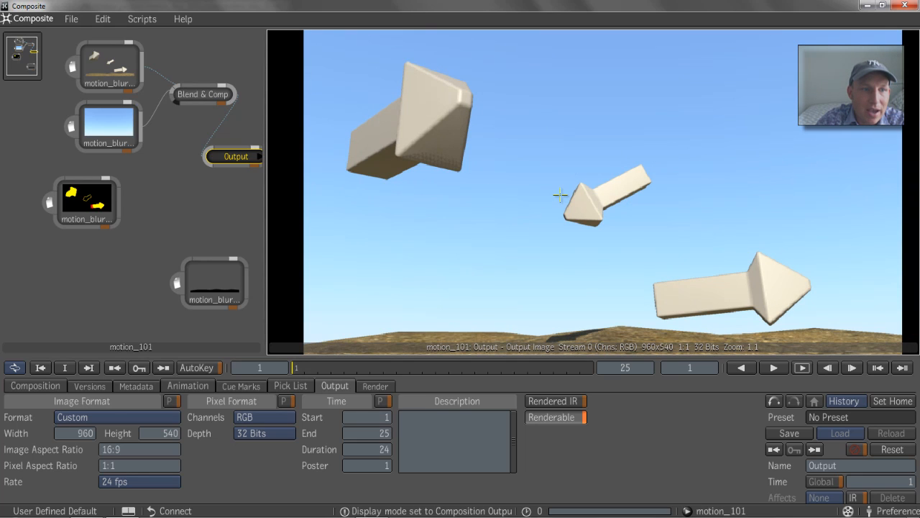
# Add a Blur node to the arrows, feed it the motion vector render, and show its Vectors settings
pyautogui.click(108, 126)
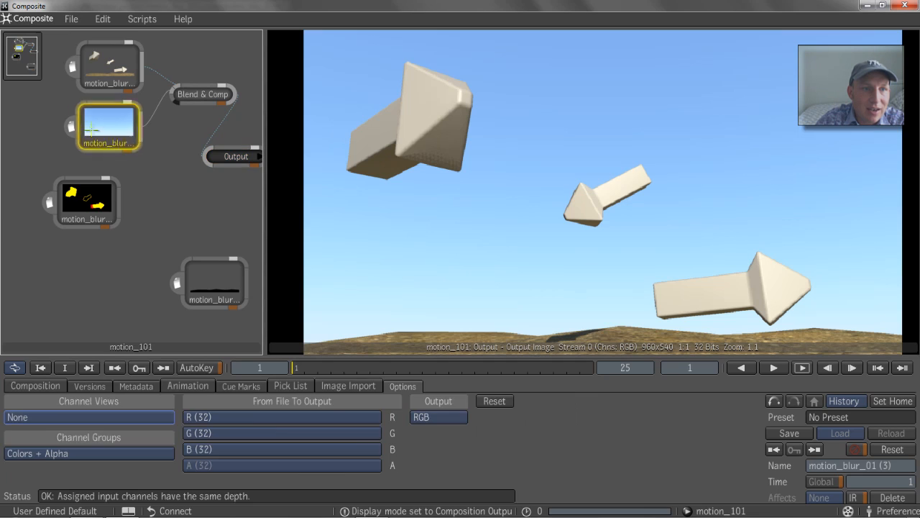
pyautogui.click(108, 64)
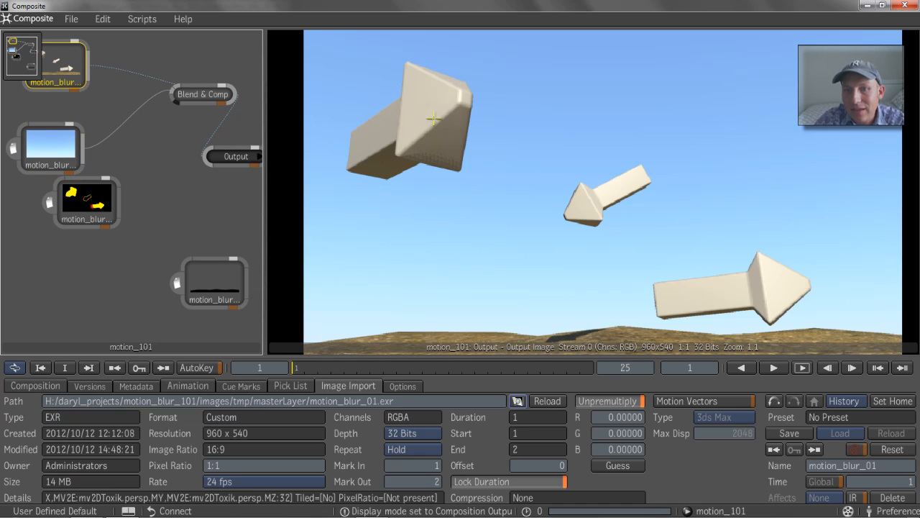
pyautogui.moveTo(482, 169)
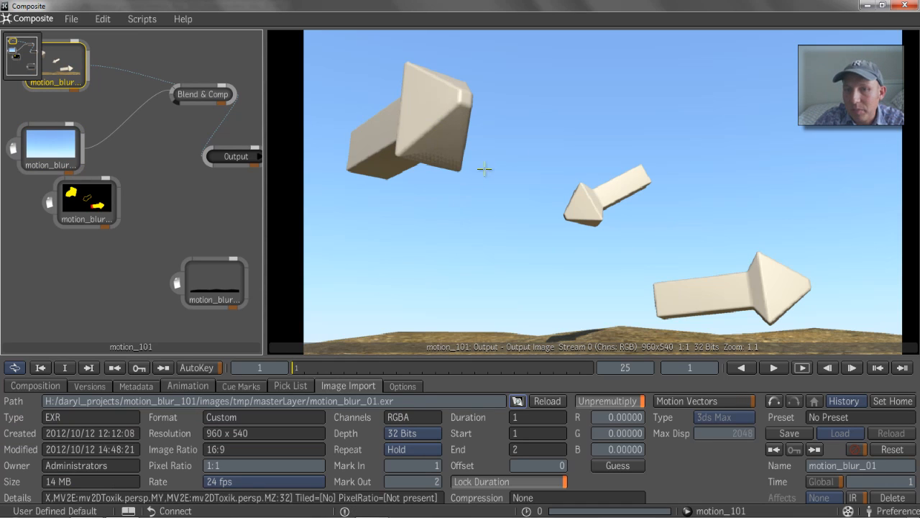
pyautogui.moveTo(614, 211)
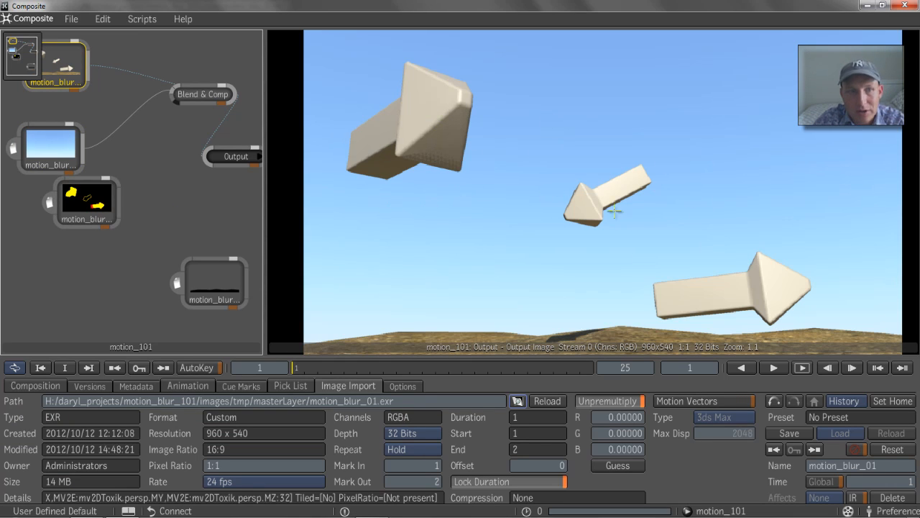
pyautogui.moveTo(48, 138)
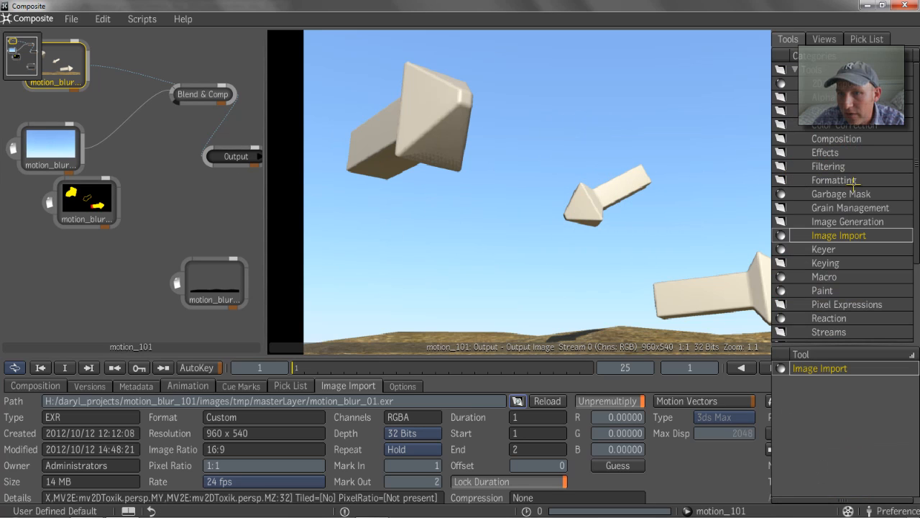
pyautogui.click(828, 166)
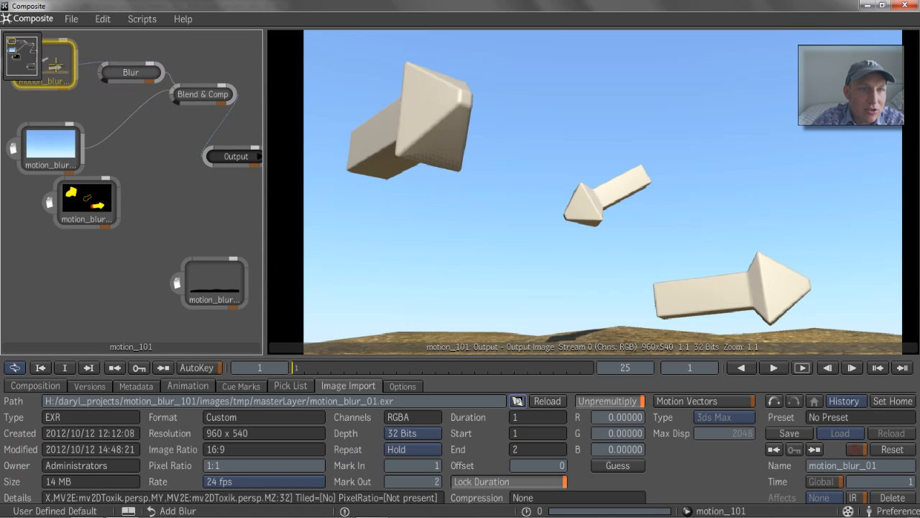
pyautogui.click(204, 94)
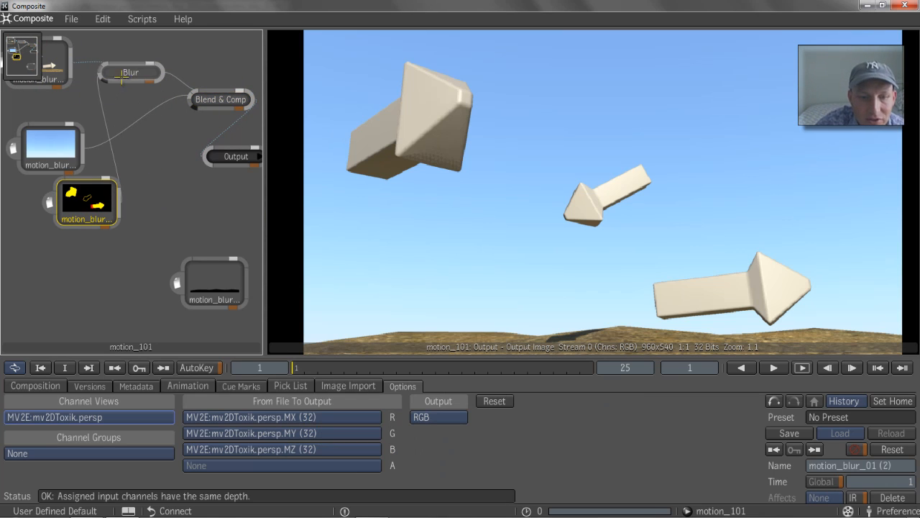
pyautogui.click(131, 71)
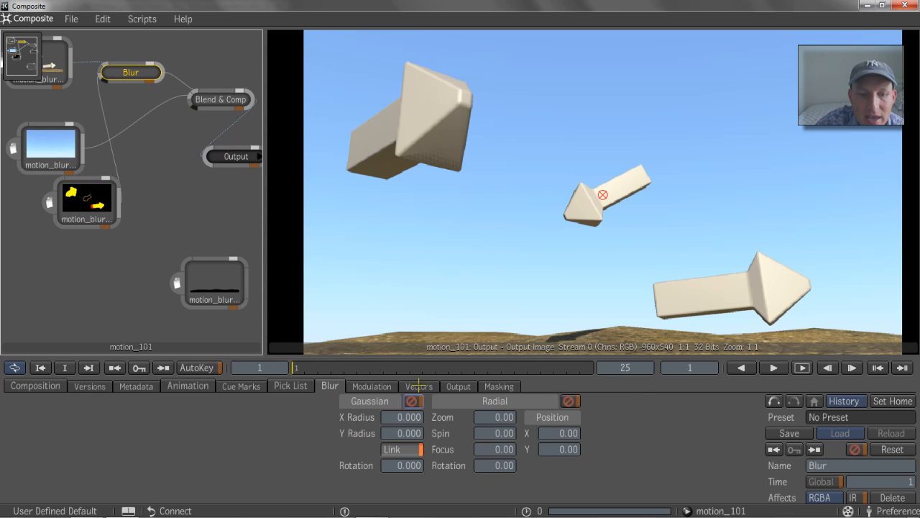
pyautogui.click(419, 386)
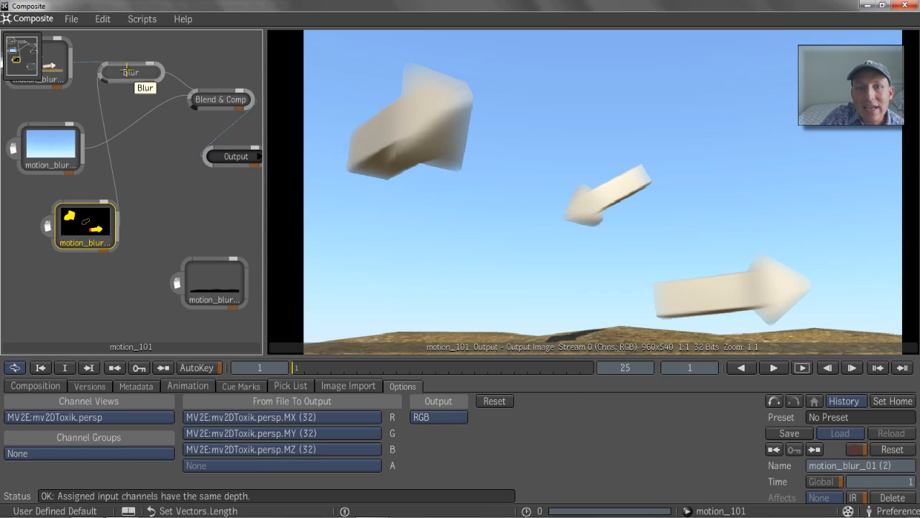
pyautogui.click(136, 77)
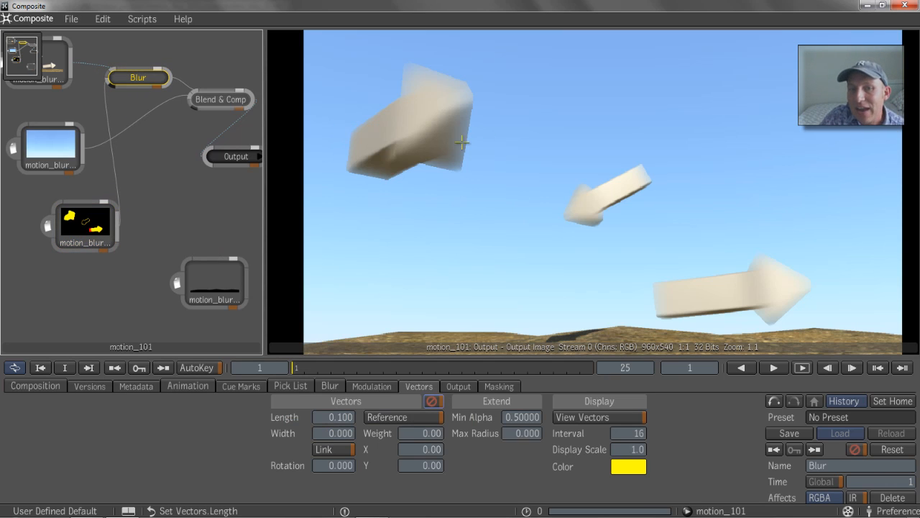
pyautogui.moveTo(517, 131)
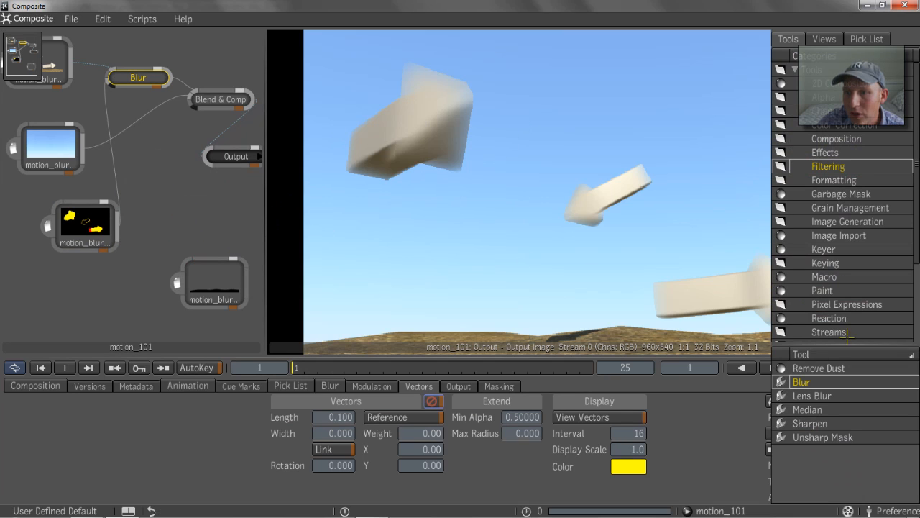
# Add Set Alpha on the motion vector image, compare its output, and set Blur vector length to 0.050
pyautogui.scroll(-3)
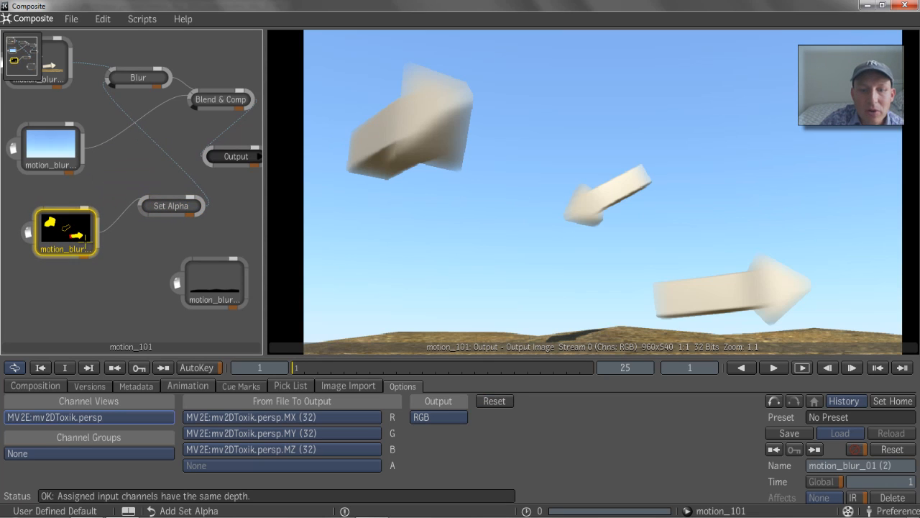
pyautogui.click(171, 206)
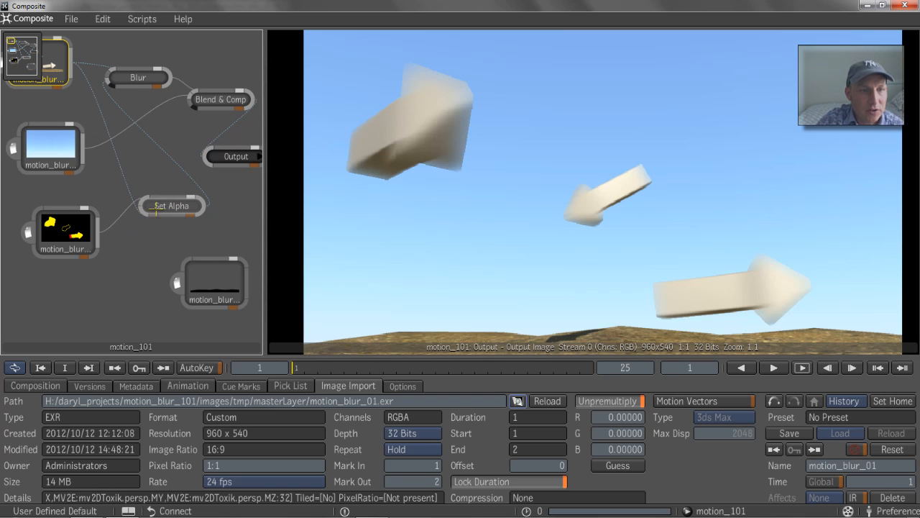
pyautogui.click(172, 206)
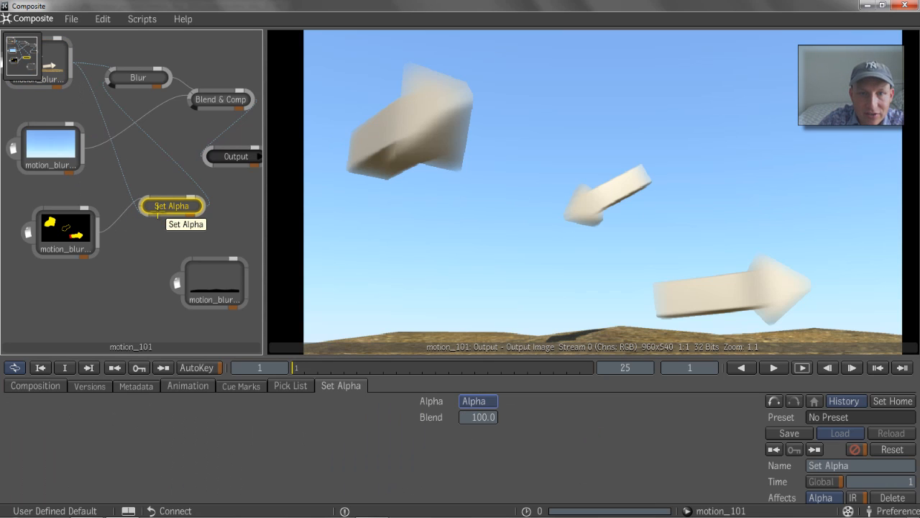
pyautogui.click(171, 205)
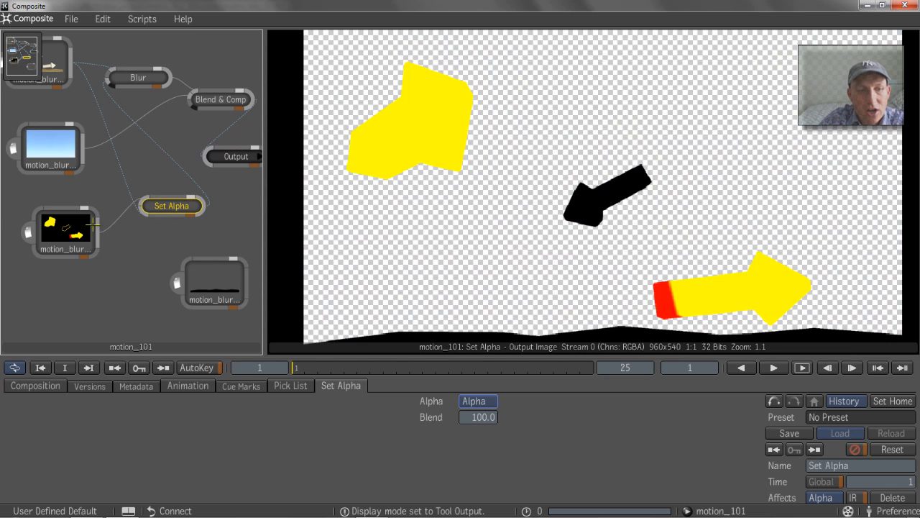
pyautogui.click(61, 232)
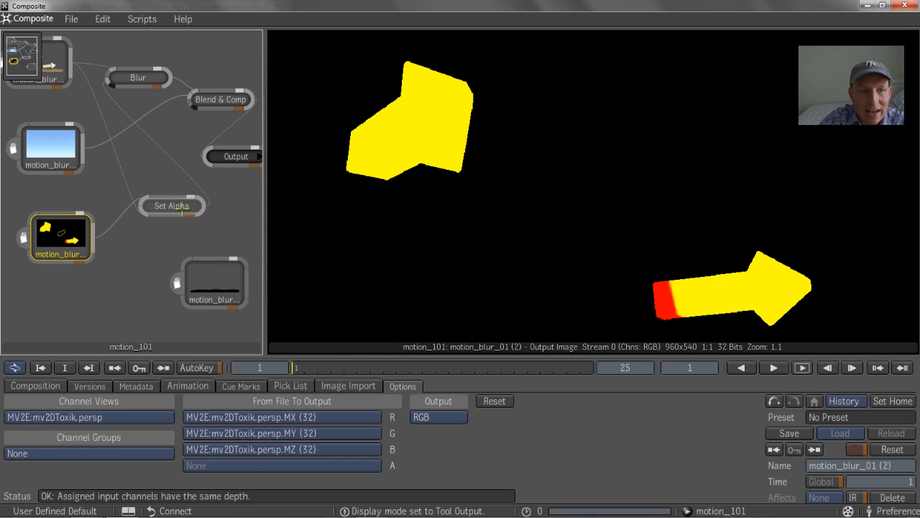
pyautogui.click(171, 205)
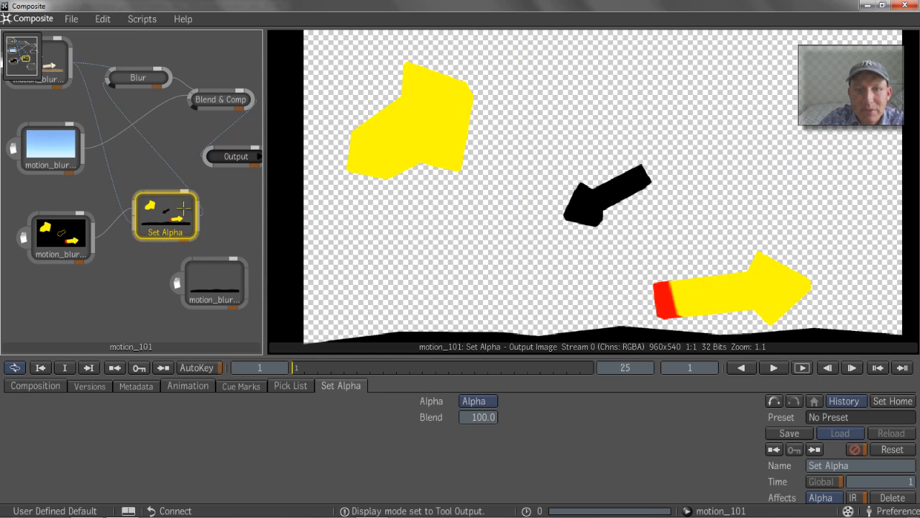
pyautogui.click(138, 77)
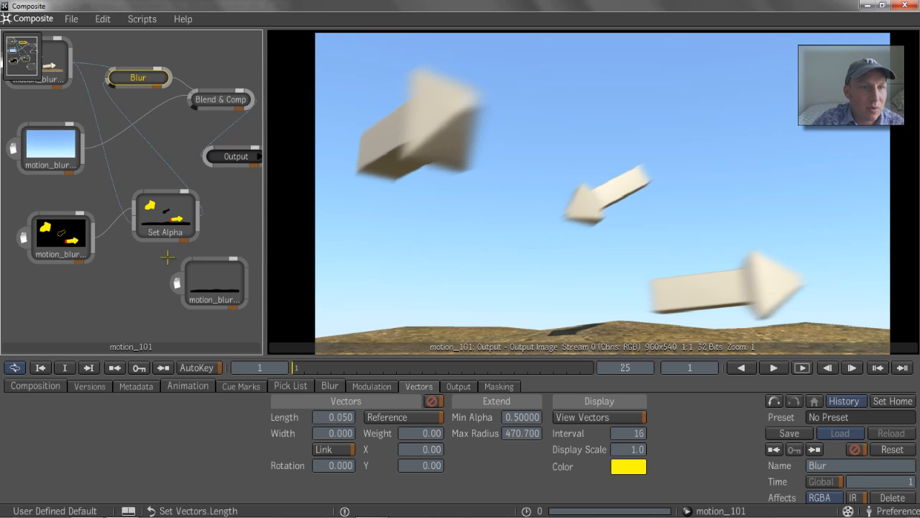
# Change the disco motion_blur_01 import's Output from RGB to RGBA
pyautogui.click(160, 291)
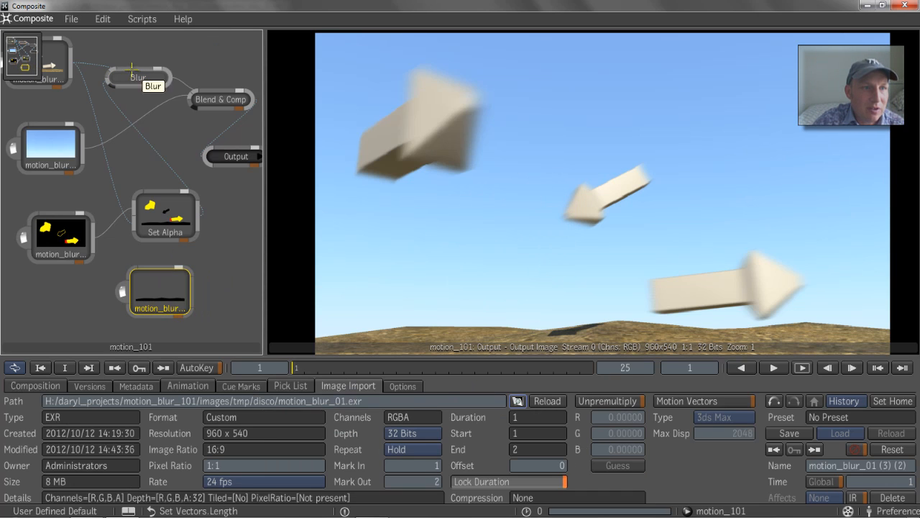
pyautogui.click(36, 61)
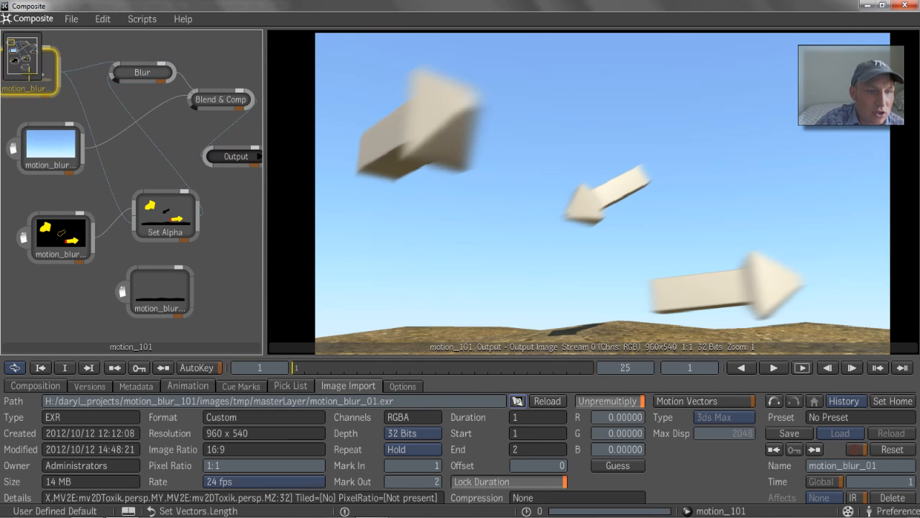
pyautogui.click(165, 216)
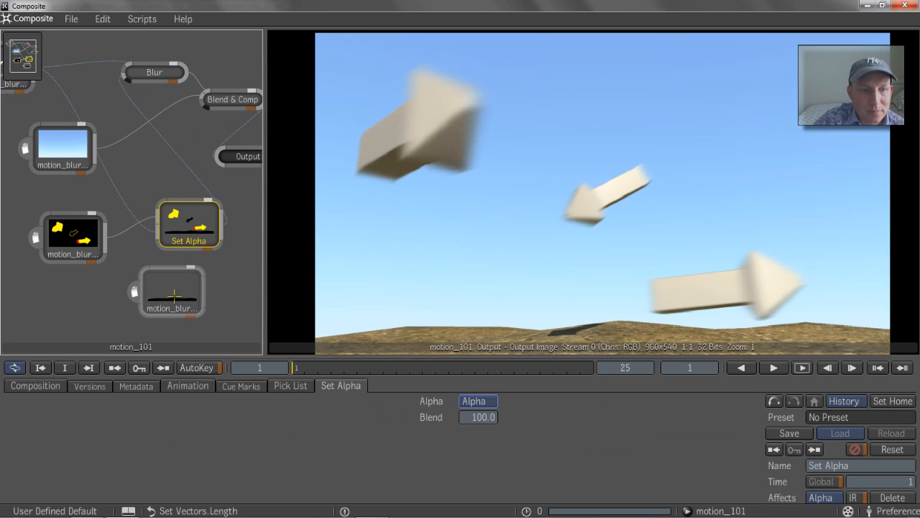
pyautogui.click(170, 291)
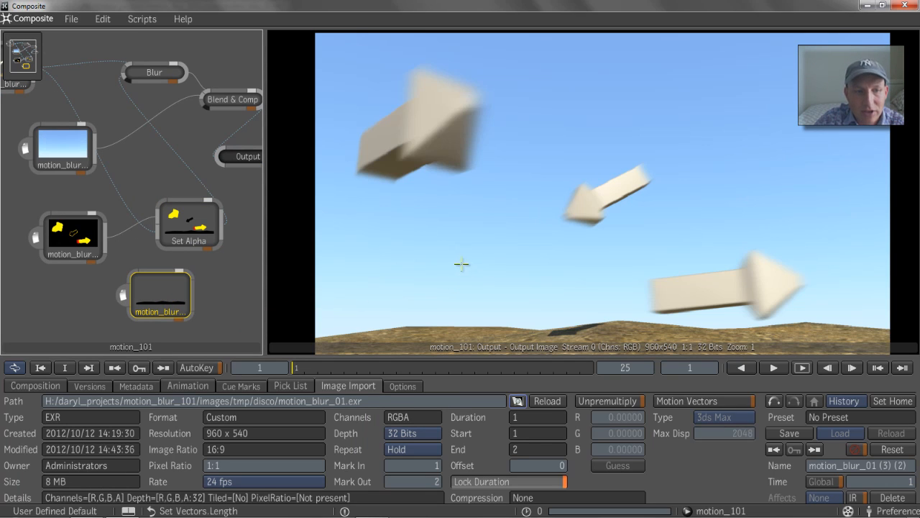
pyautogui.moveTo(159, 295)
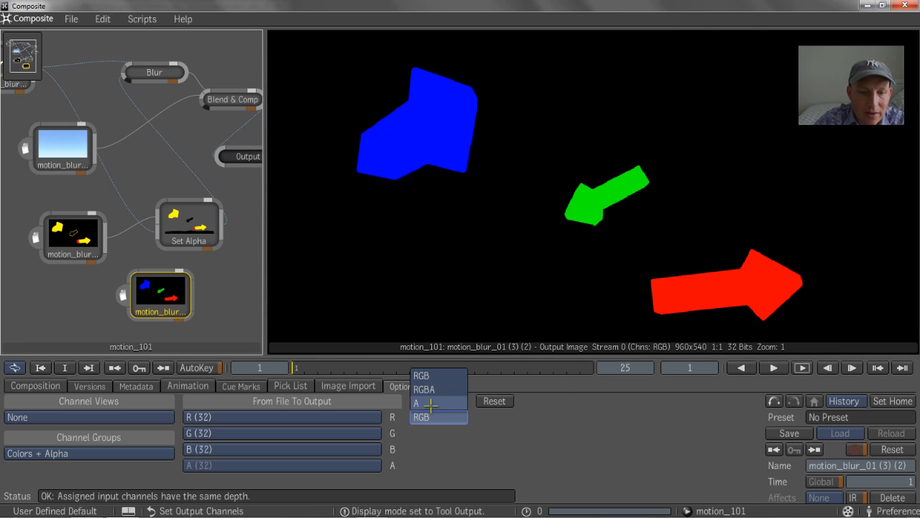
pyautogui.click(417, 402)
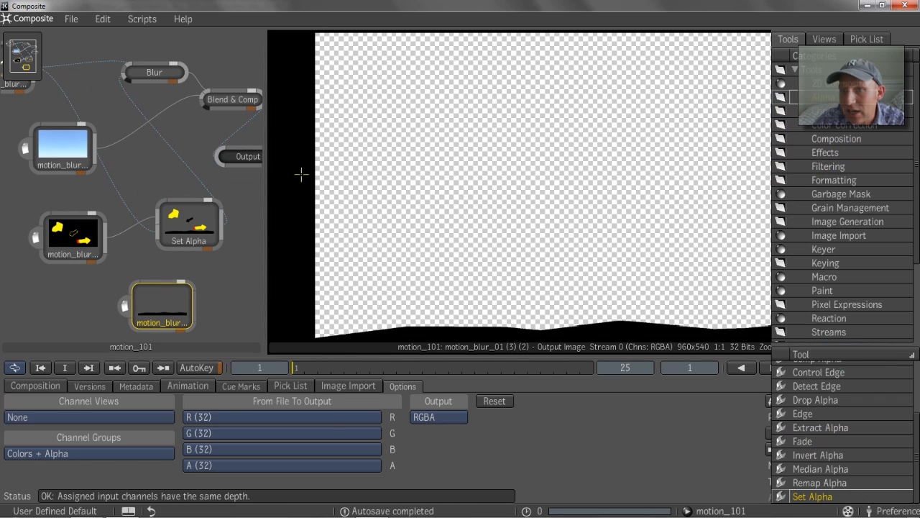
pyautogui.moveTo(834, 124)
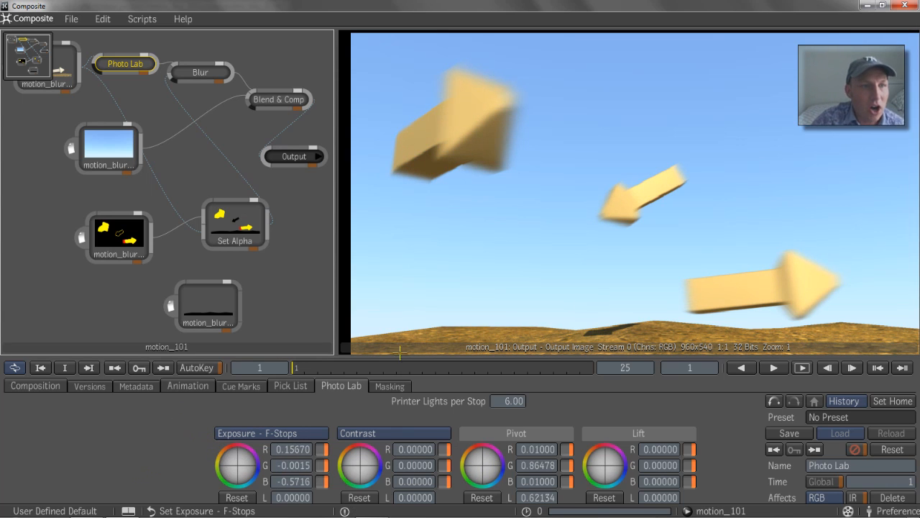
pyautogui.moveTo(70, 66)
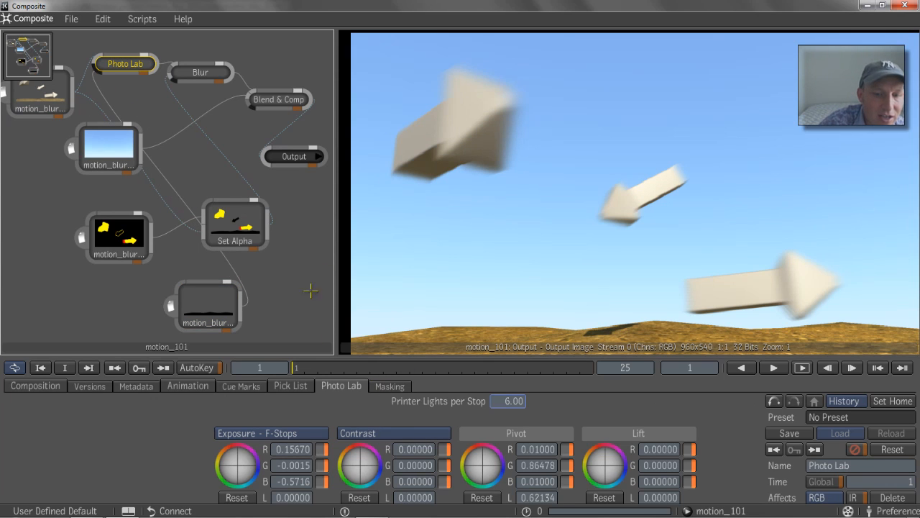
# In Photo Lab Masking, cycle the mask Channel through Red, Green, then Blue
pyautogui.click(389, 385)
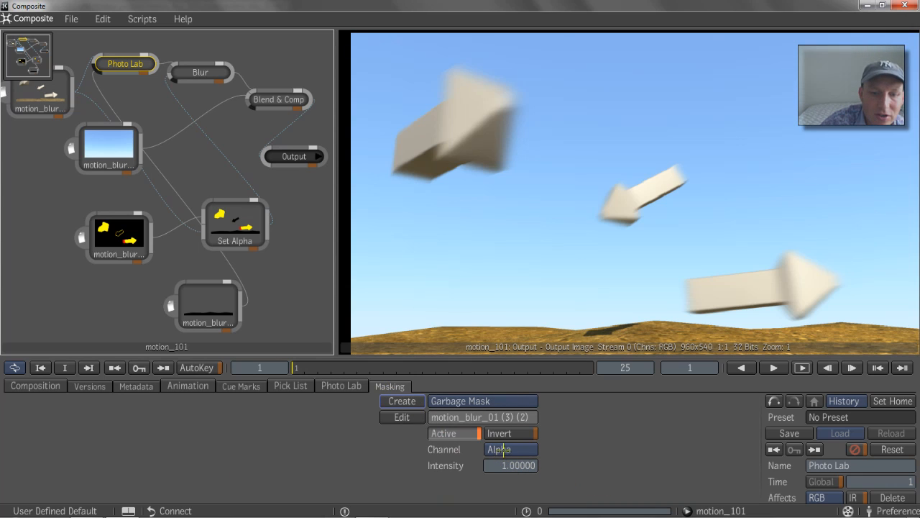
pyautogui.click(510, 449)
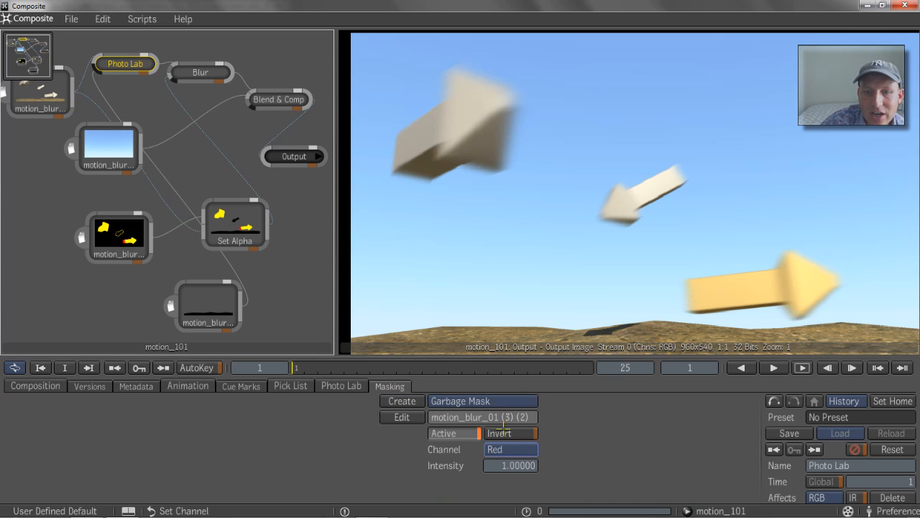
pyautogui.click(509, 449)
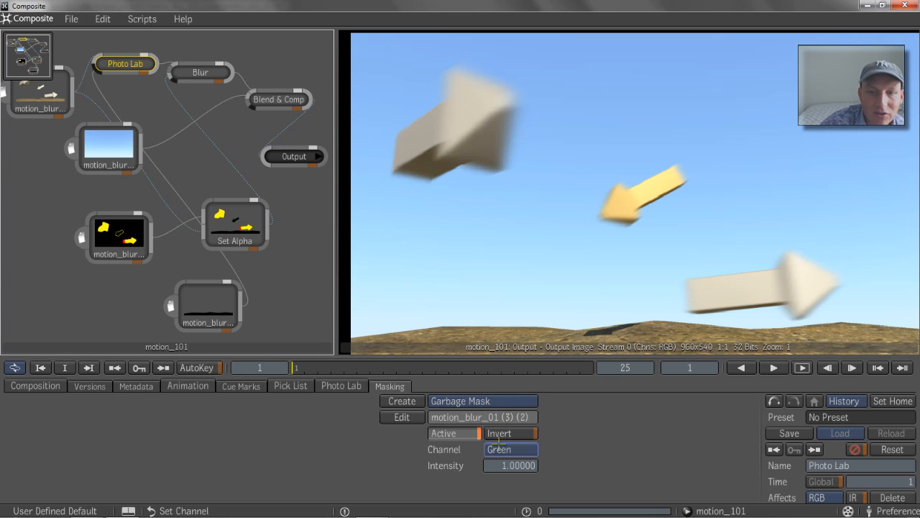
pyautogui.click(511, 450)
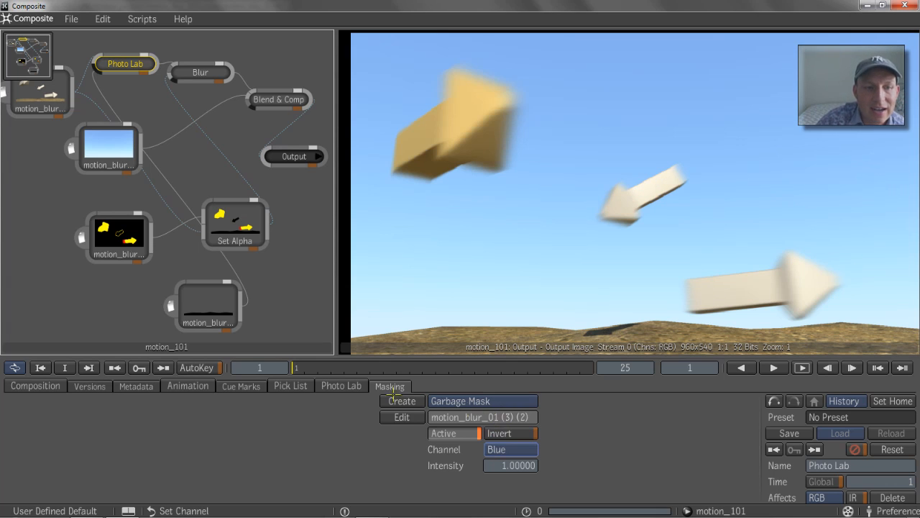
pyautogui.click(260, 224)
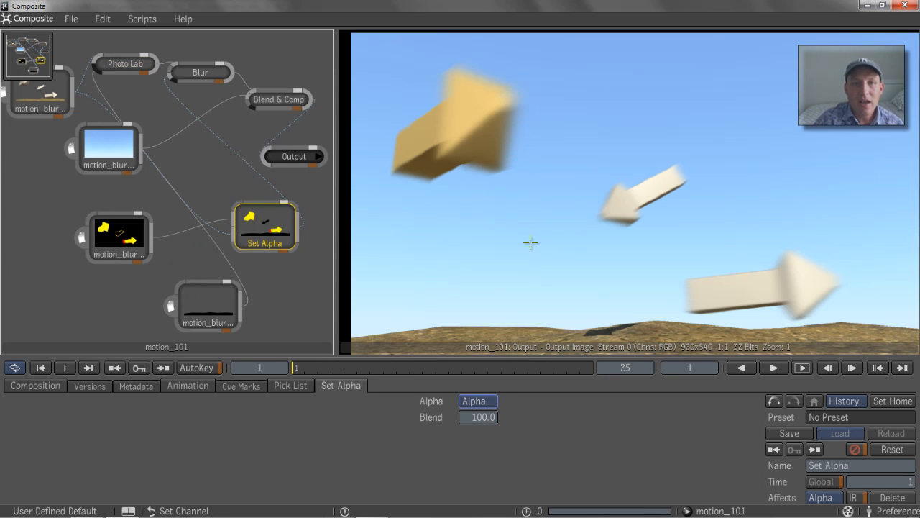
pyautogui.moveTo(396, 259)
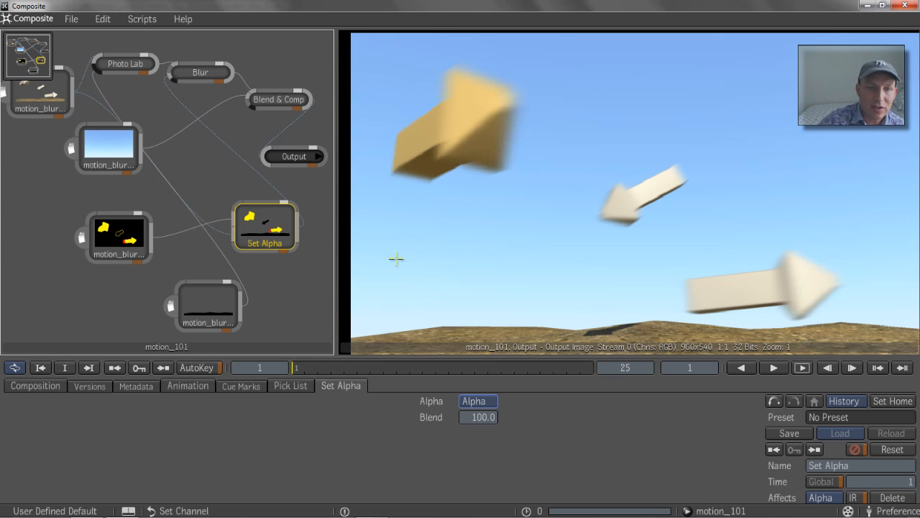
pyautogui.moveTo(419, 231)
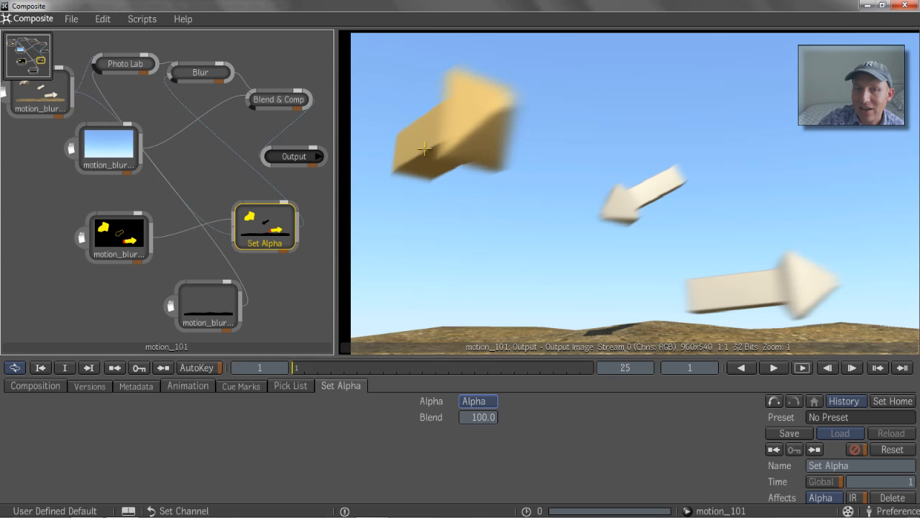
pyautogui.moveTo(533, 245)
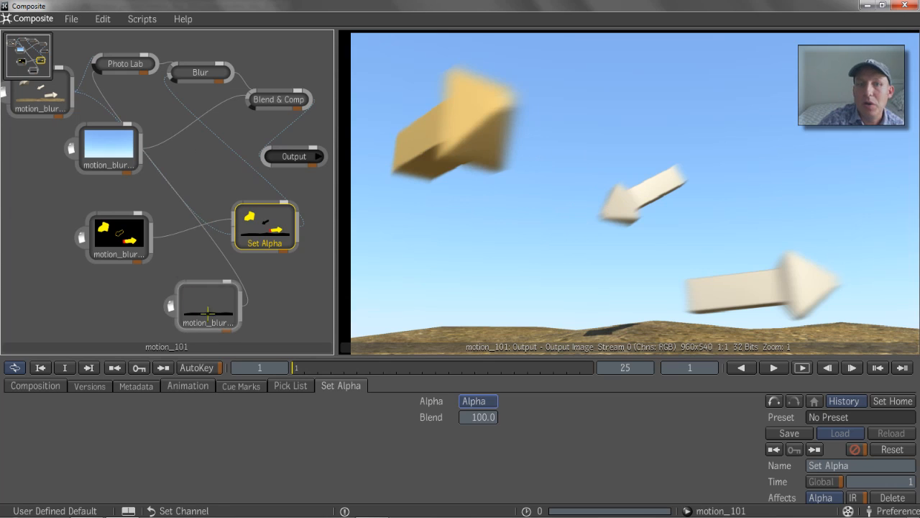
pyautogui.click(207, 305)
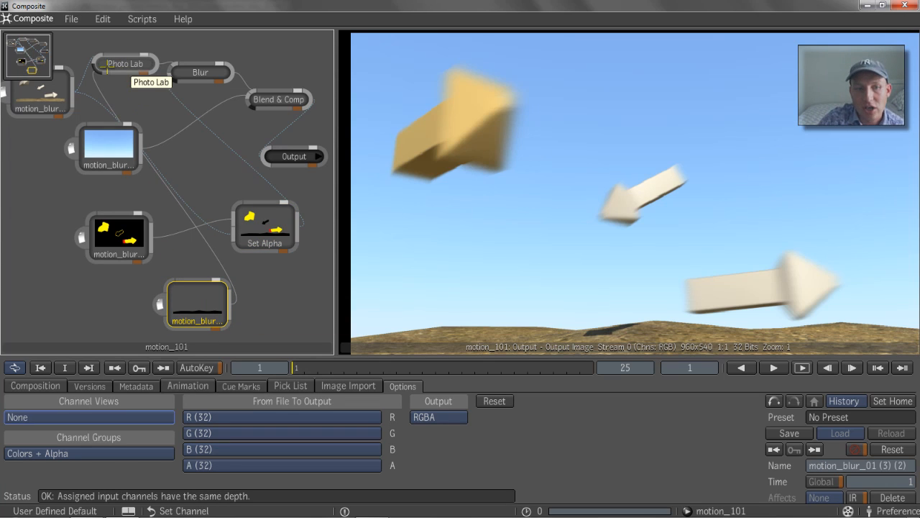